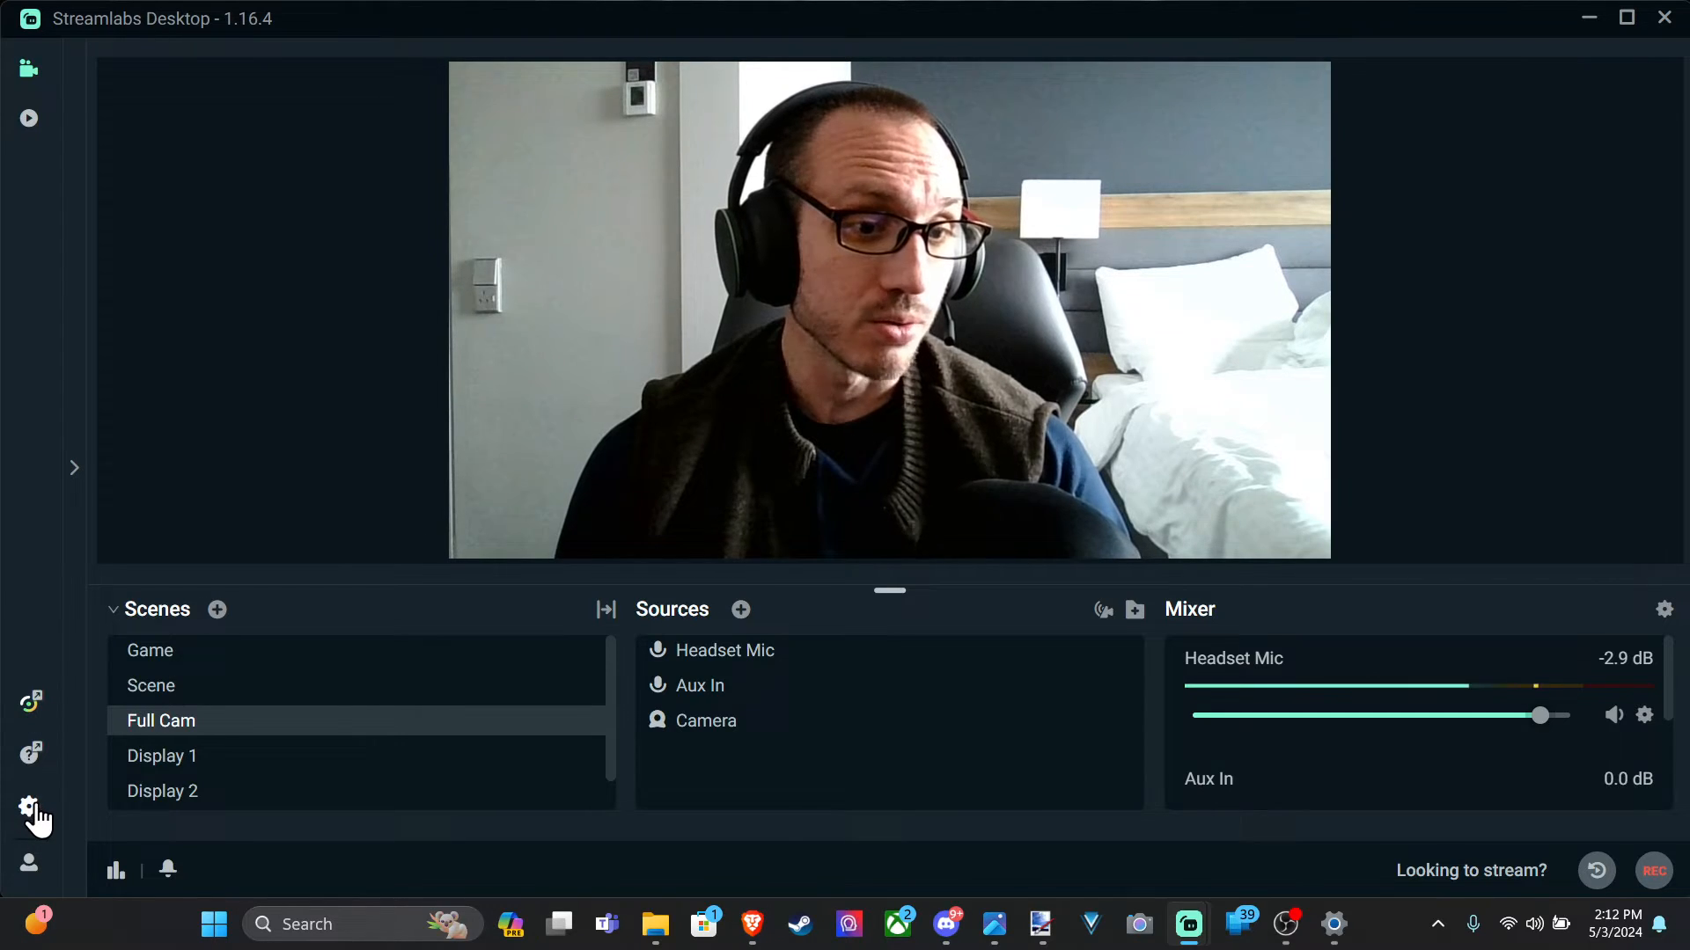
Show the Stream settings with service YouTube - RTMPS and the Primary YouTube ingest server selected.
{"action": "left_click", "coordinate": [30, 809]}
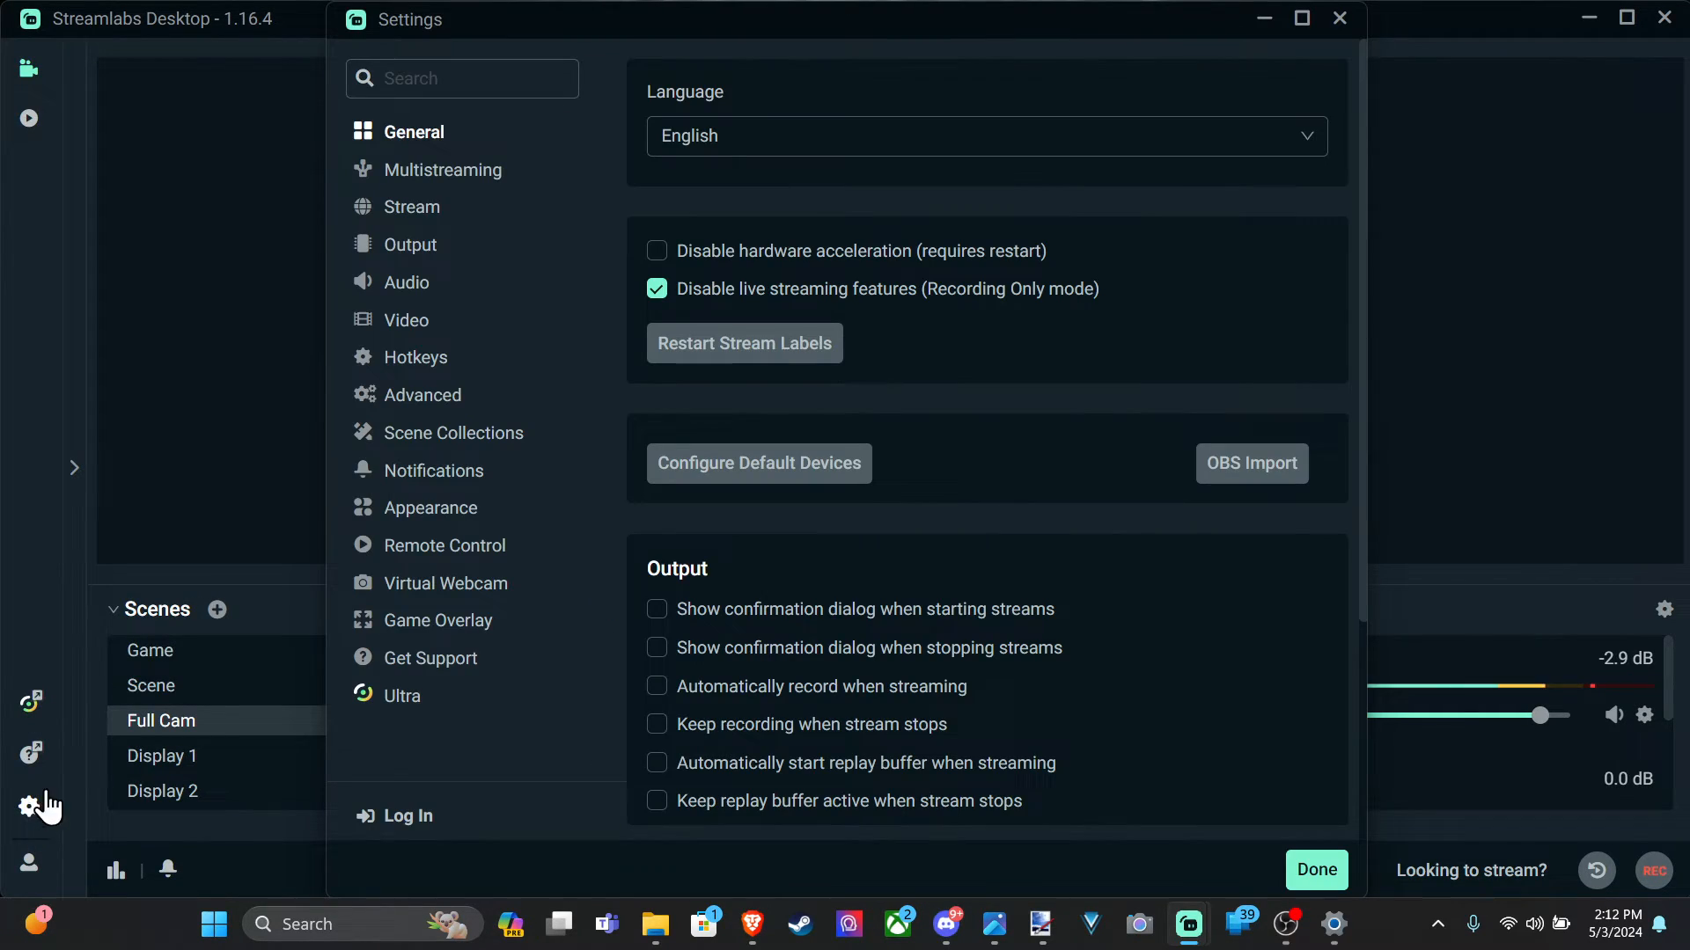
{"action": "mouse_move", "coordinate": [429, 221]}
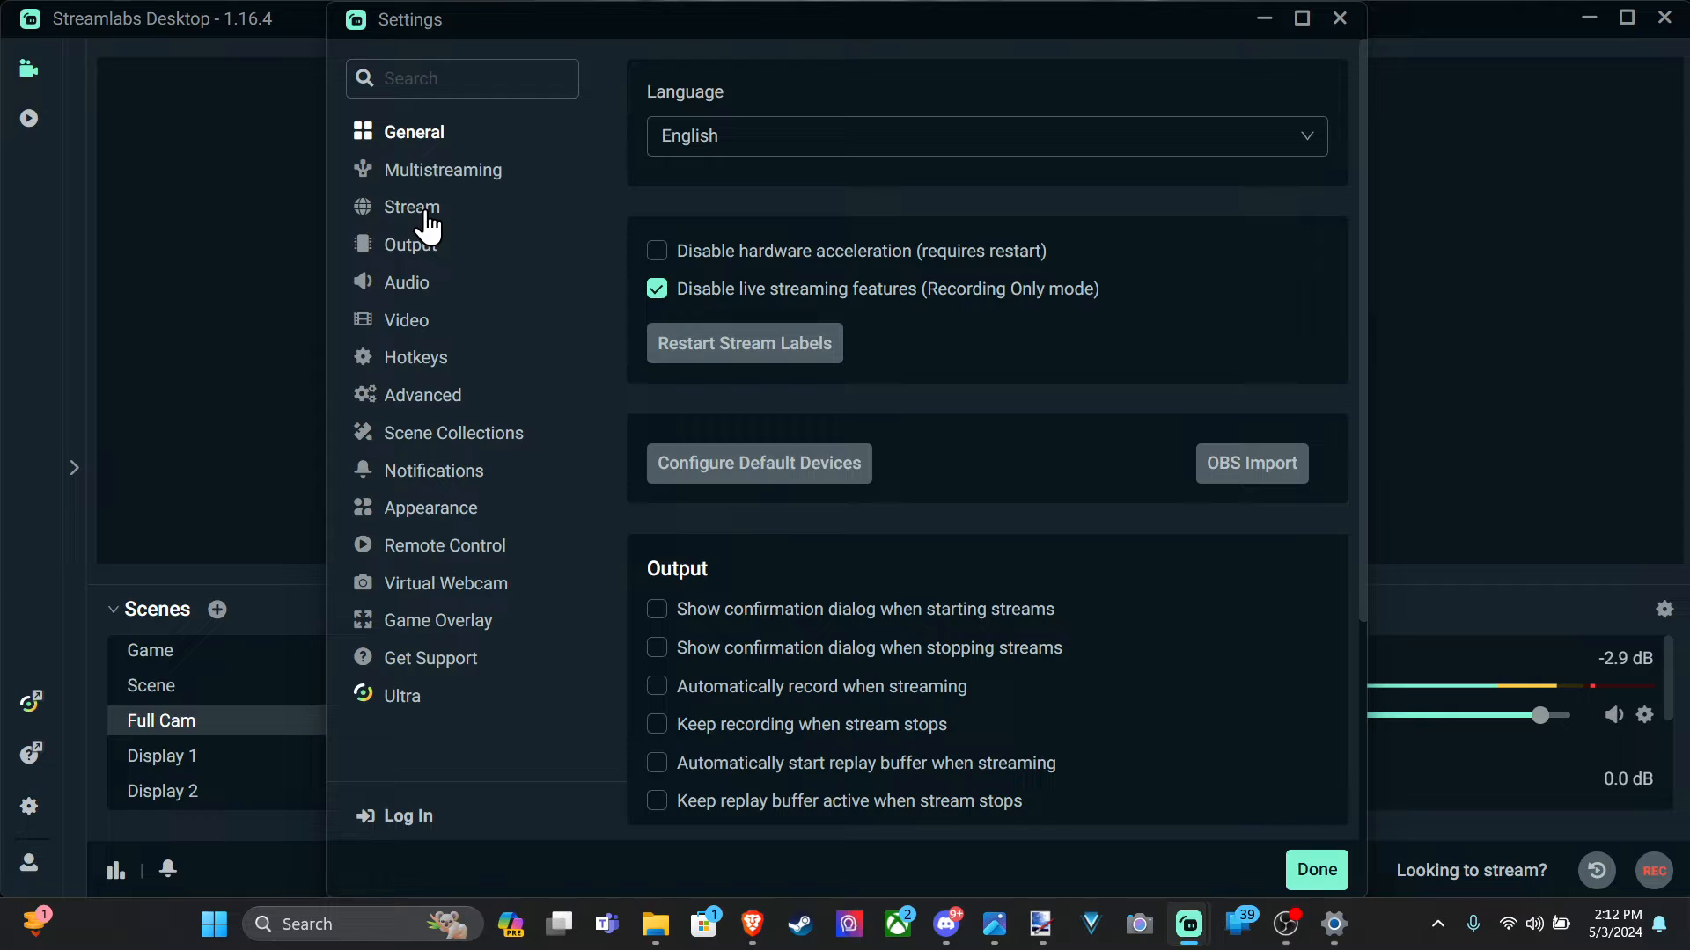
{"action": "left_click", "coordinate": [412, 208]}
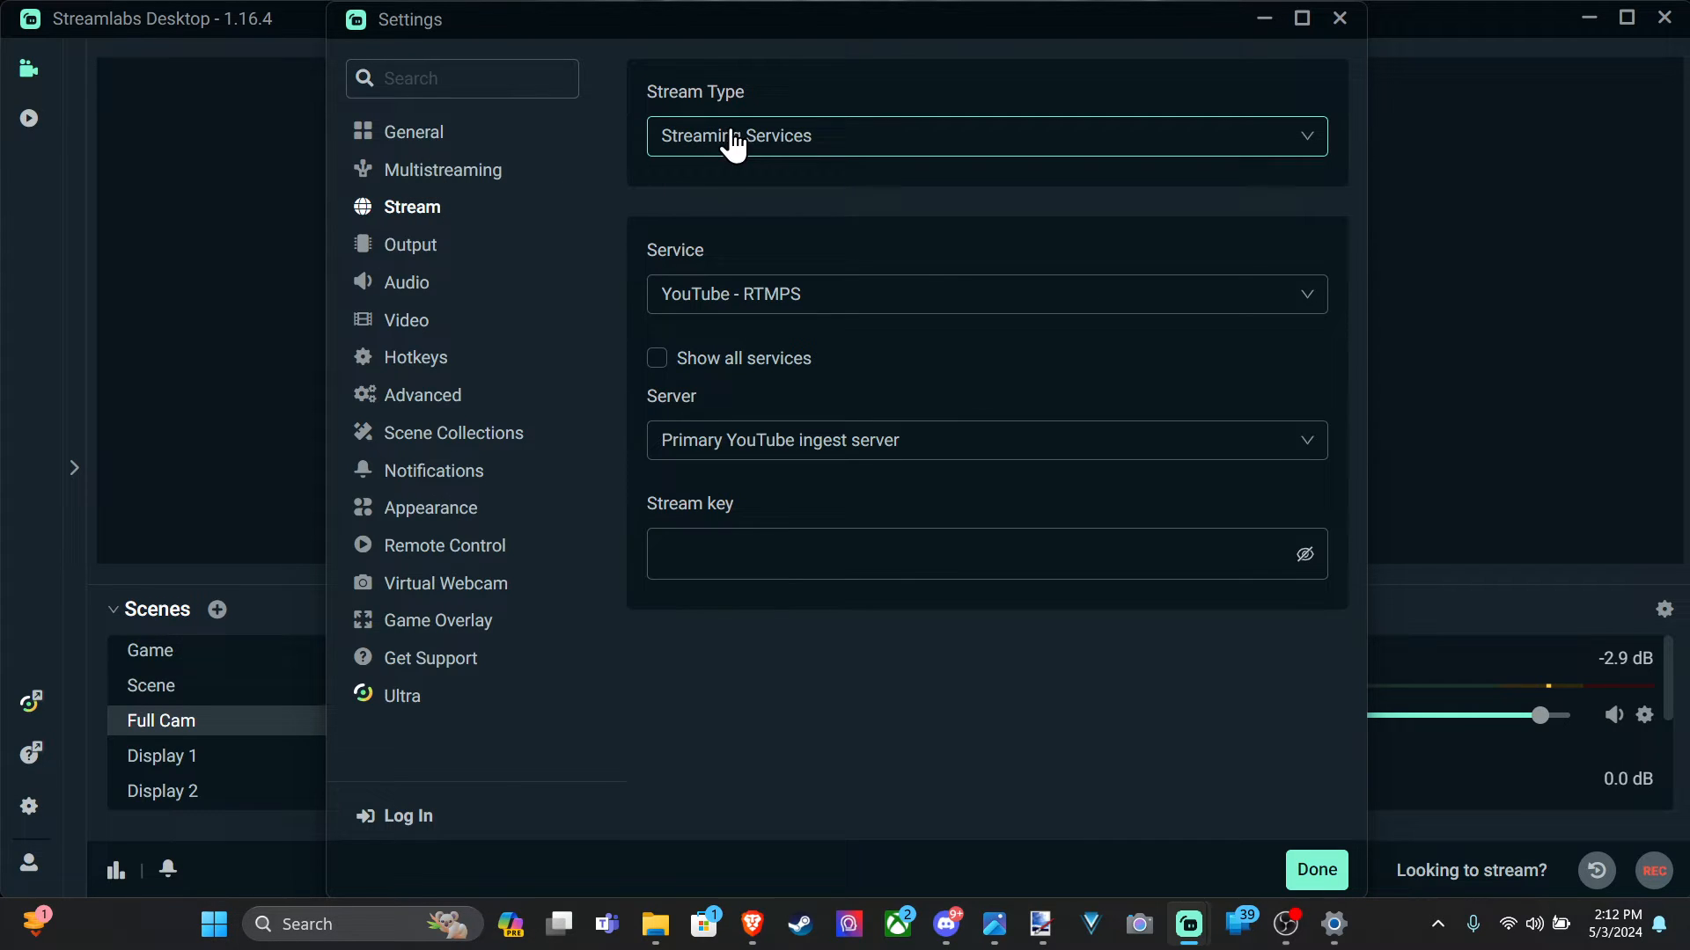
{"action": "left_click", "coordinate": [981, 136]}
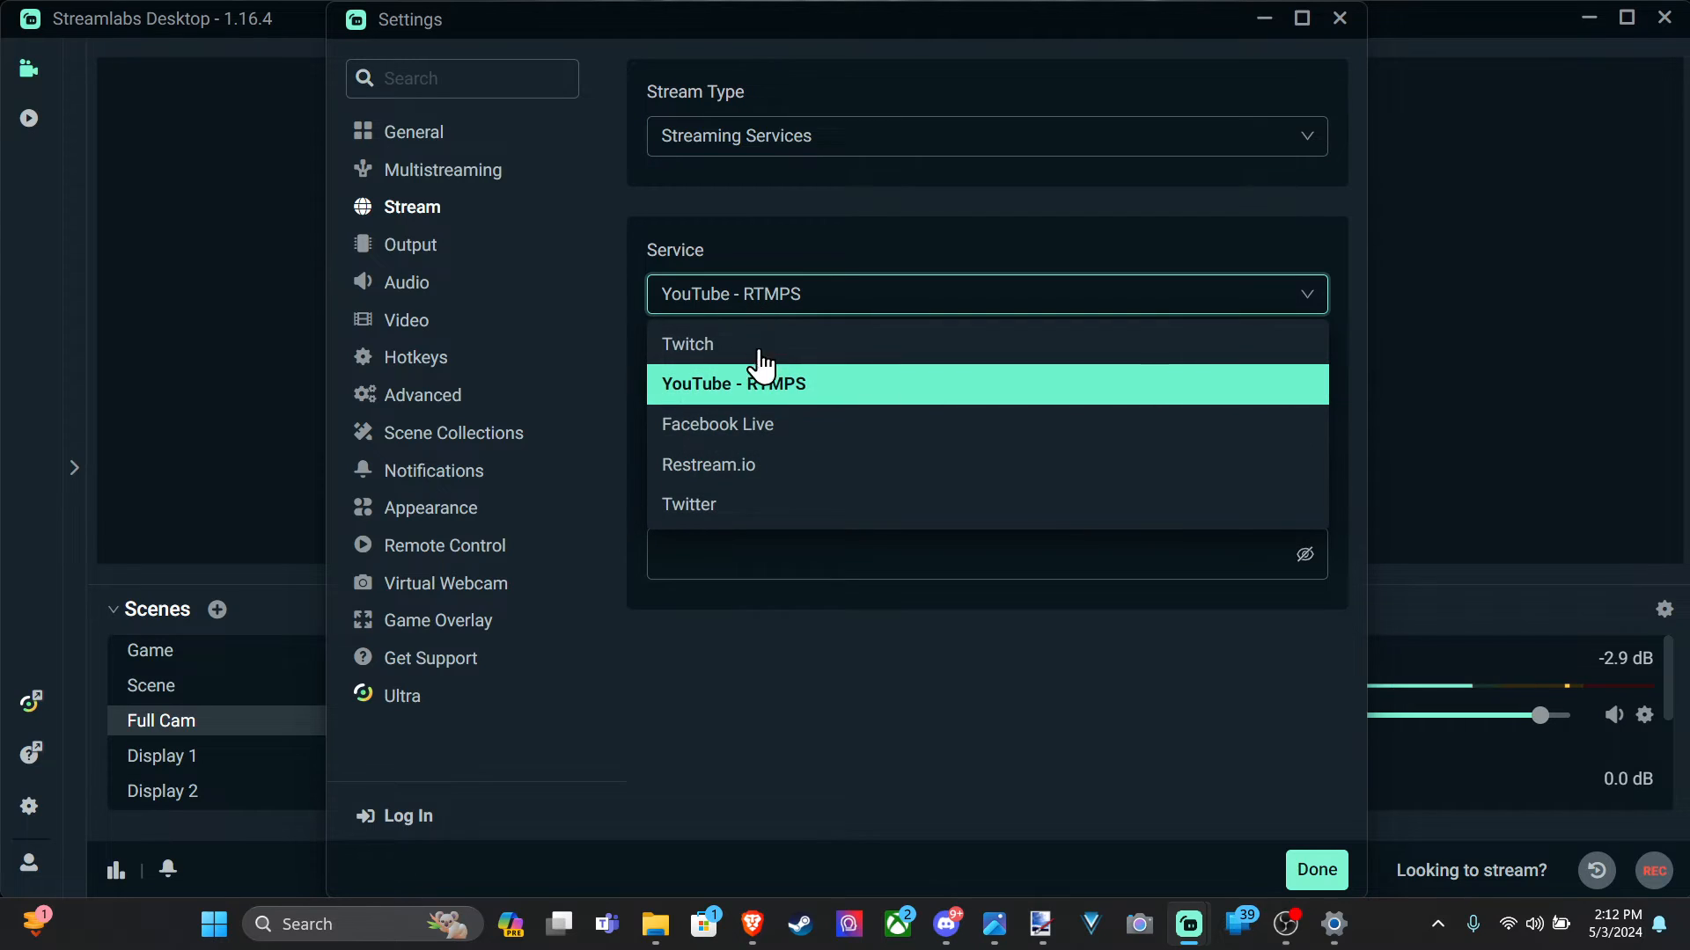
{"action": "mouse_move", "coordinate": [785, 411]}
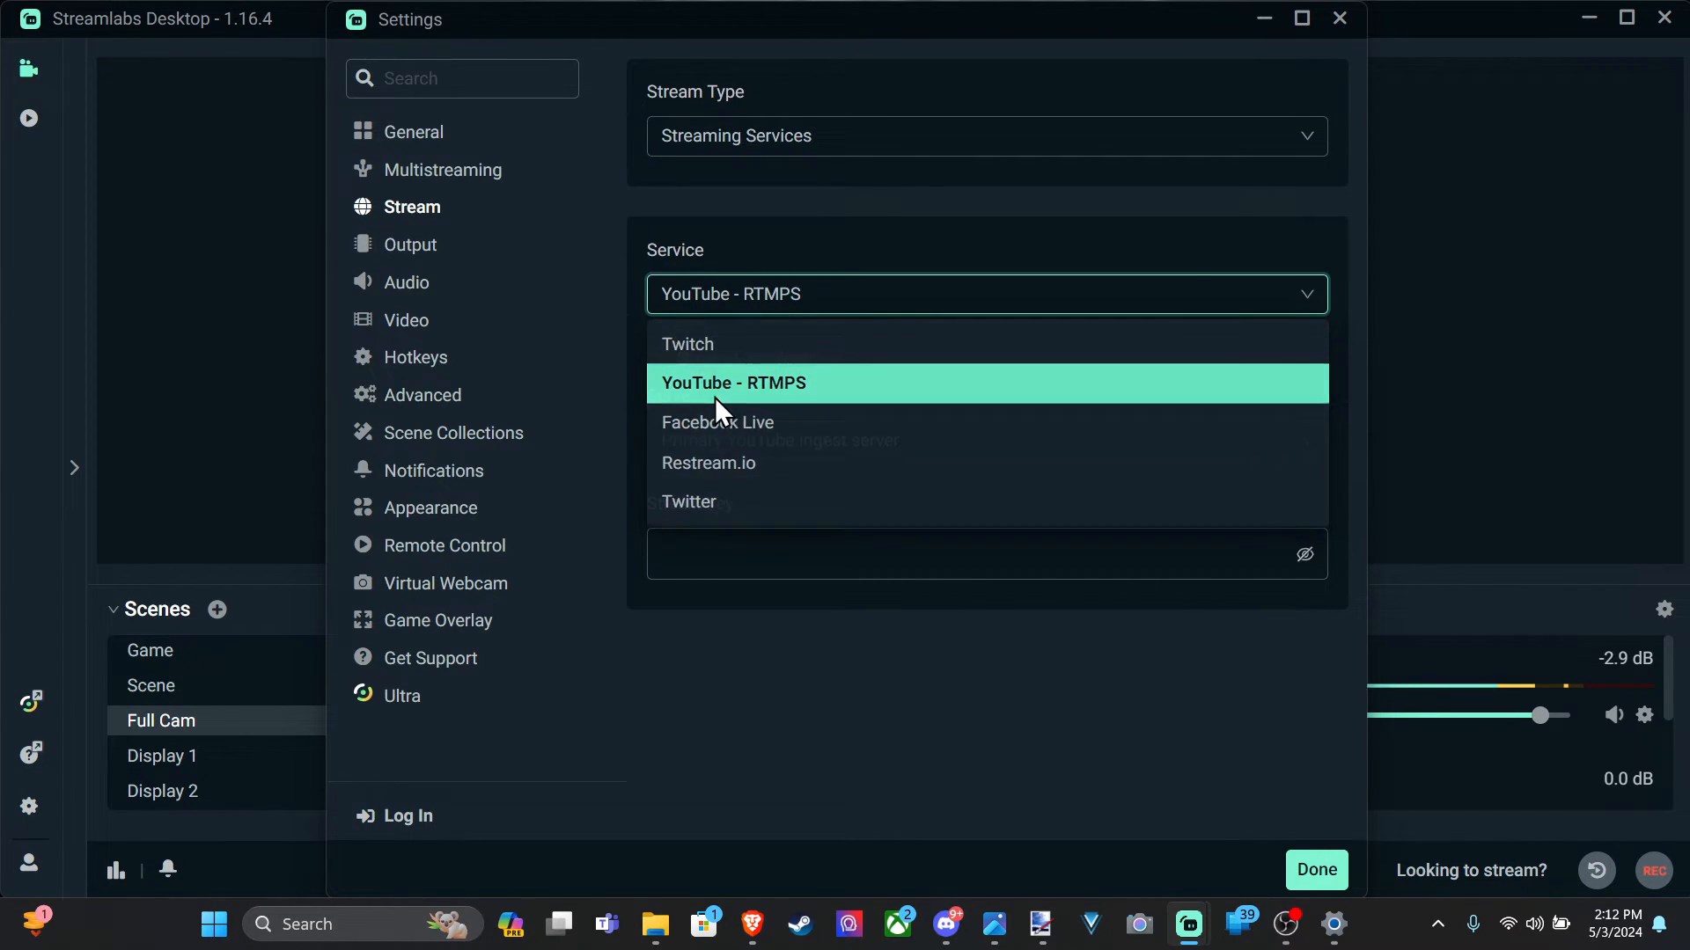
{"action": "left_click", "coordinate": [733, 382]}
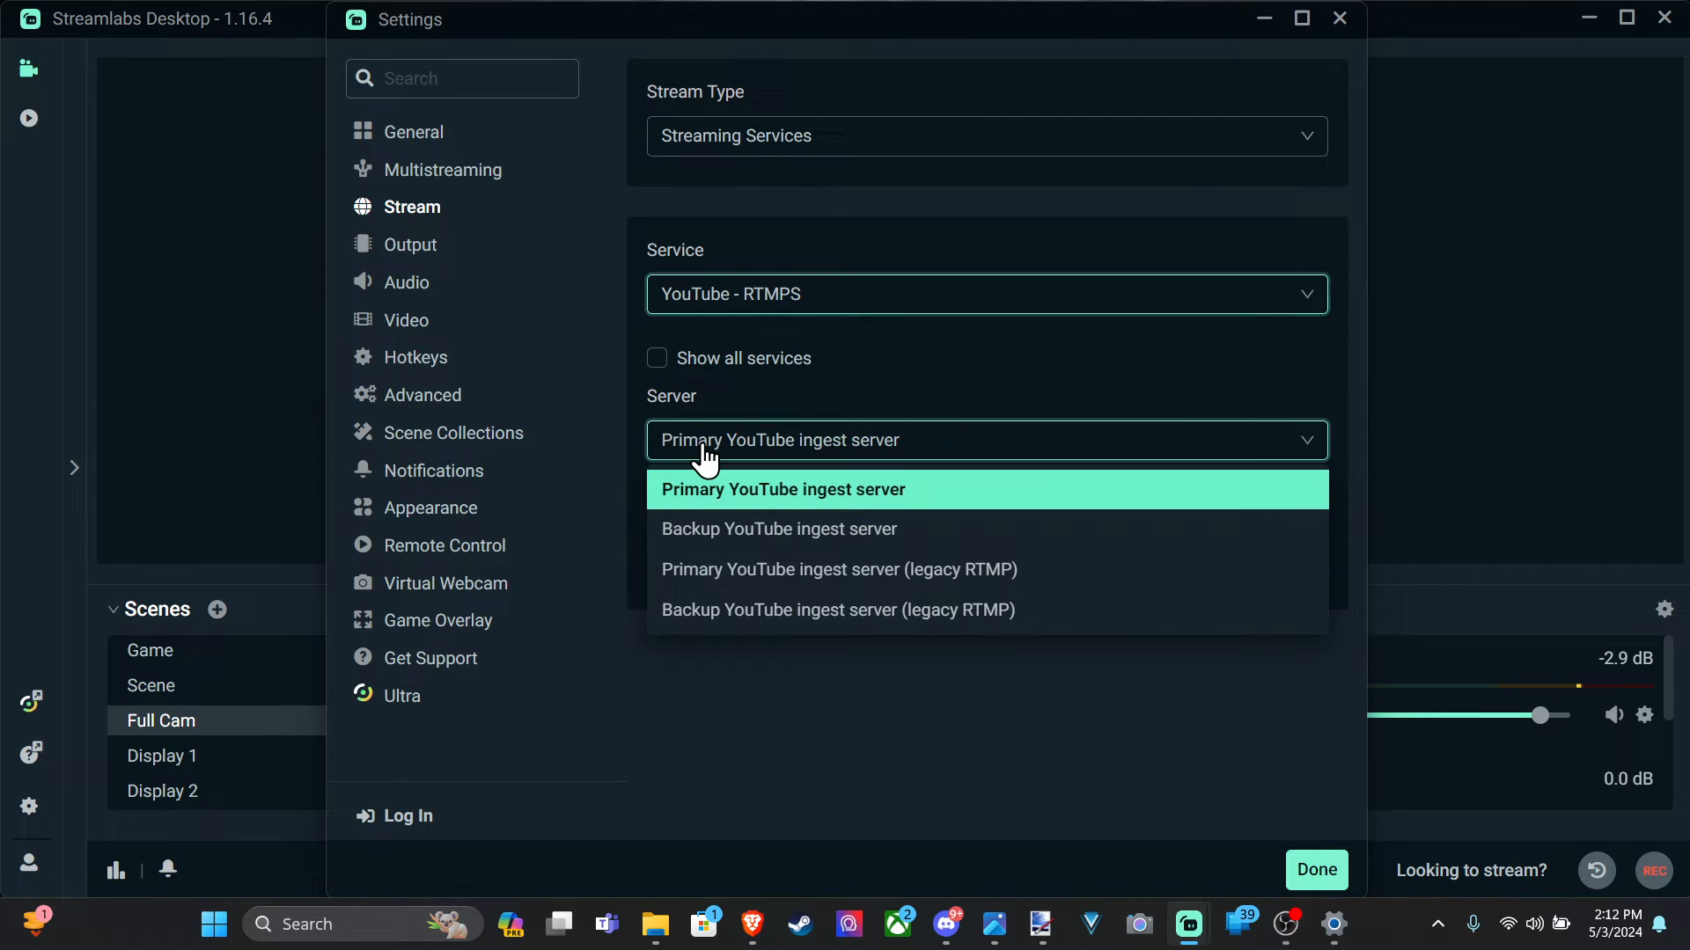
{"action": "mouse_move", "coordinate": [854, 528]}
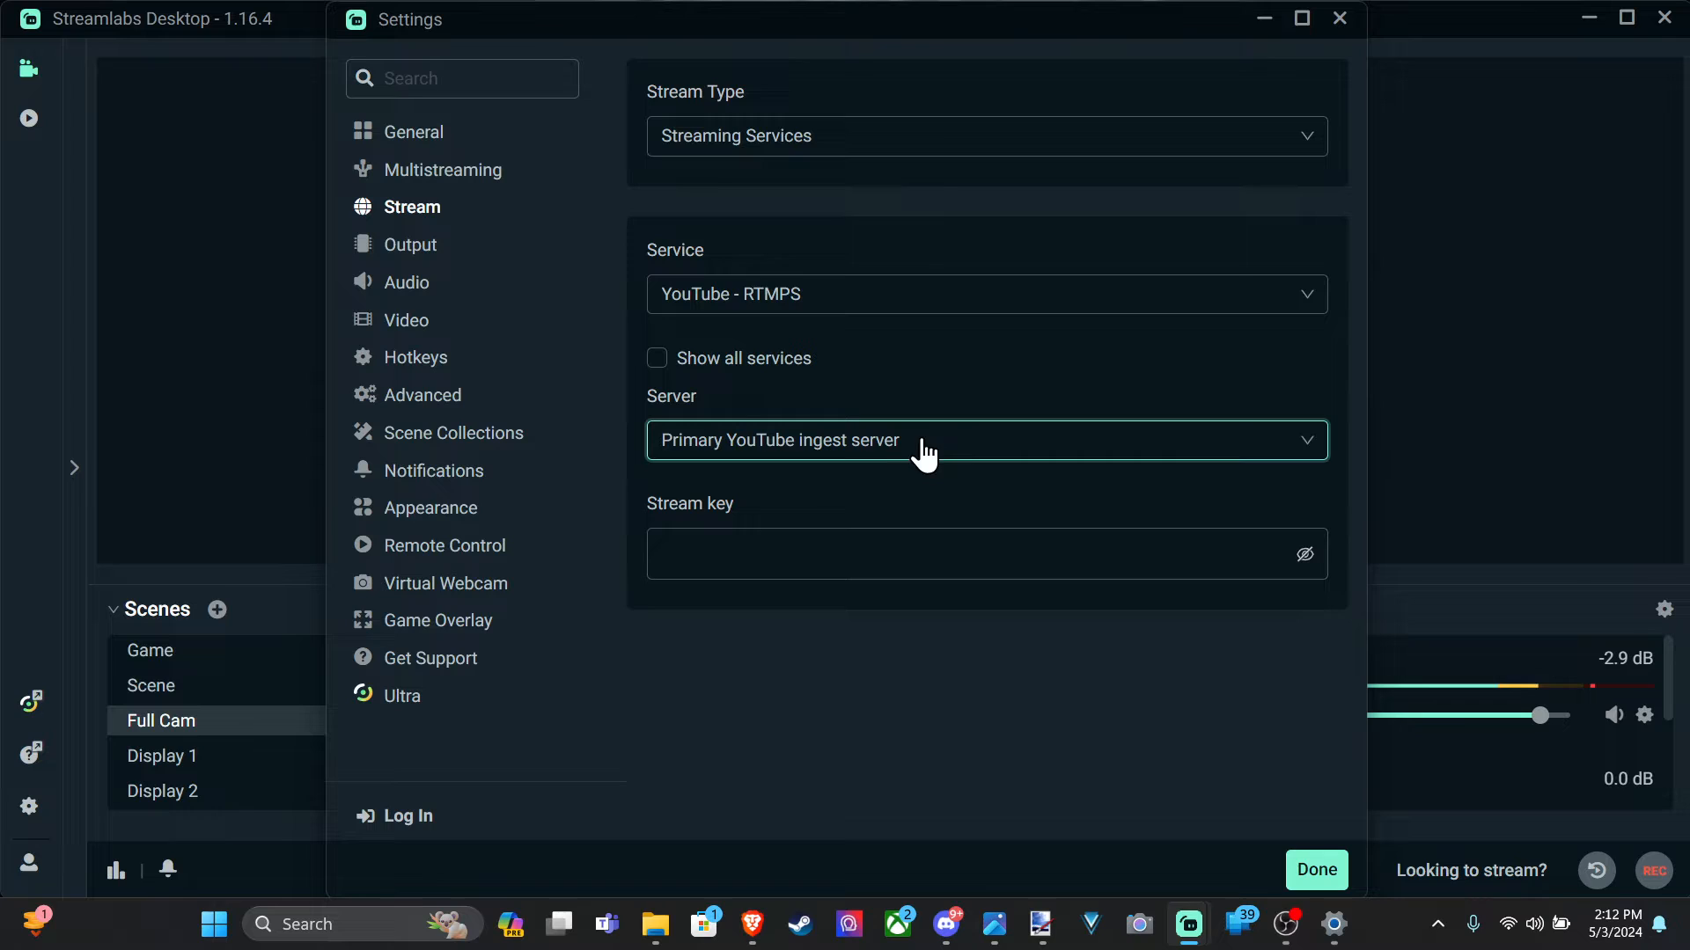
{"action": "left_click", "coordinate": [970, 554]}
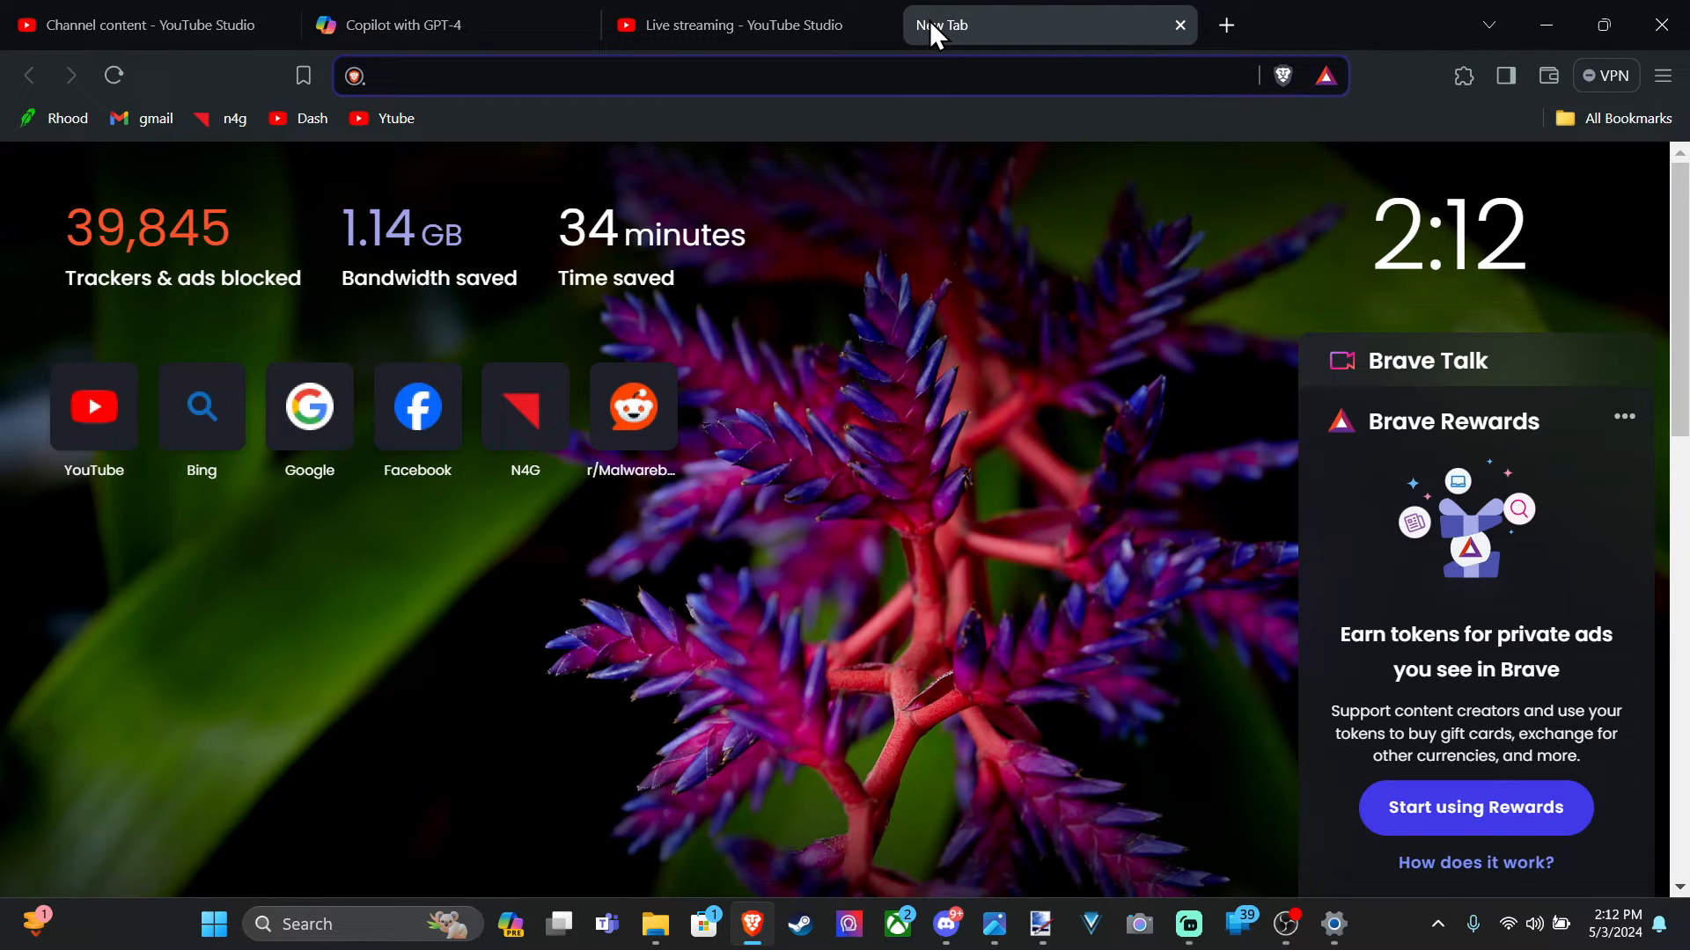
Go to studio.youtube.com/channel/UCNusHdOVJwV3Rp6tX0rcOMQ in a new Brave tab.
{"action": "left_click", "coordinate": [755, 76]}
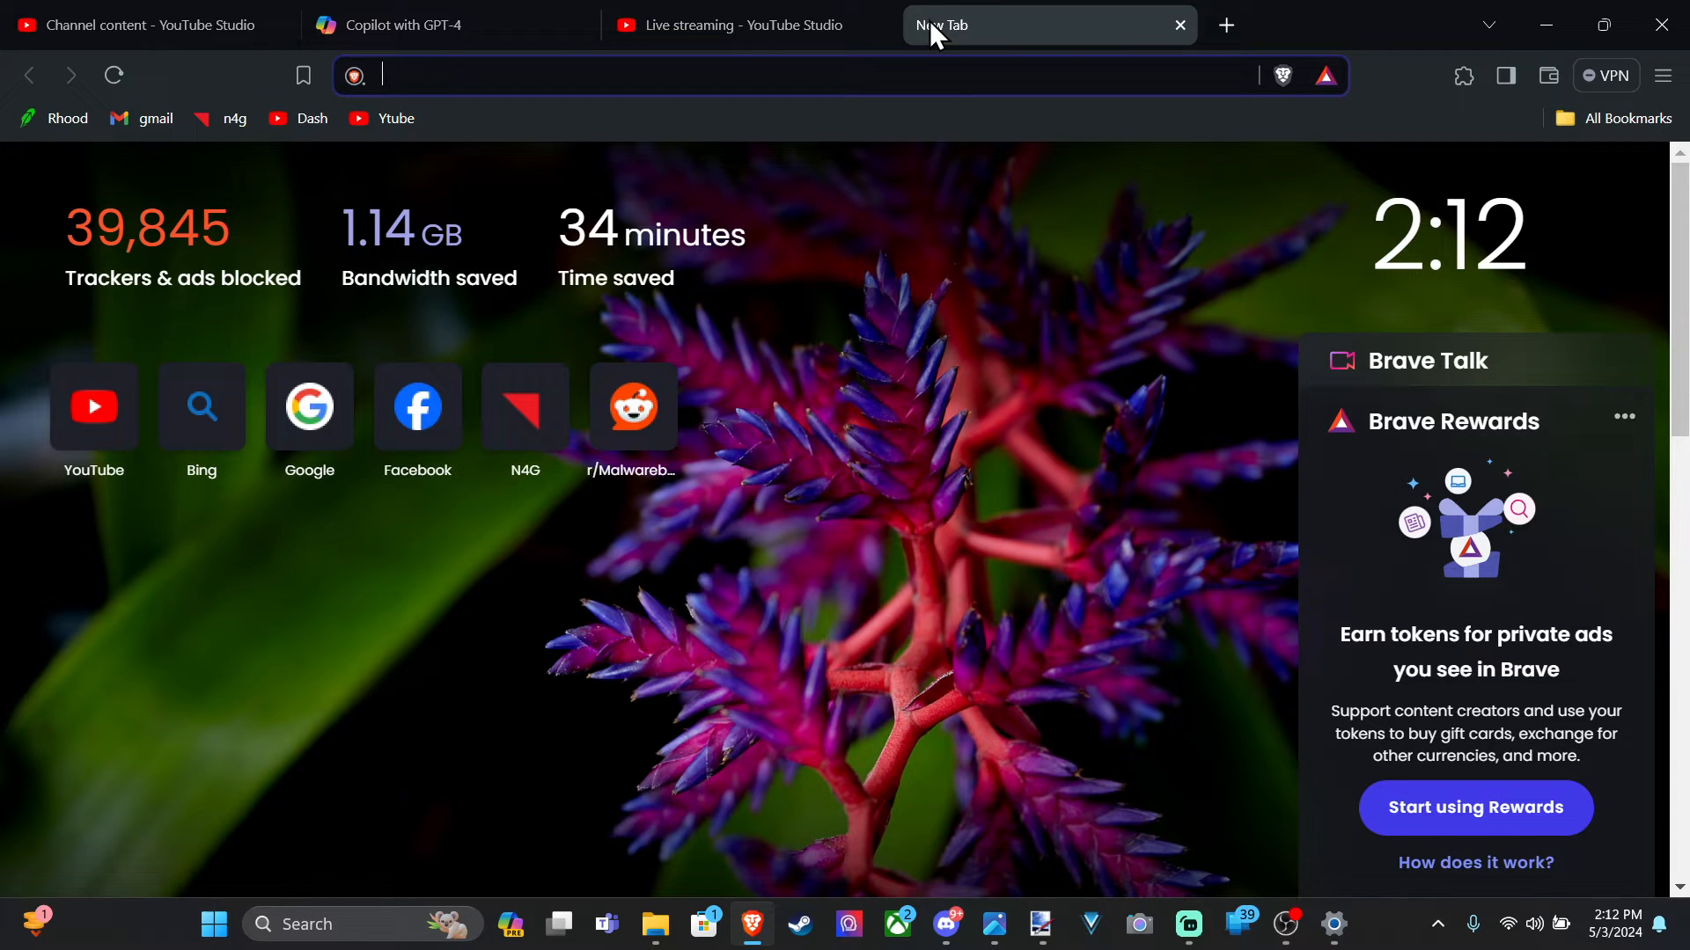
{"action": "type", "text": "studio.youtube.com/channel/UCNusHdOVJwV3Rp6tX0rcOMQ"}
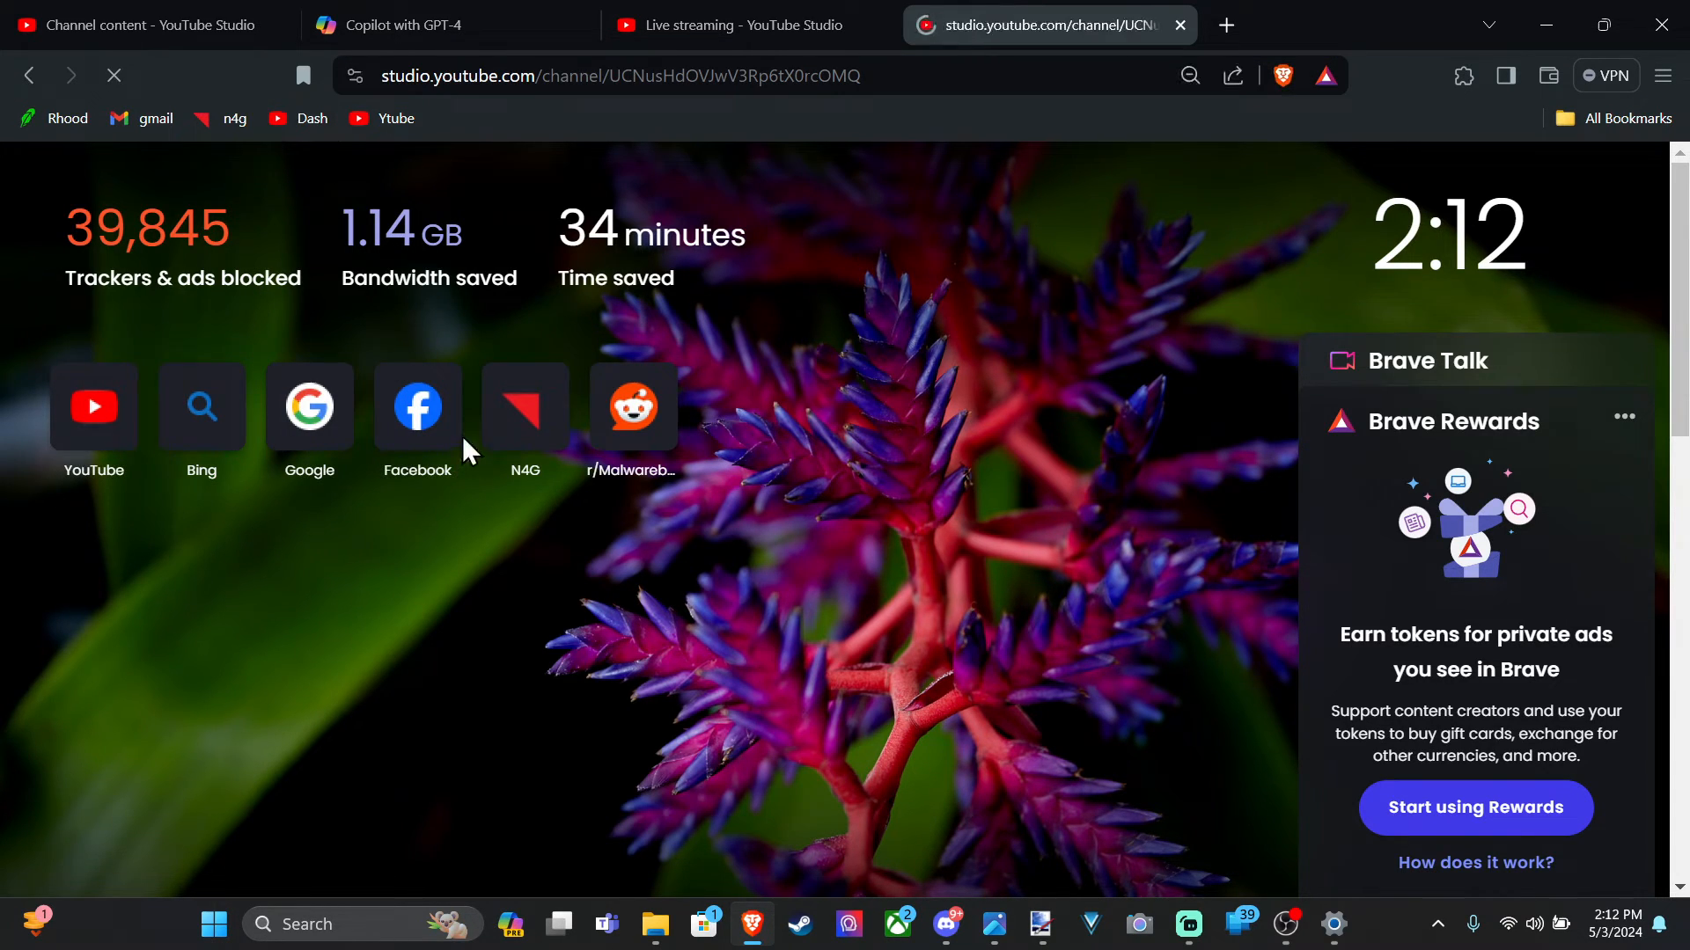
{"action": "left_click", "coordinate": [396, 118]}
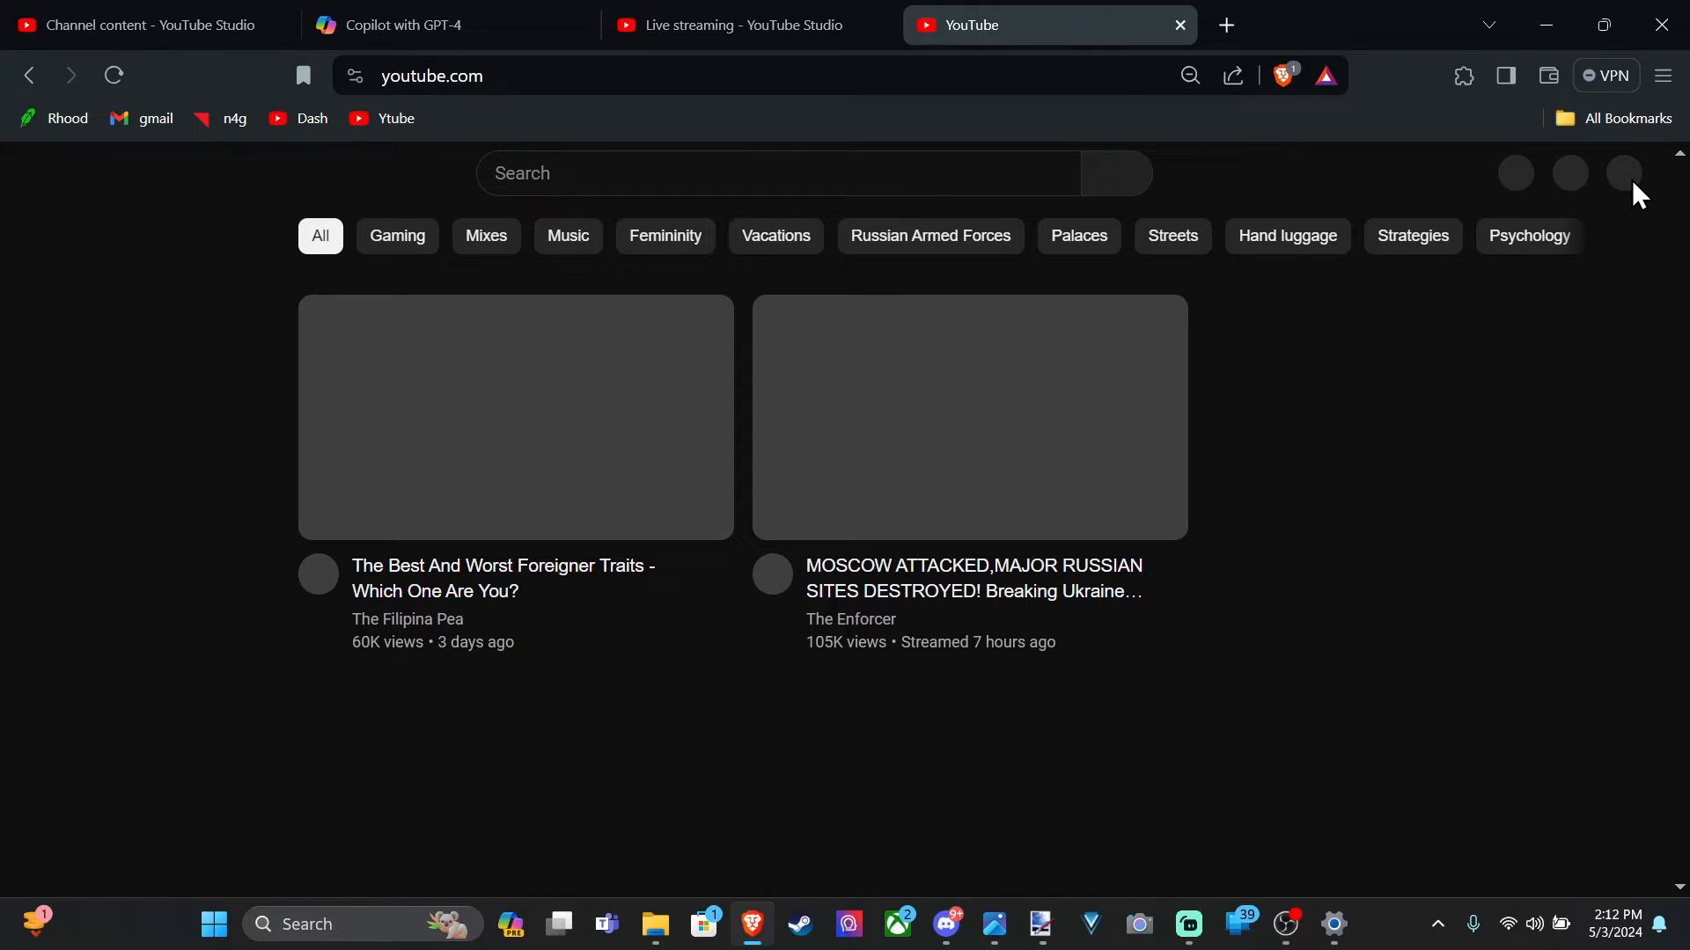
Reach the channel's YouTube Studio dashboard from the YouTube account menu.
{"action": "left_click", "coordinate": [1626, 173]}
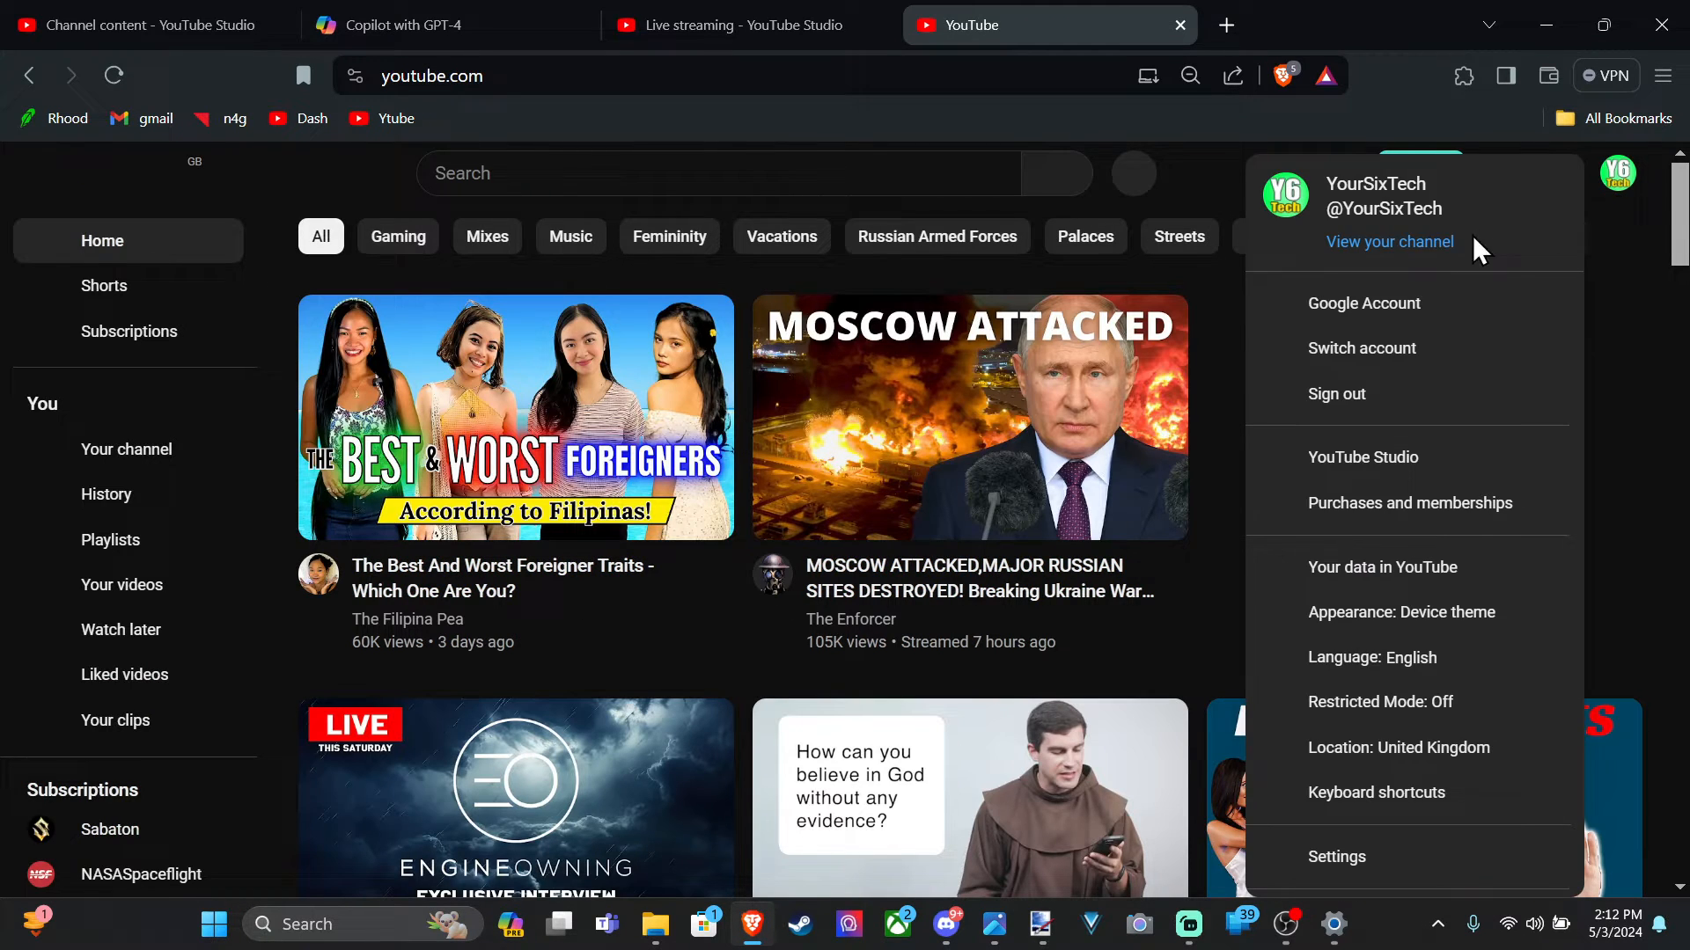
{"action": "left_click", "coordinate": [1362, 457]}
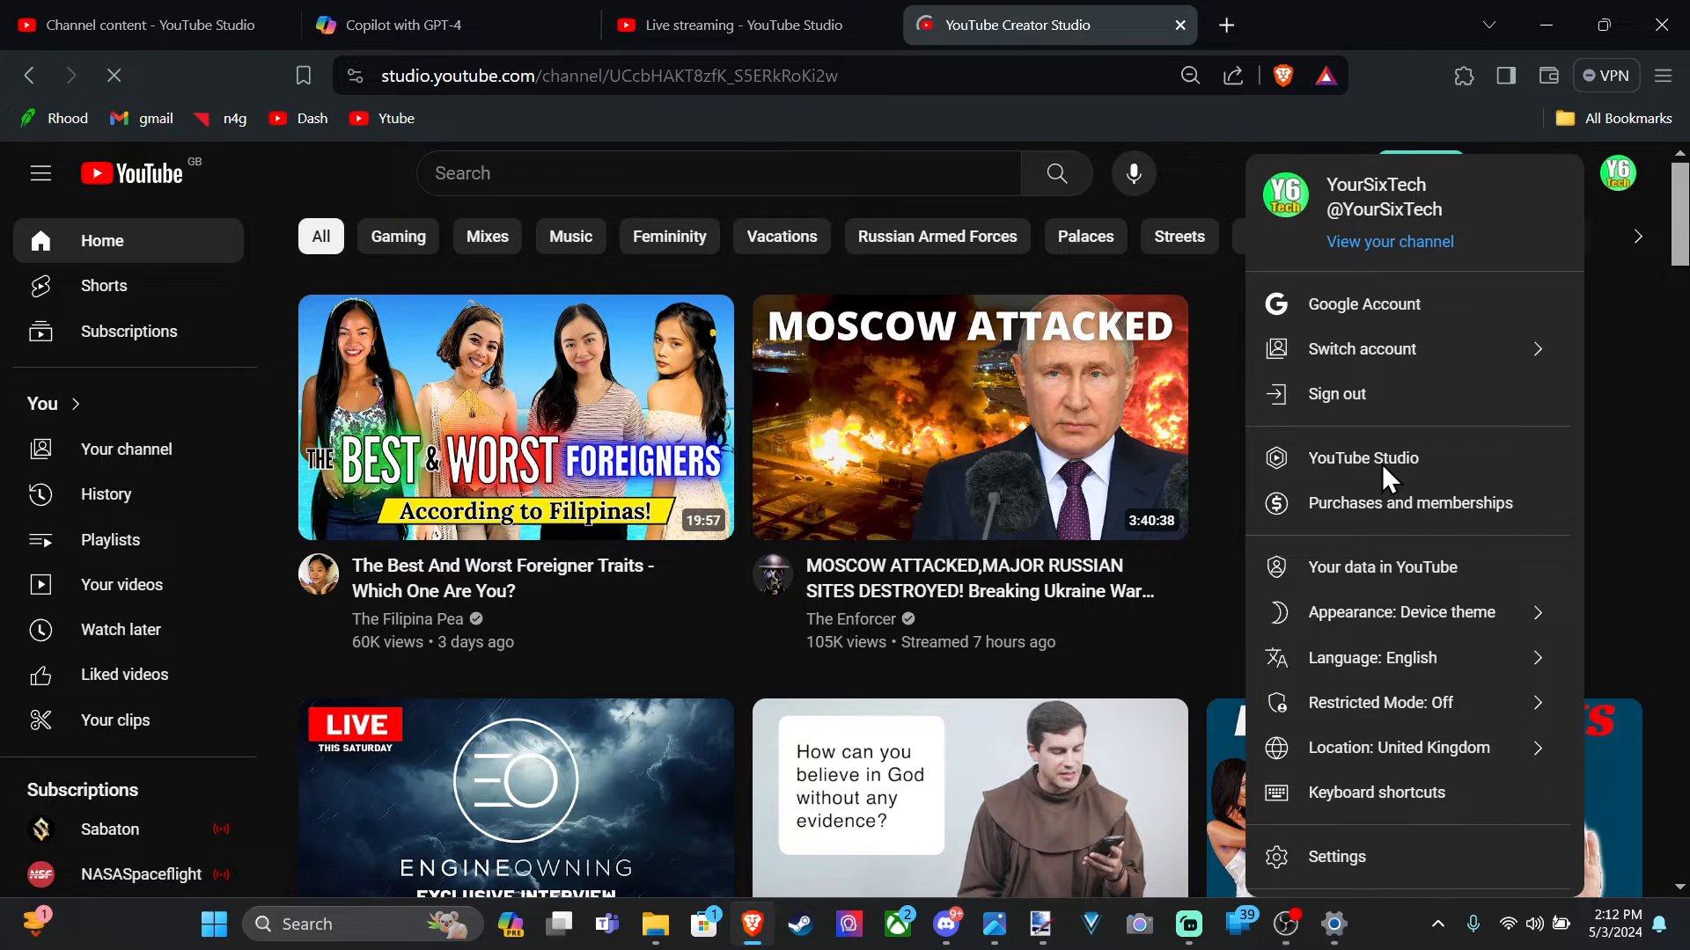
{"action": "left_click", "coordinate": [1361, 458]}
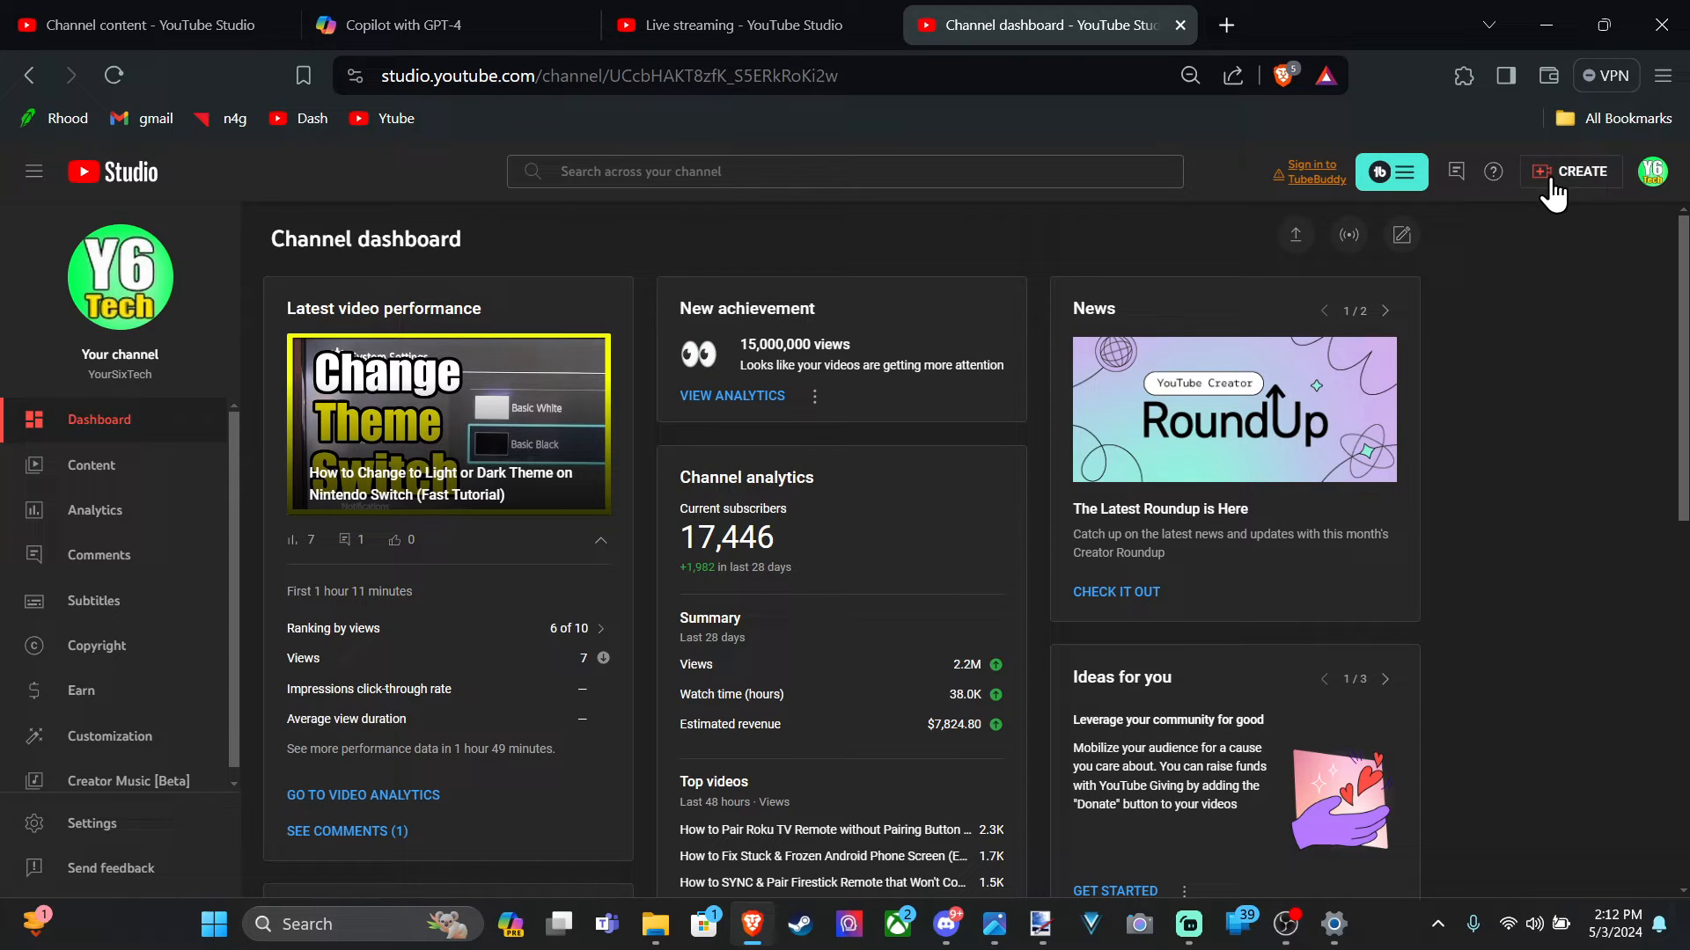
Start a Go live setup for right now using streaming software, reaching the live control room.
{"action": "left_click", "coordinate": [1580, 170]}
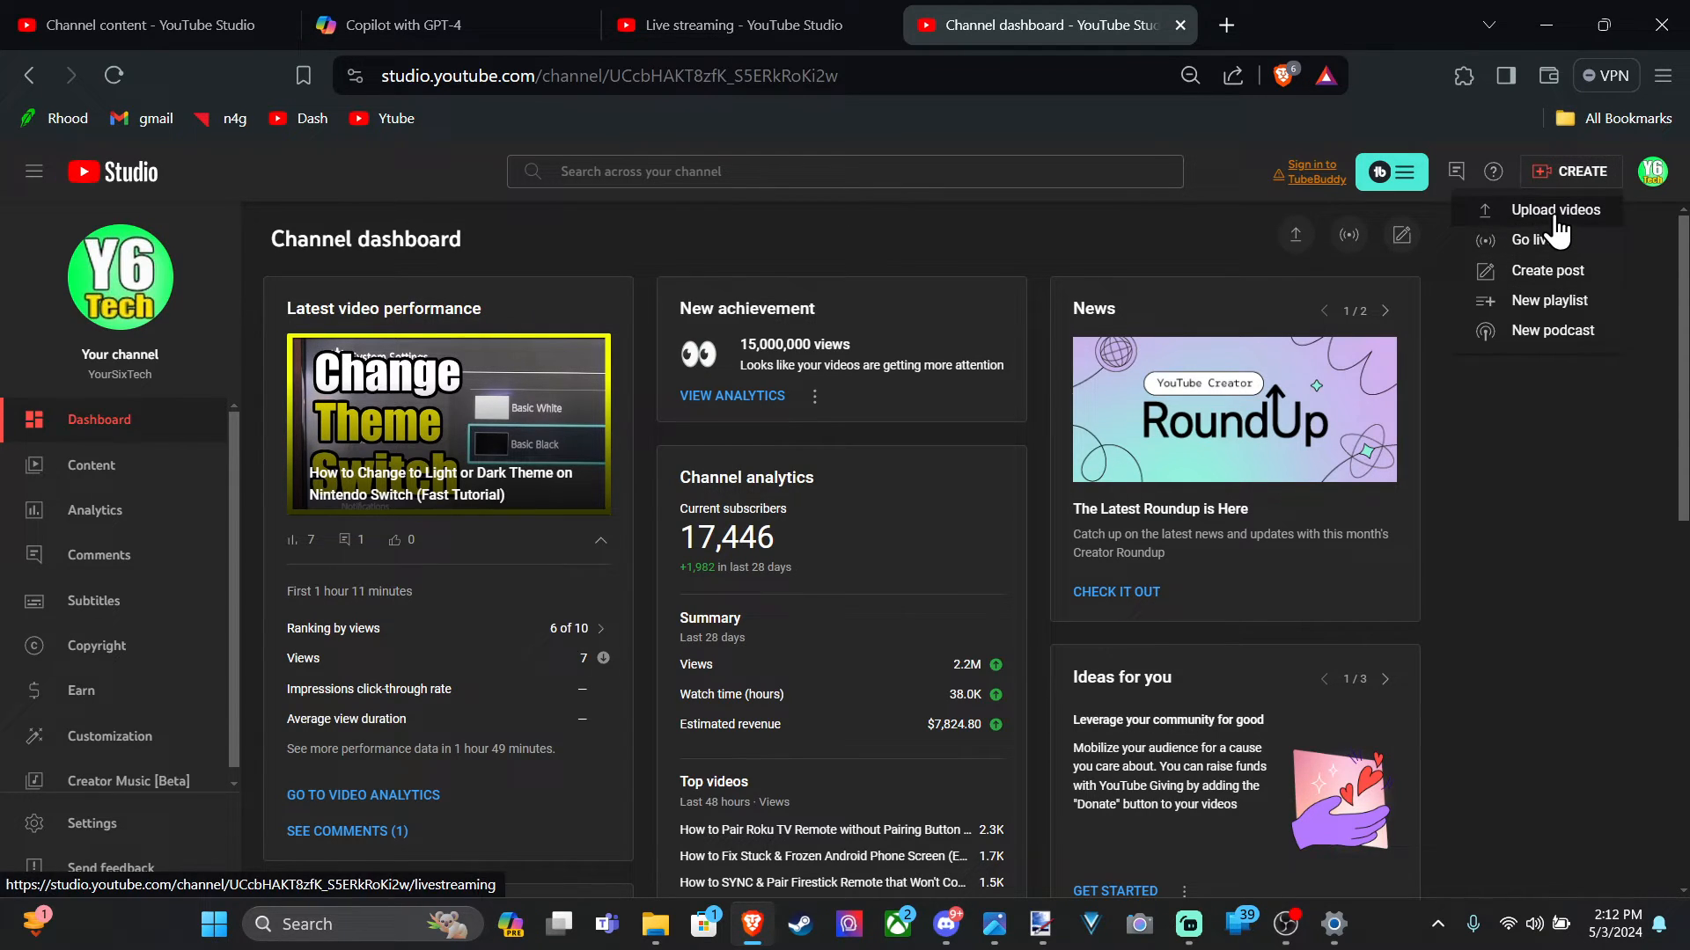
{"action": "left_click", "coordinate": [1538, 240]}
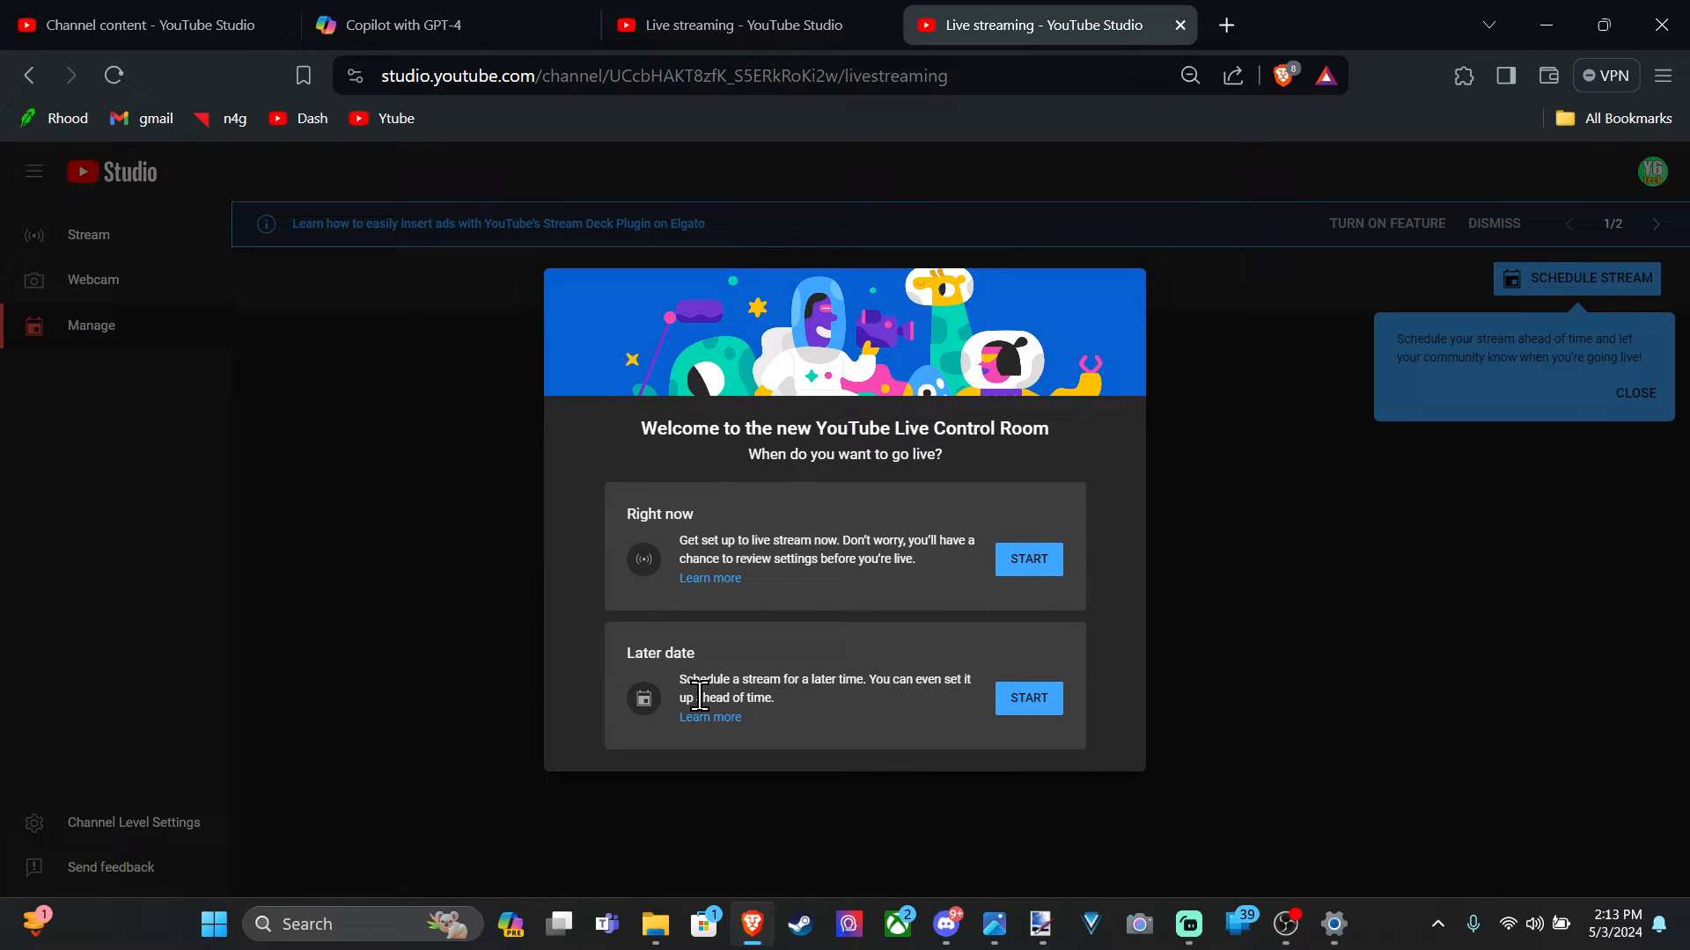
{"action": "mouse_move", "coordinate": [762, 540]}
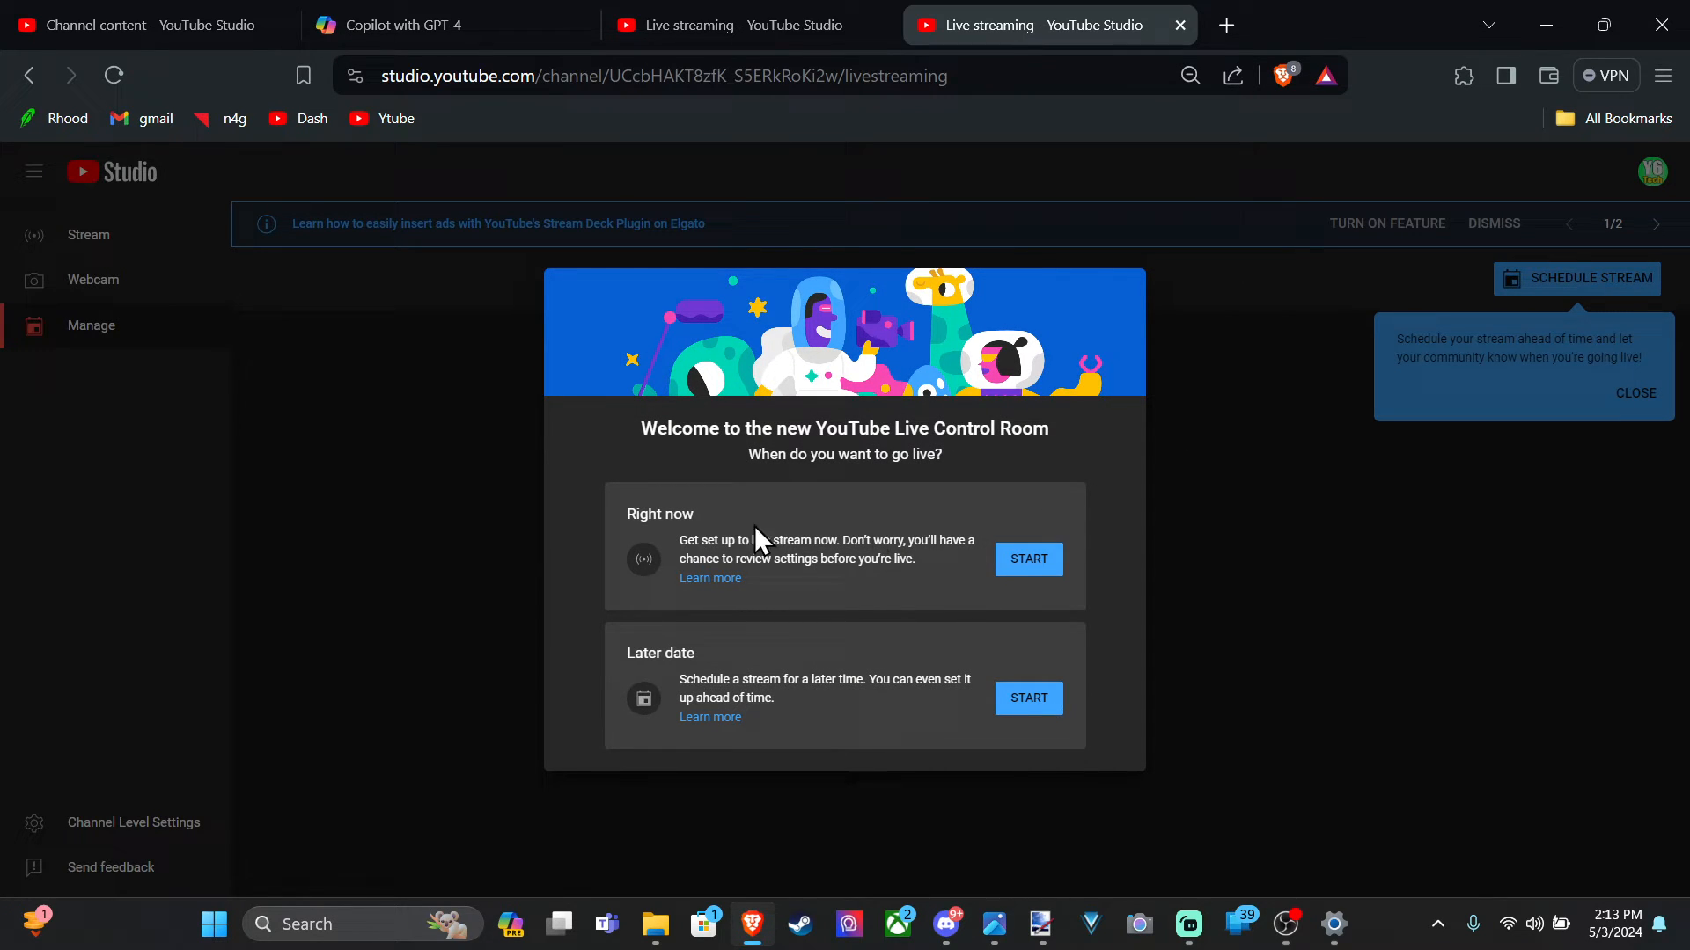
{"action": "left_click", "coordinate": [1026, 560]}
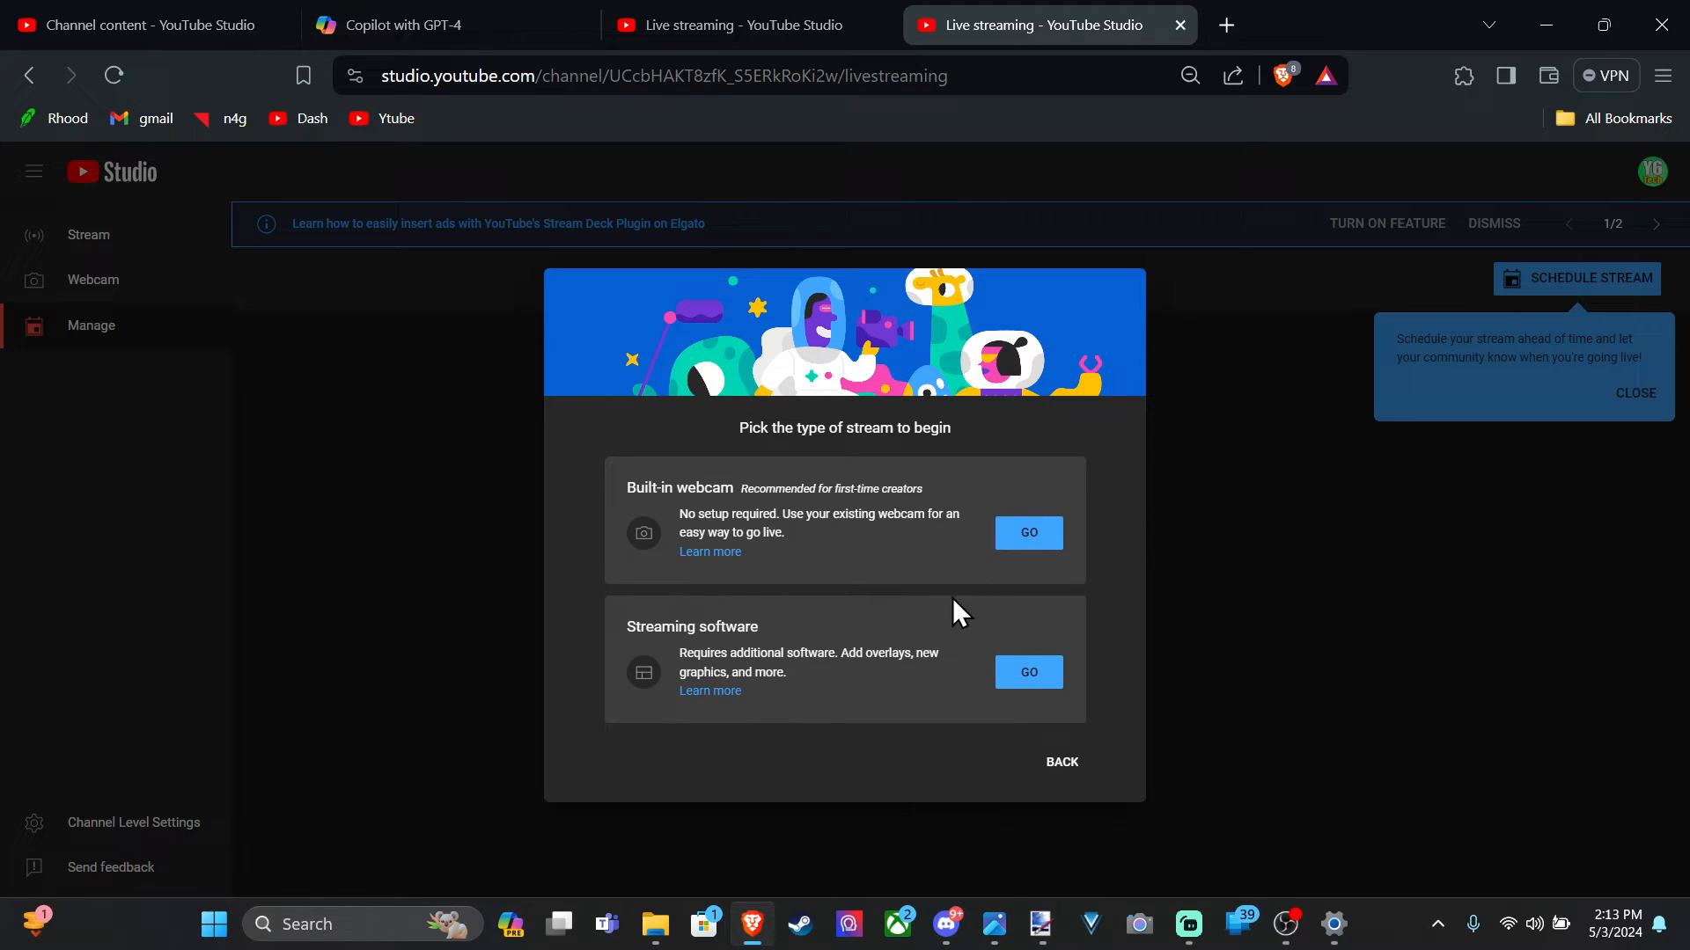
{"action": "left_click", "coordinate": [1026, 670]}
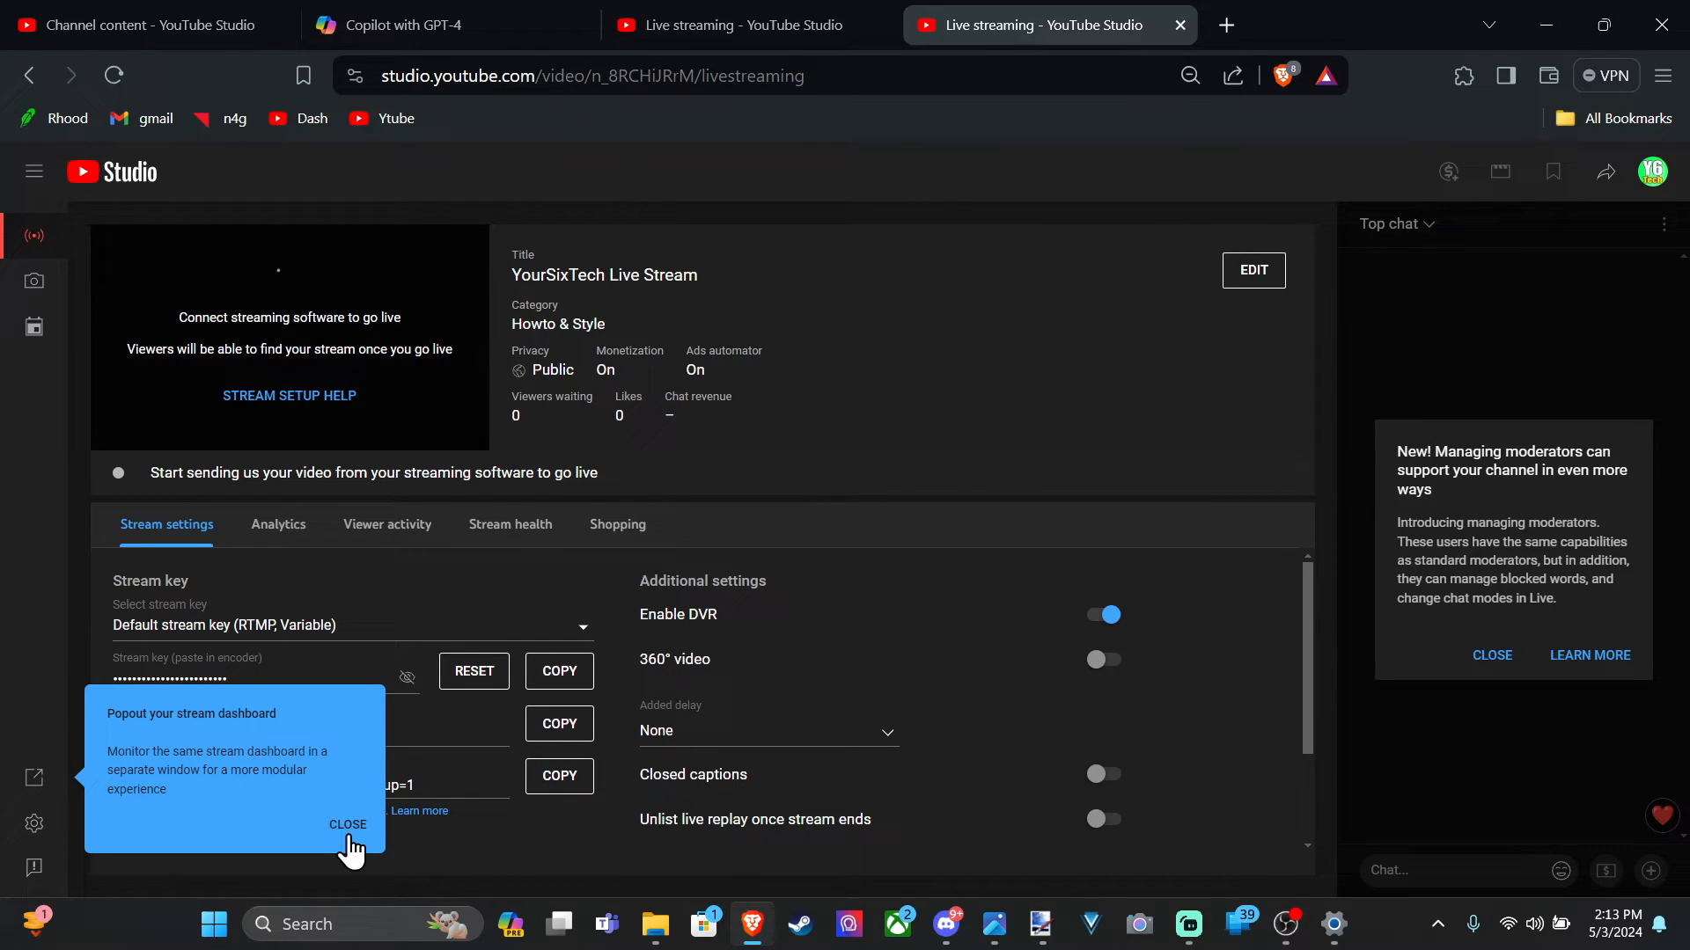
Dismiss the Live Control Room walkthrough tips and copy the YouTube stream key.
{"action": "left_click", "coordinate": [347, 823]}
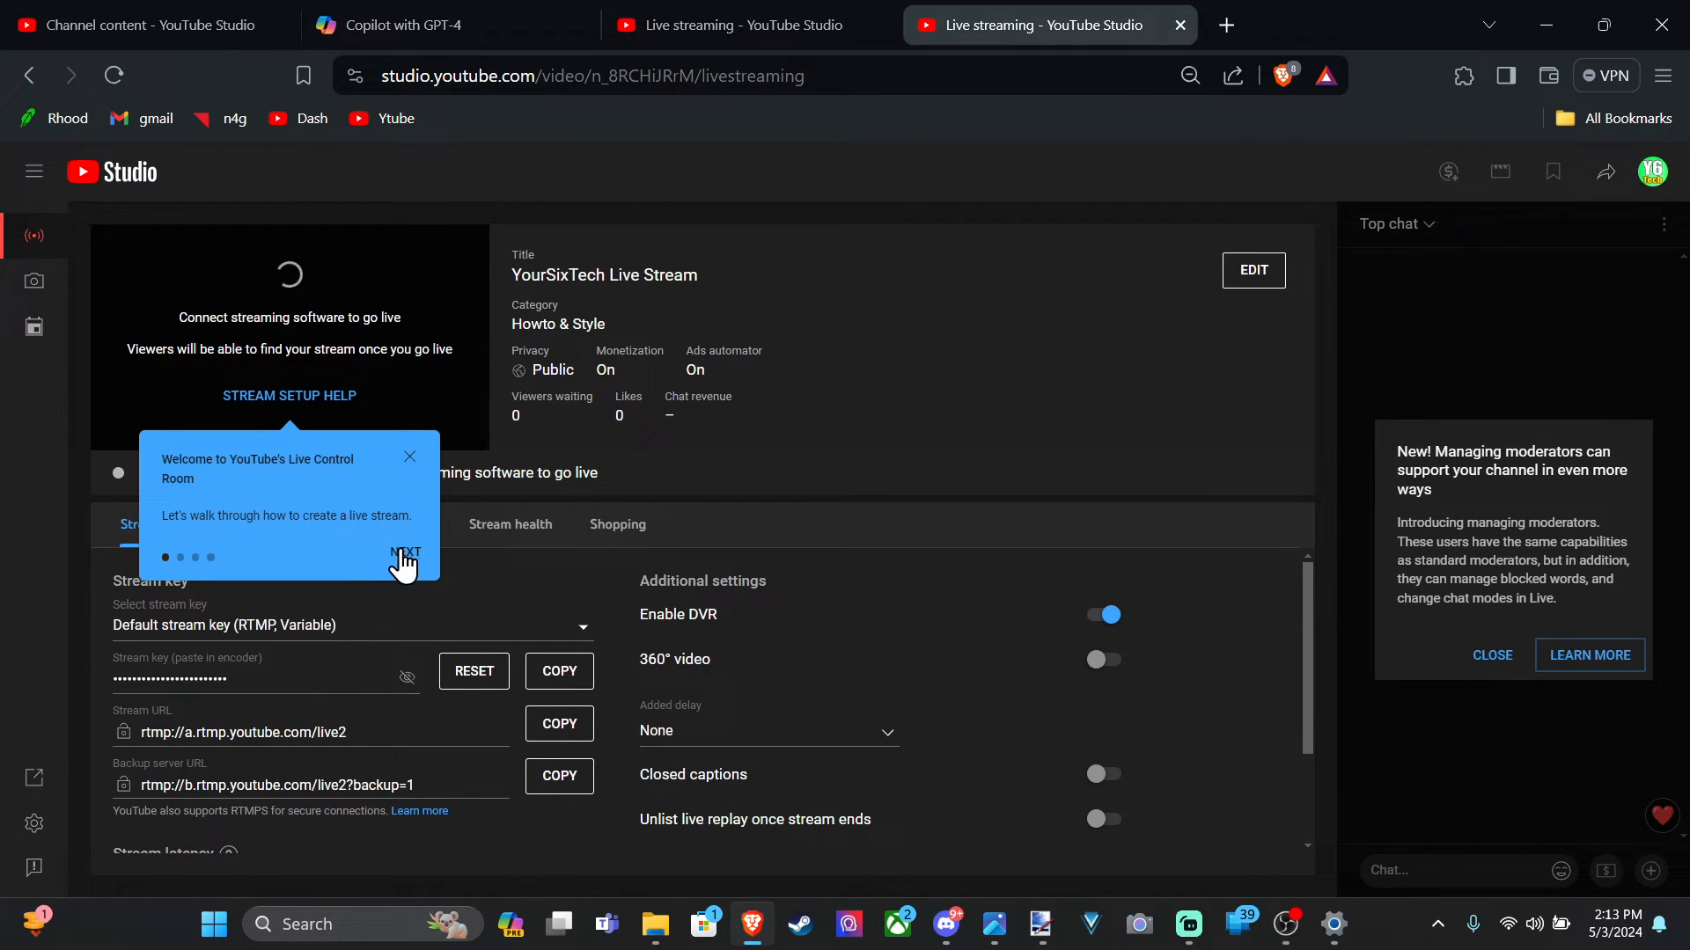
{"action": "left_click", "coordinate": [407, 558]}
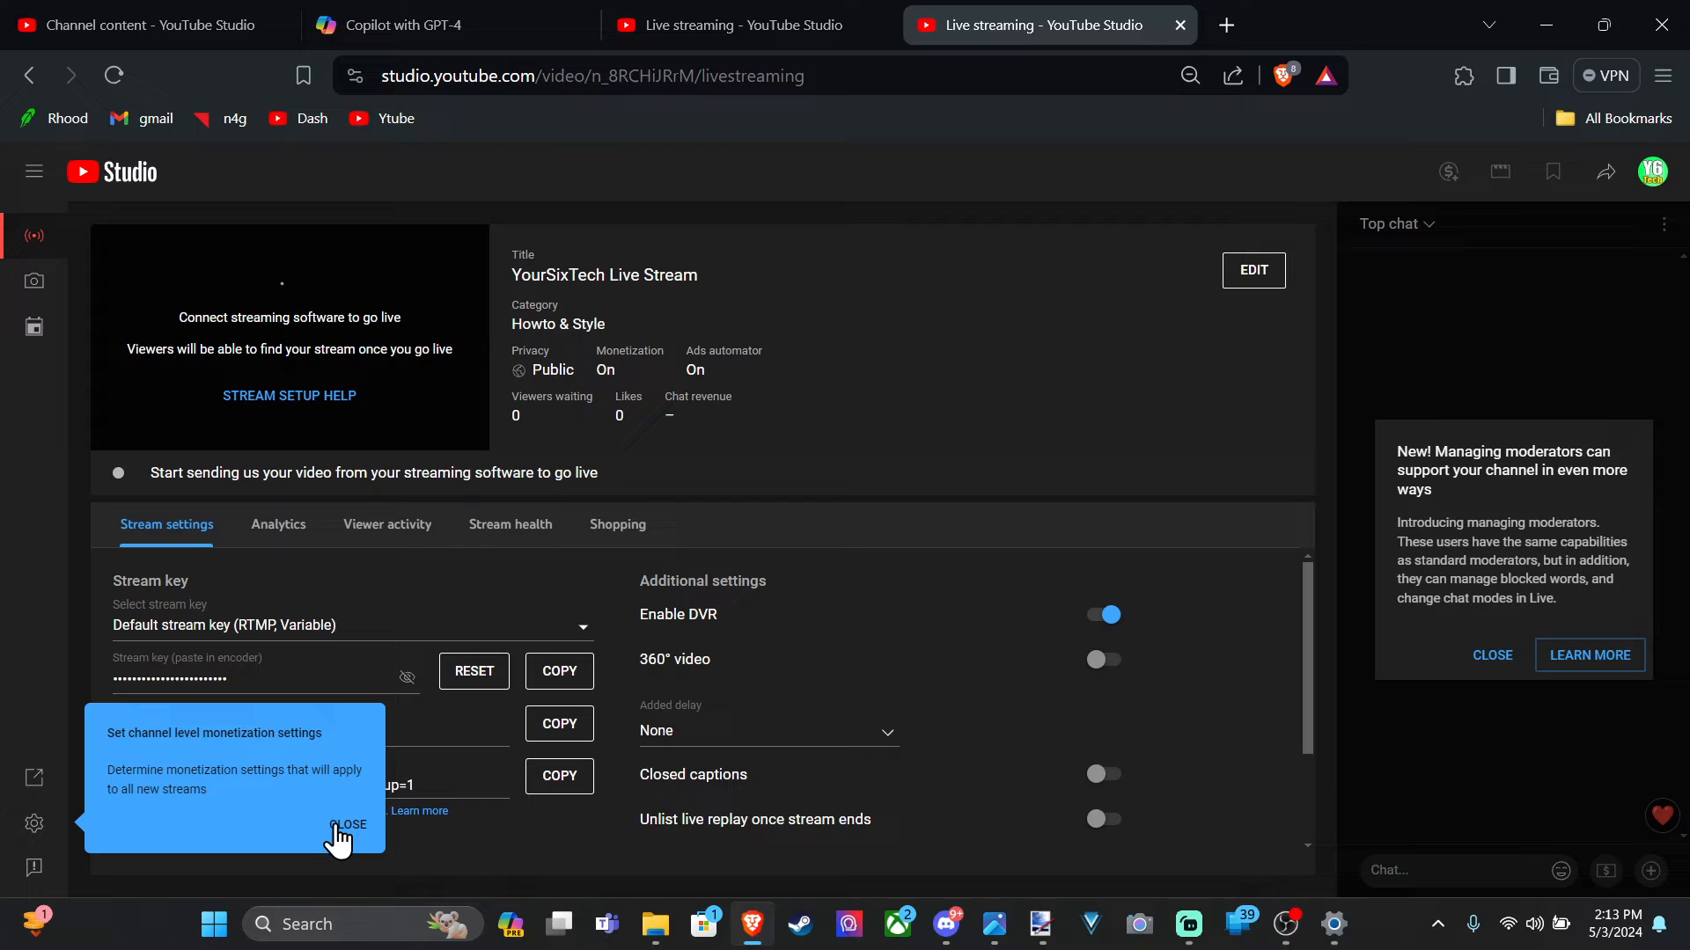
{"action": "left_click", "coordinate": [350, 826]}
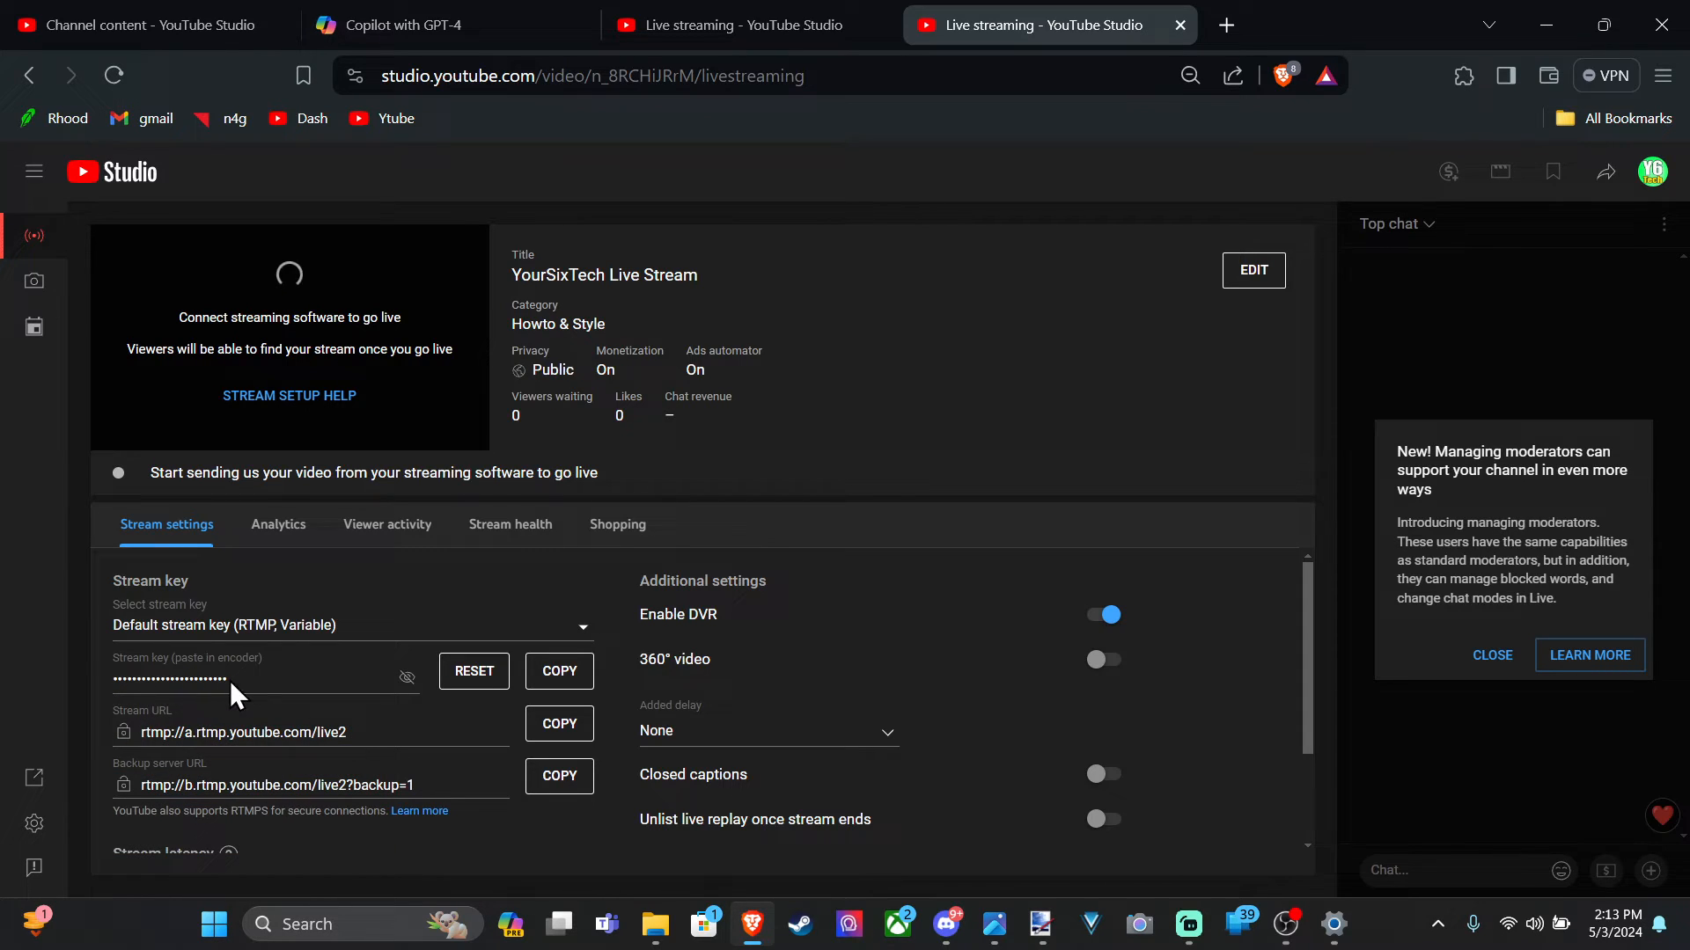
{"action": "mouse_move", "coordinate": [406, 678]}
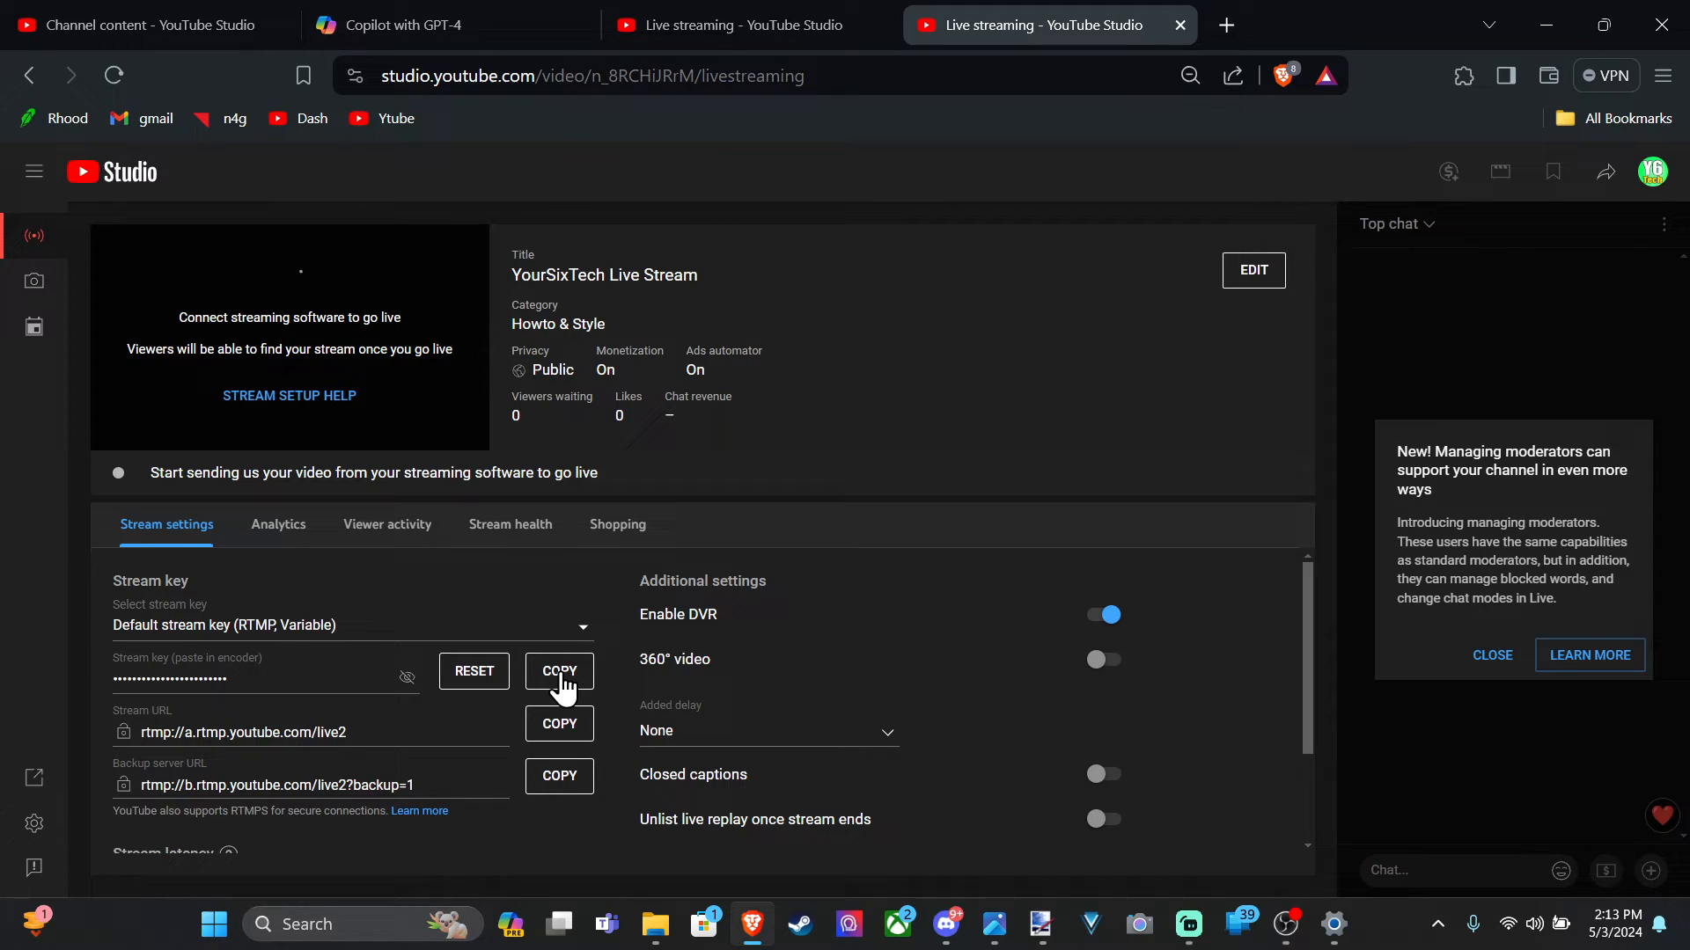
{"action": "left_click", "coordinate": [560, 670]}
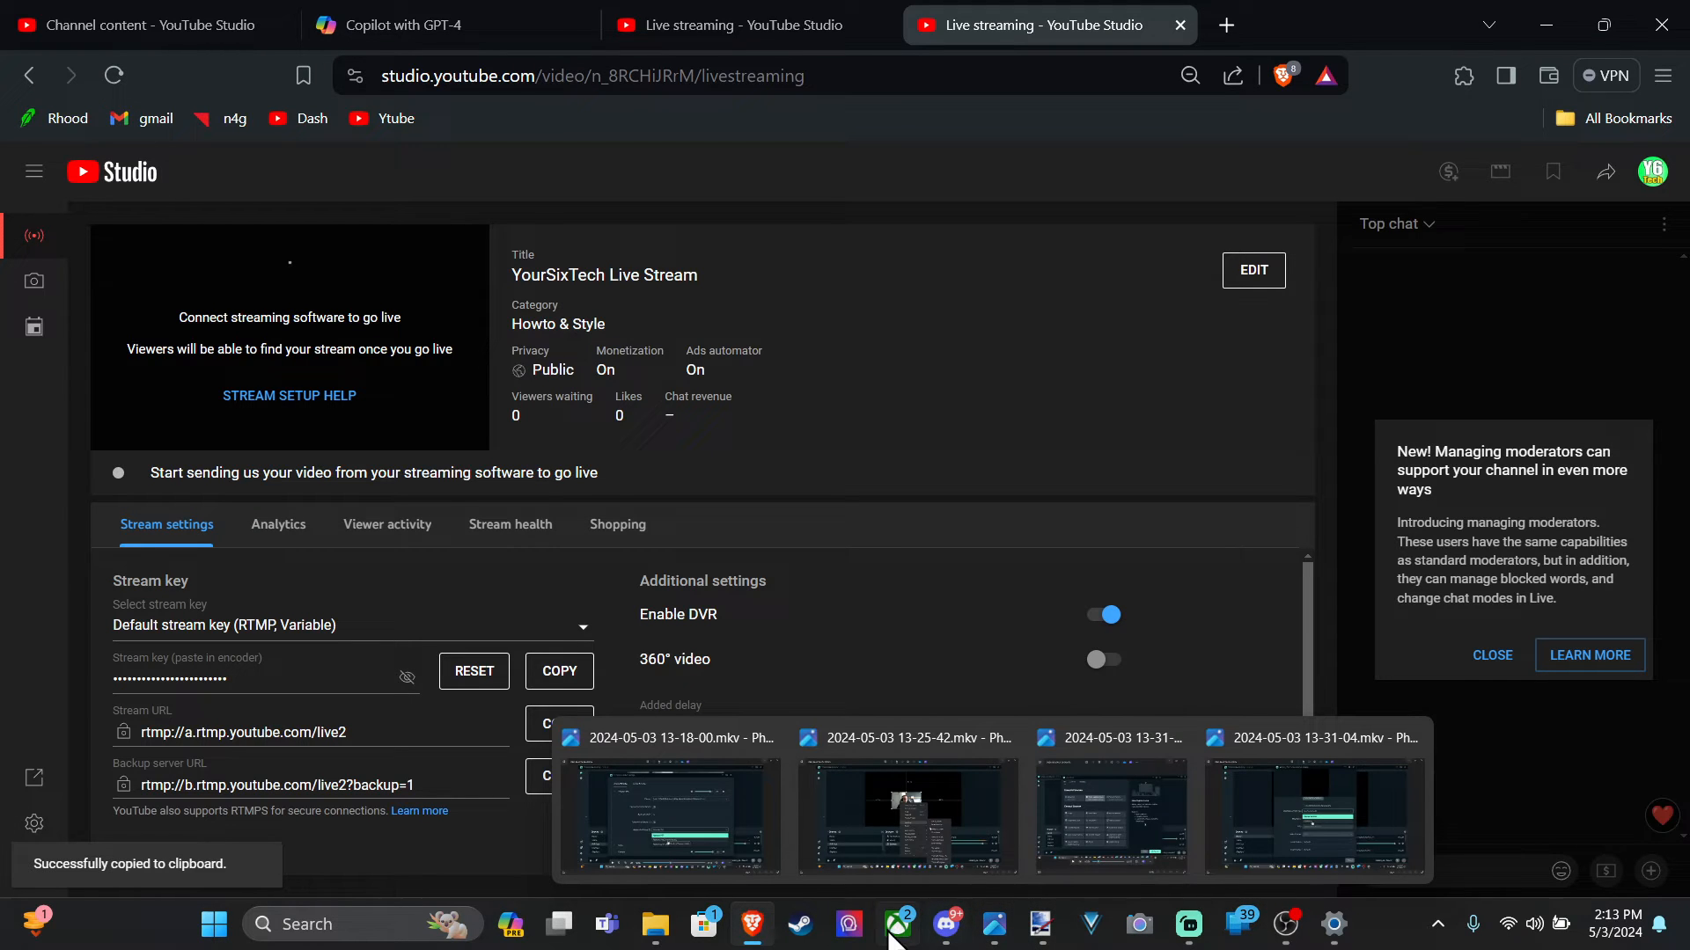
{"action": "mouse_move", "coordinate": [1188, 924]}
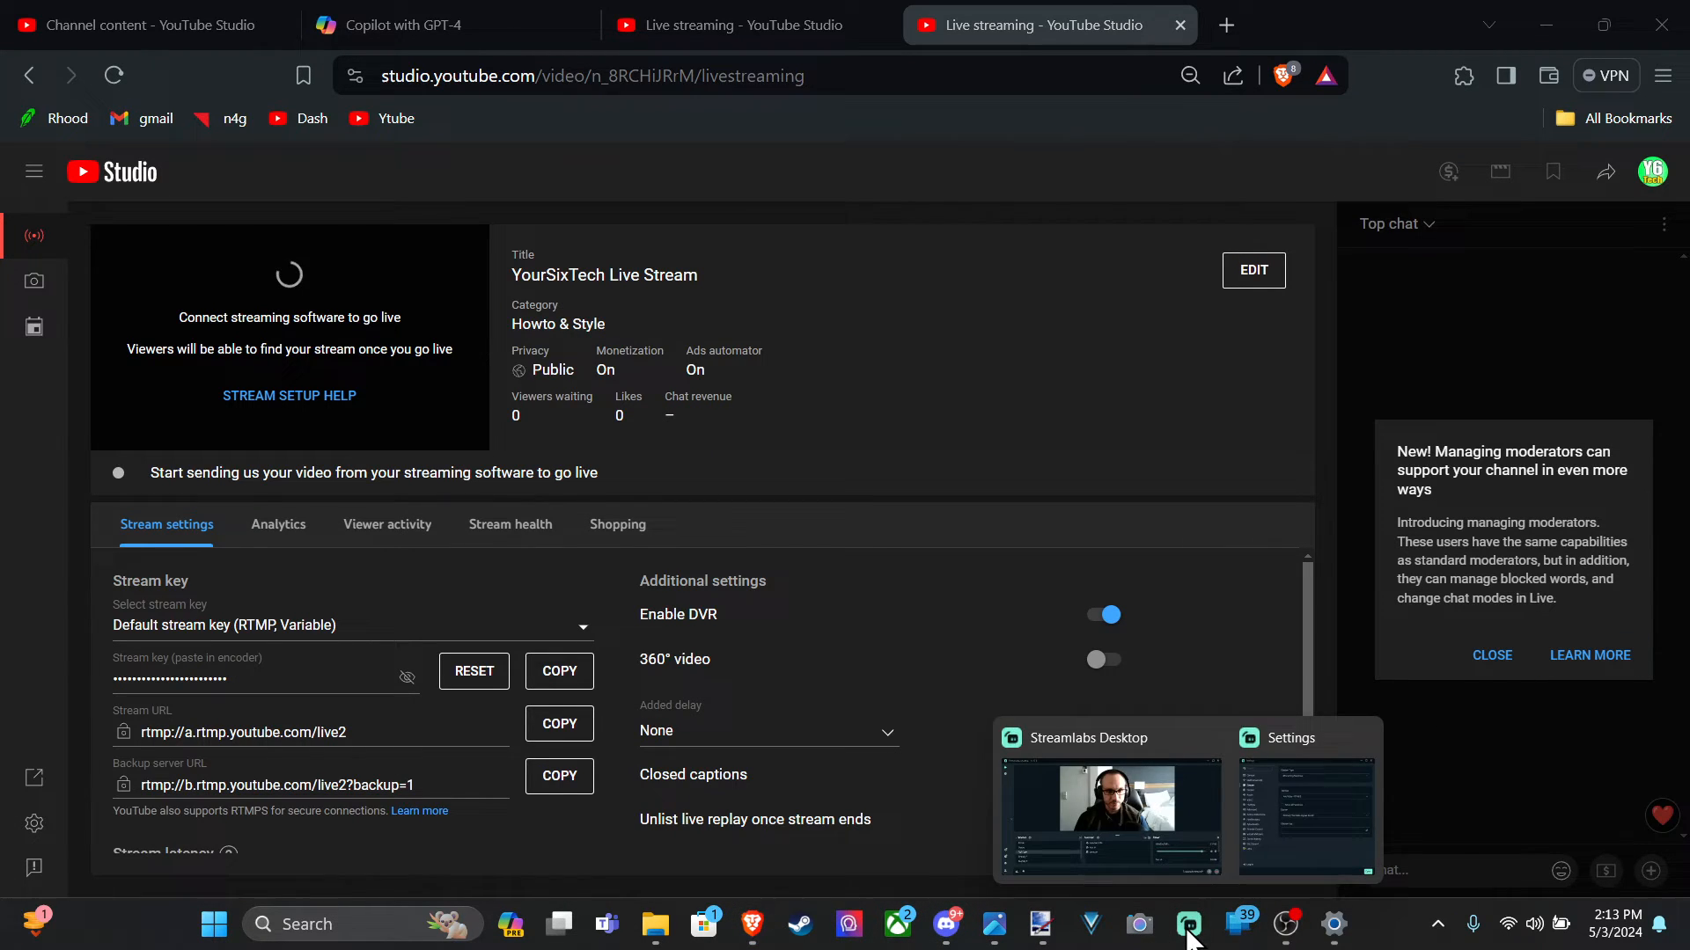
Paste the copied stream key into Streamlabs' Stream key field and save with Done.
{"action": "left_click", "coordinate": [1305, 807]}
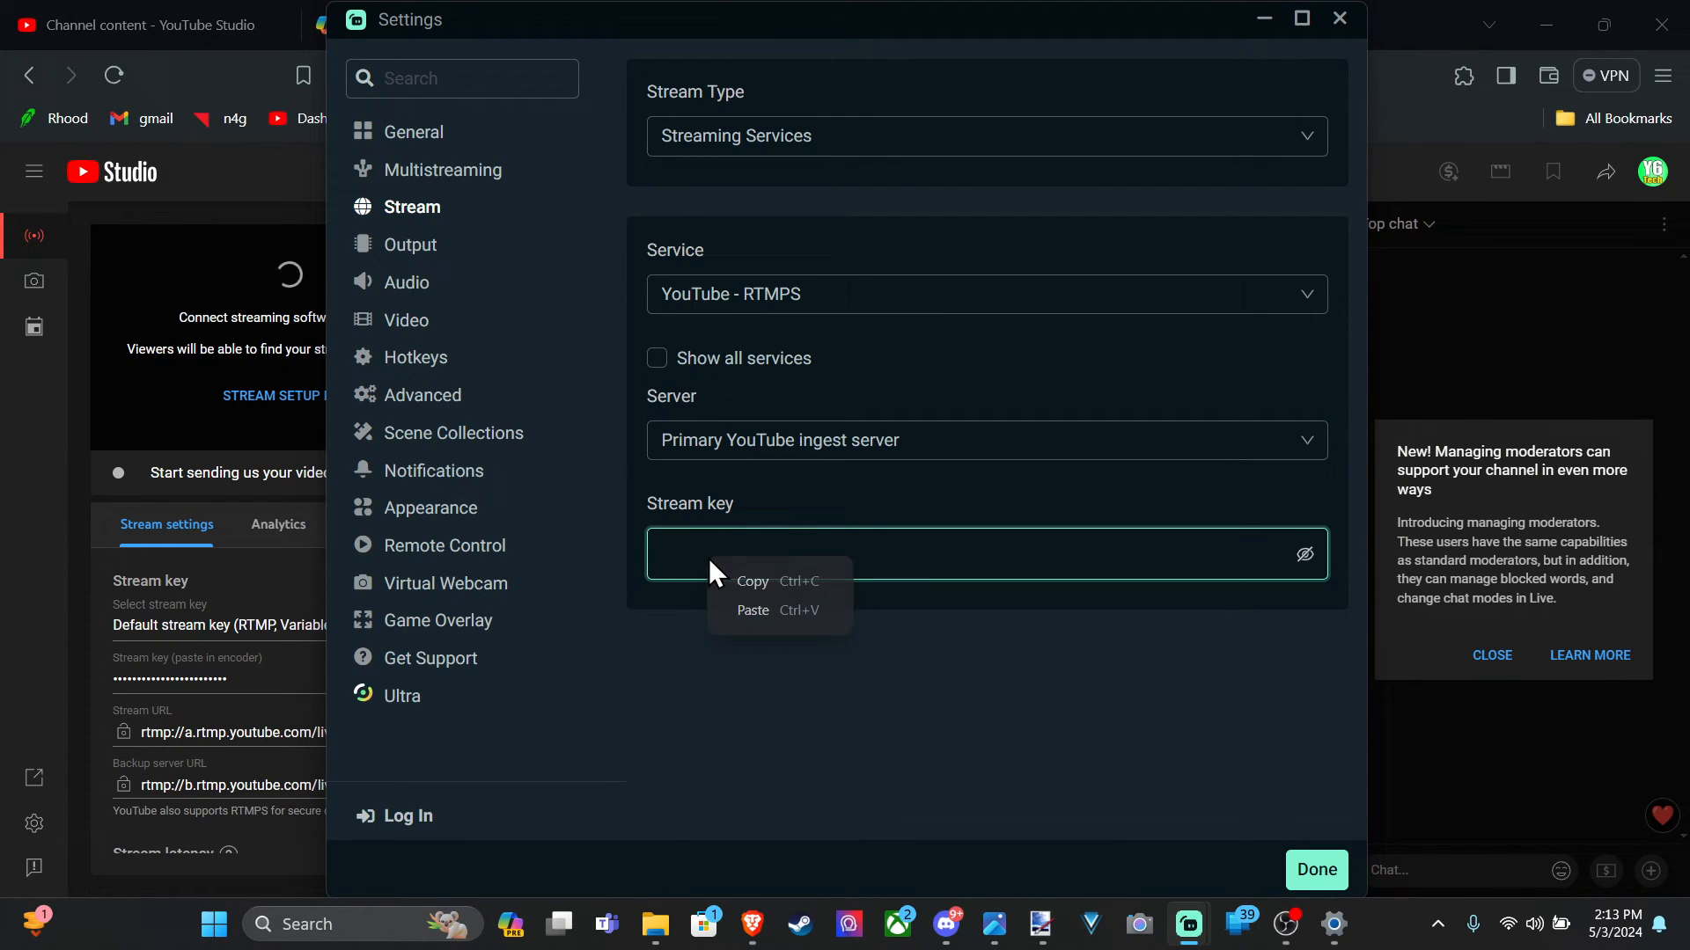
{"action": "mouse_move", "coordinate": [770, 625]}
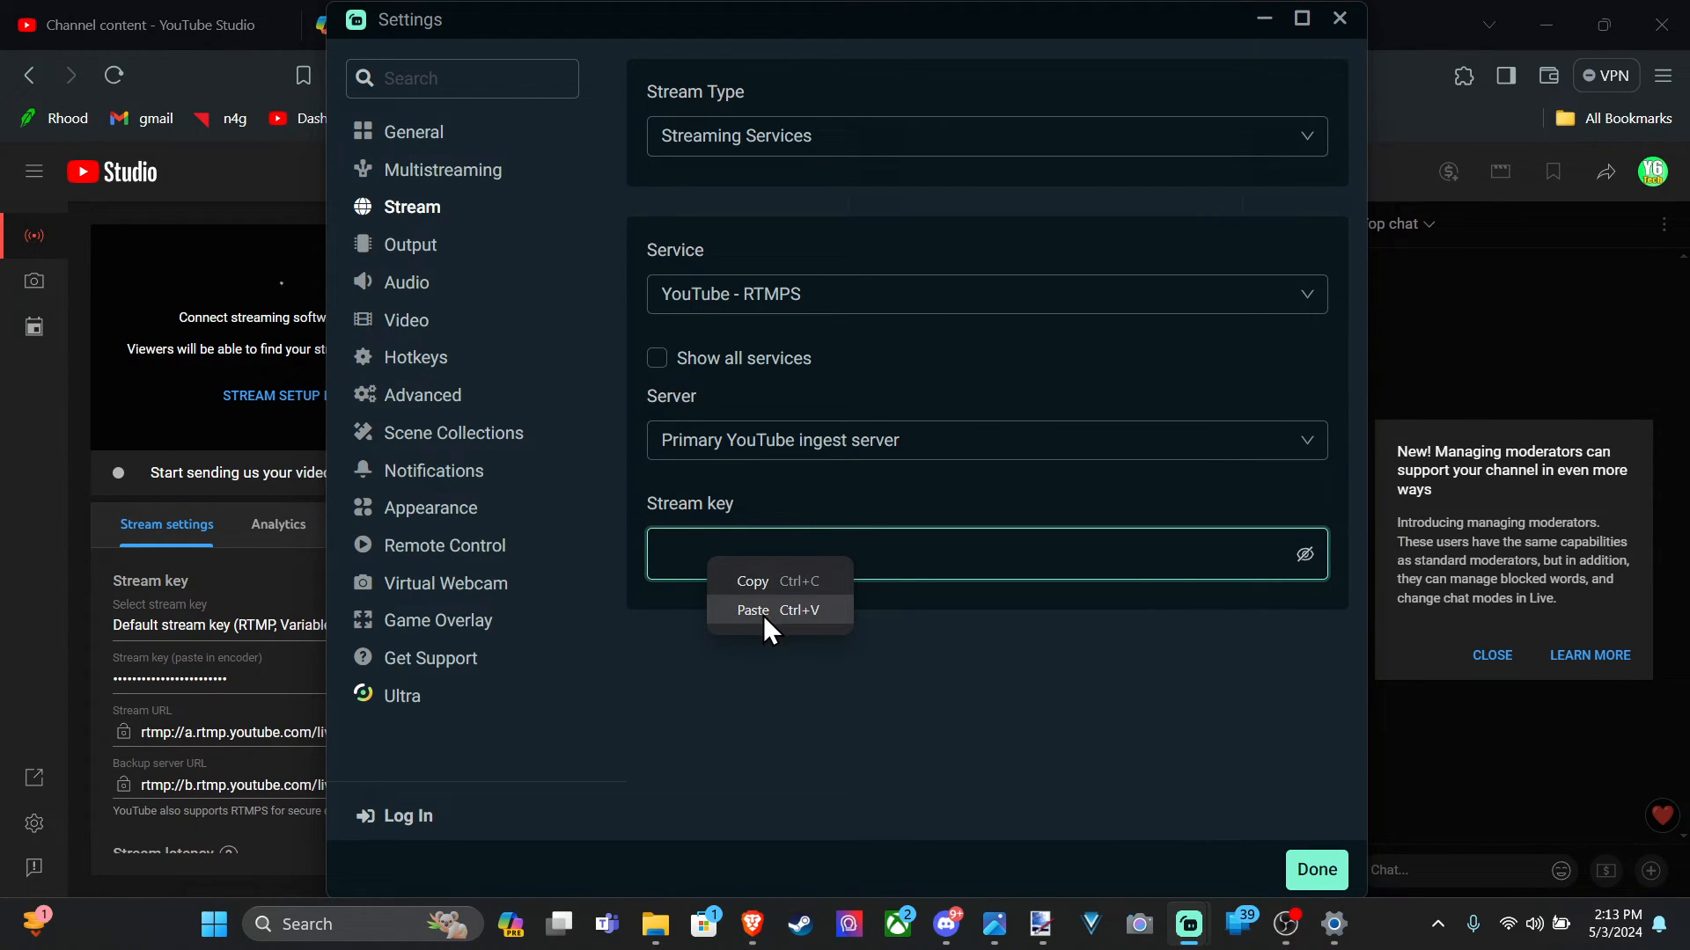
{"action": "left_click", "coordinate": [753, 610]}
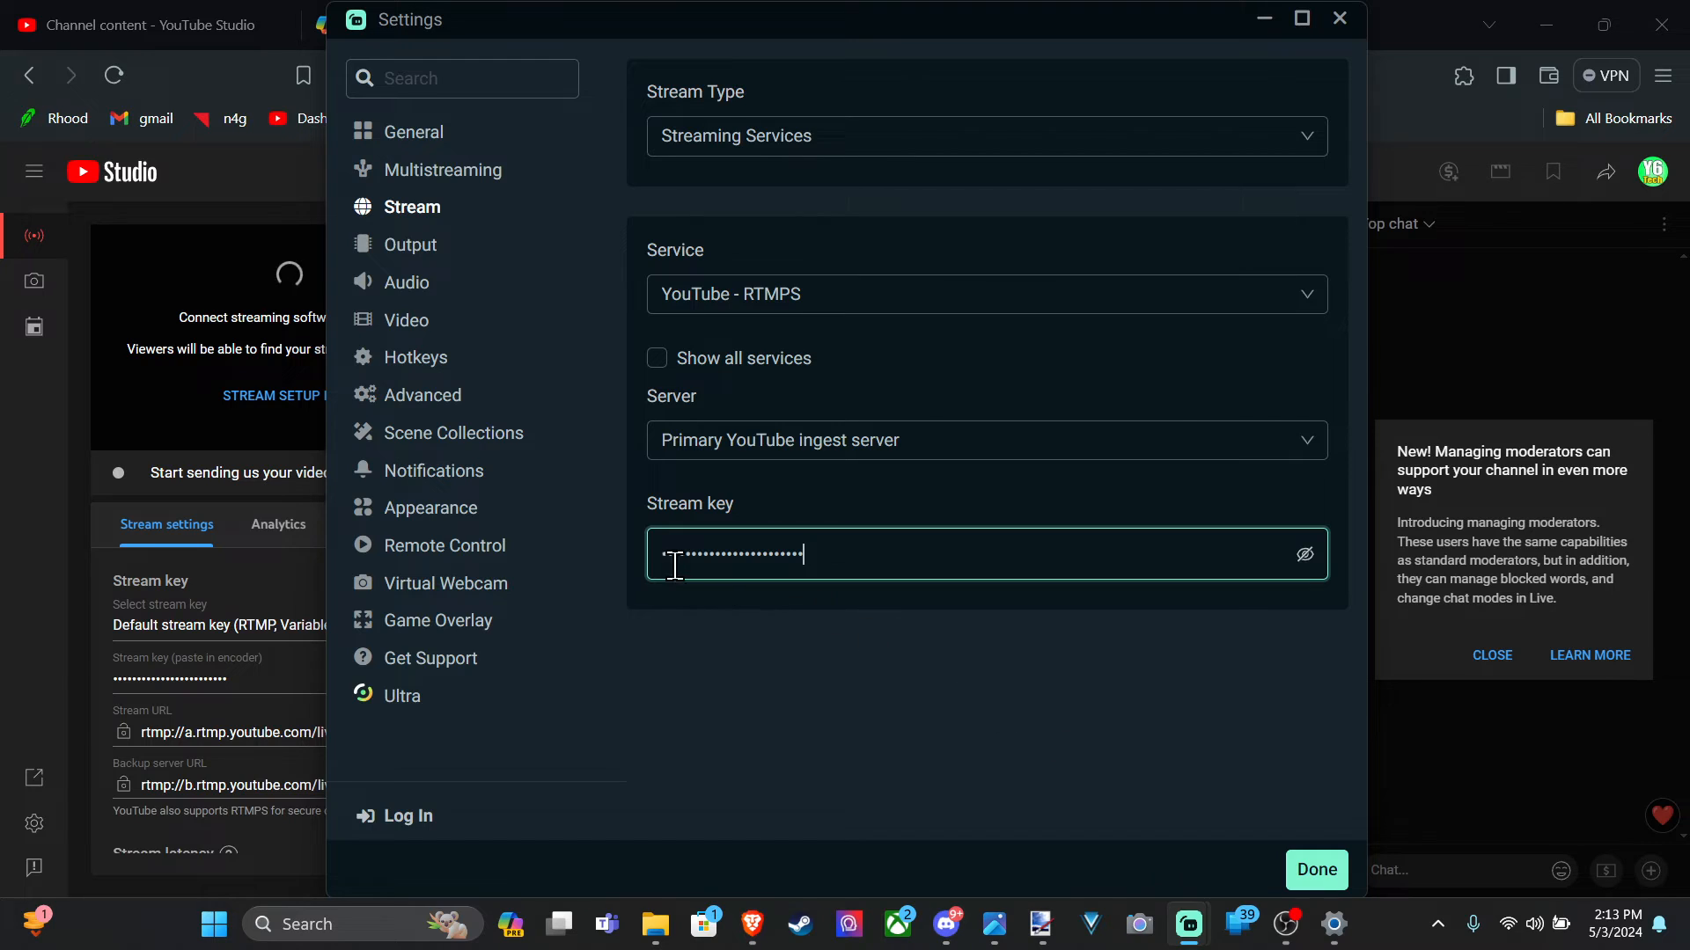
{"action": "left_click", "coordinate": [1317, 870]}
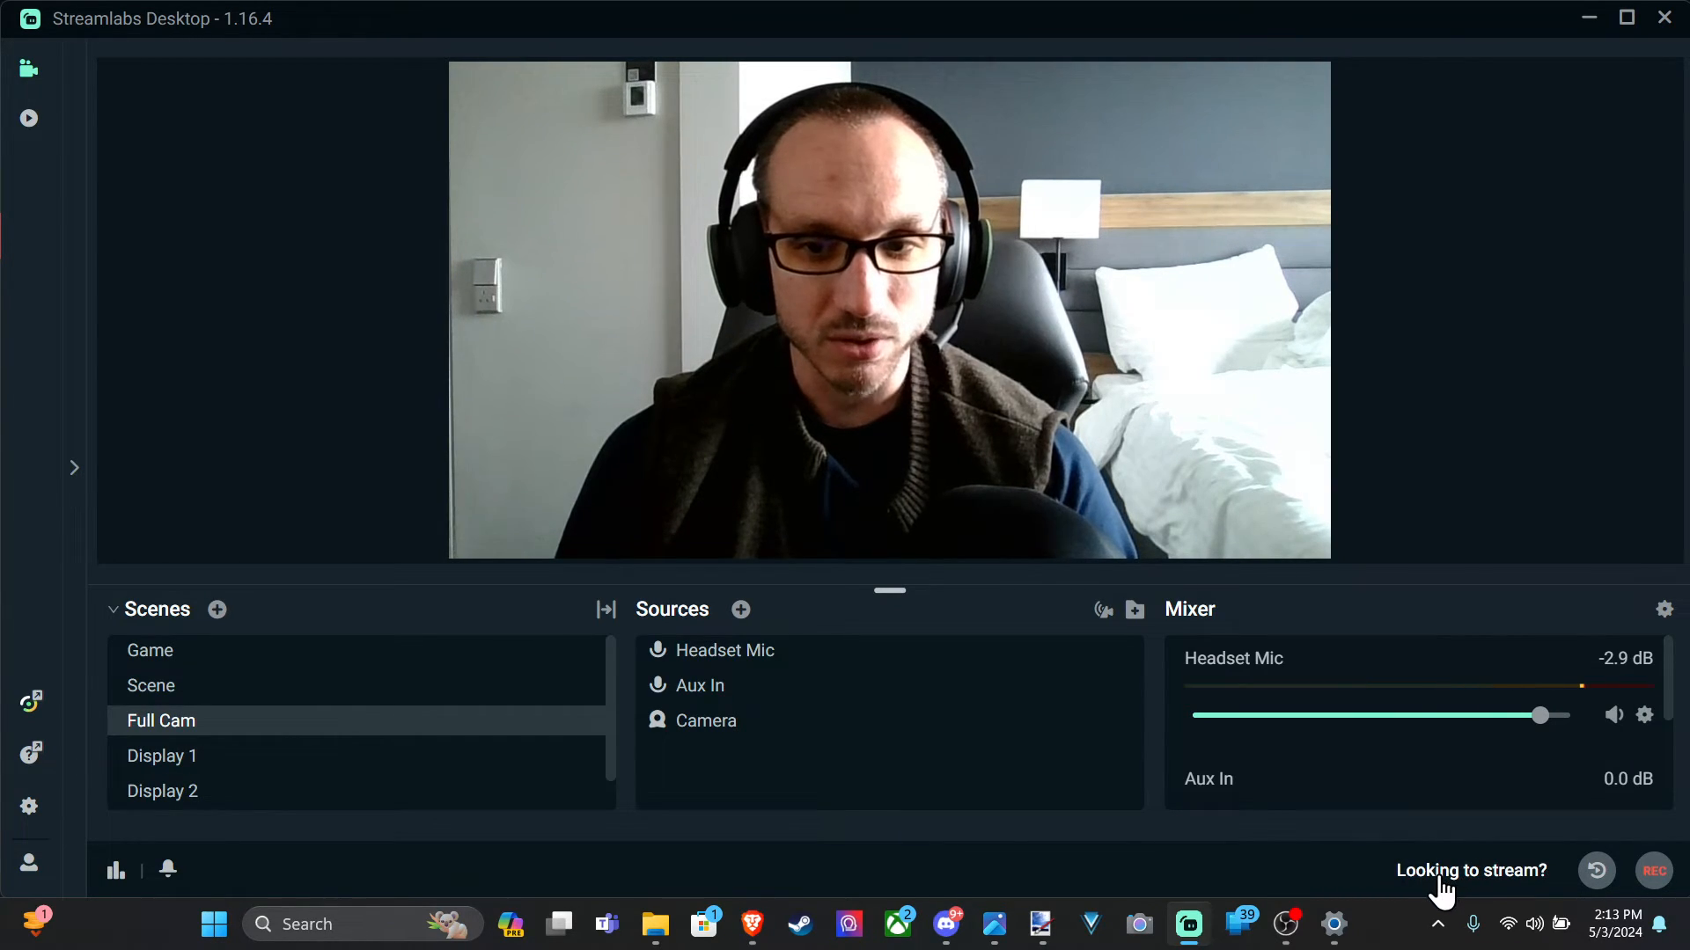
Enable live streaming features via 'Looking to stream?' so Go Live is available.
{"action": "left_click", "coordinate": [1469, 870]}
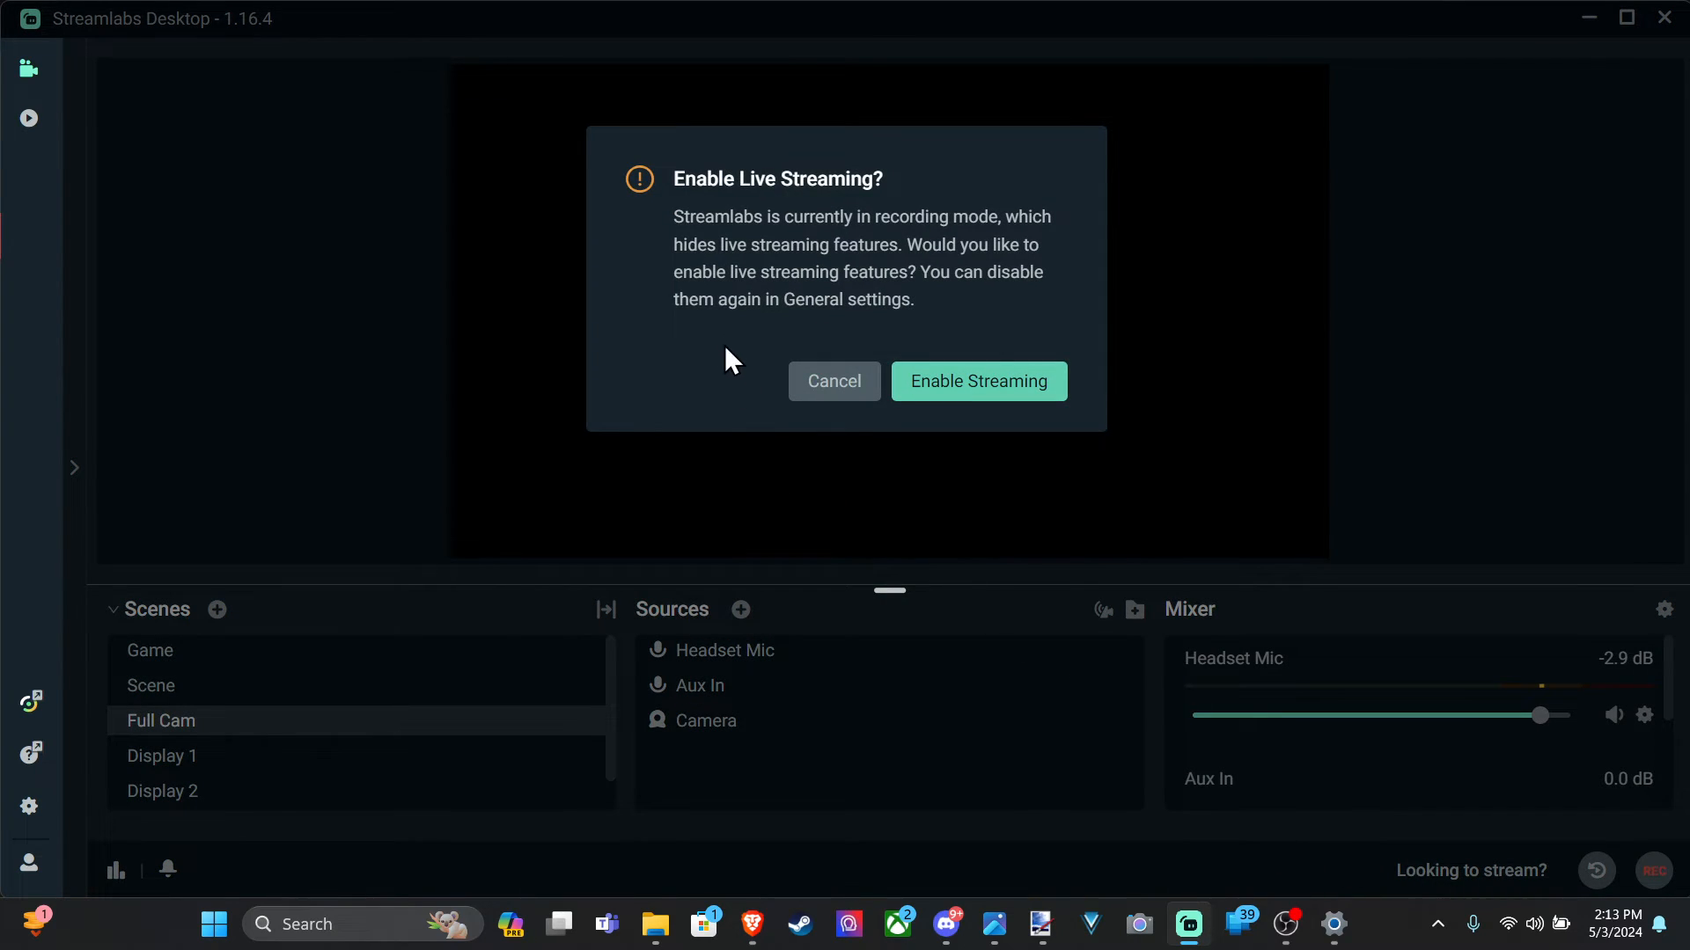
{"action": "mouse_move", "coordinate": [769, 245]}
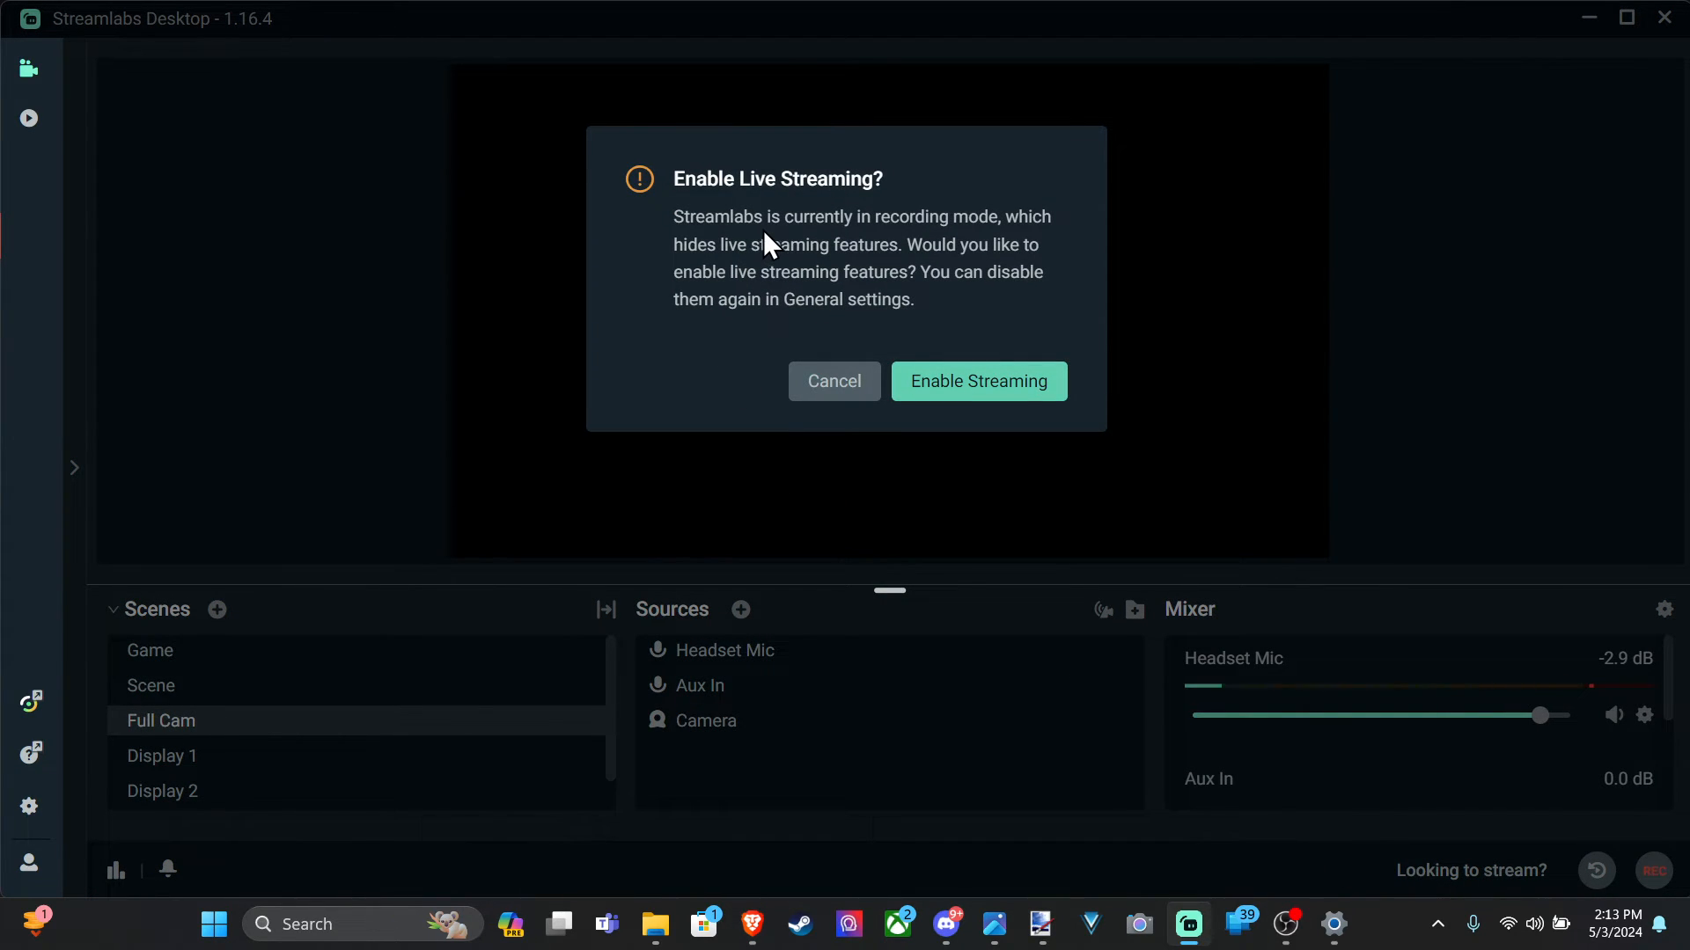
{"action": "mouse_move", "coordinate": [829, 294]}
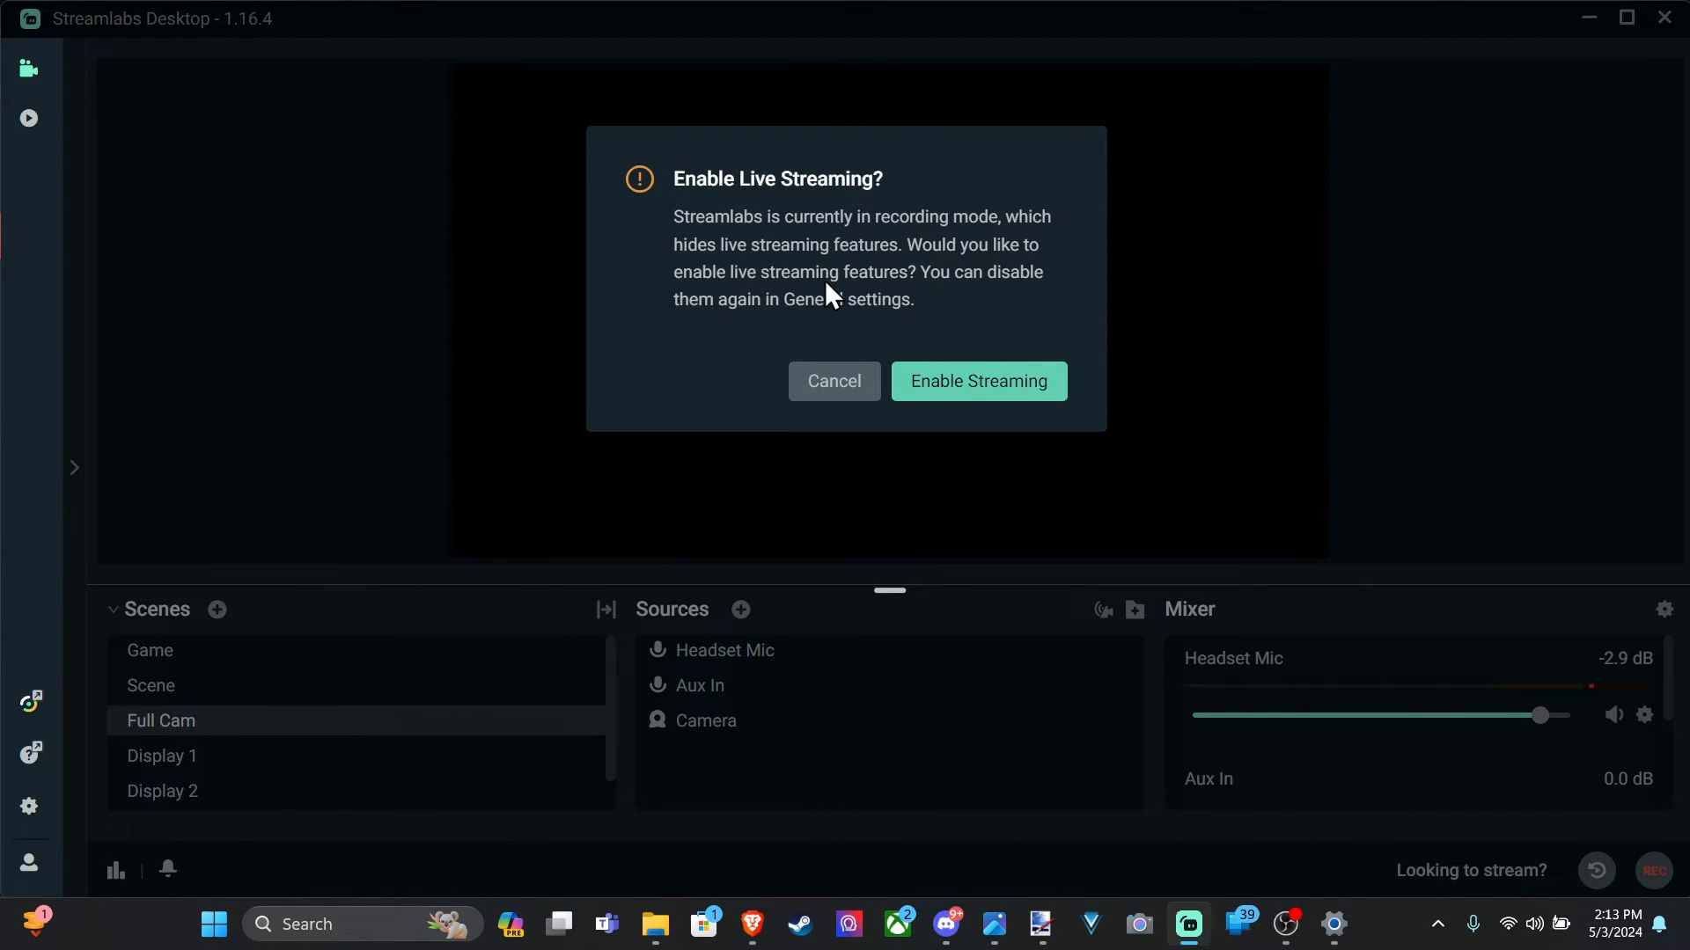
{"action": "mouse_move", "coordinate": [907, 281]}
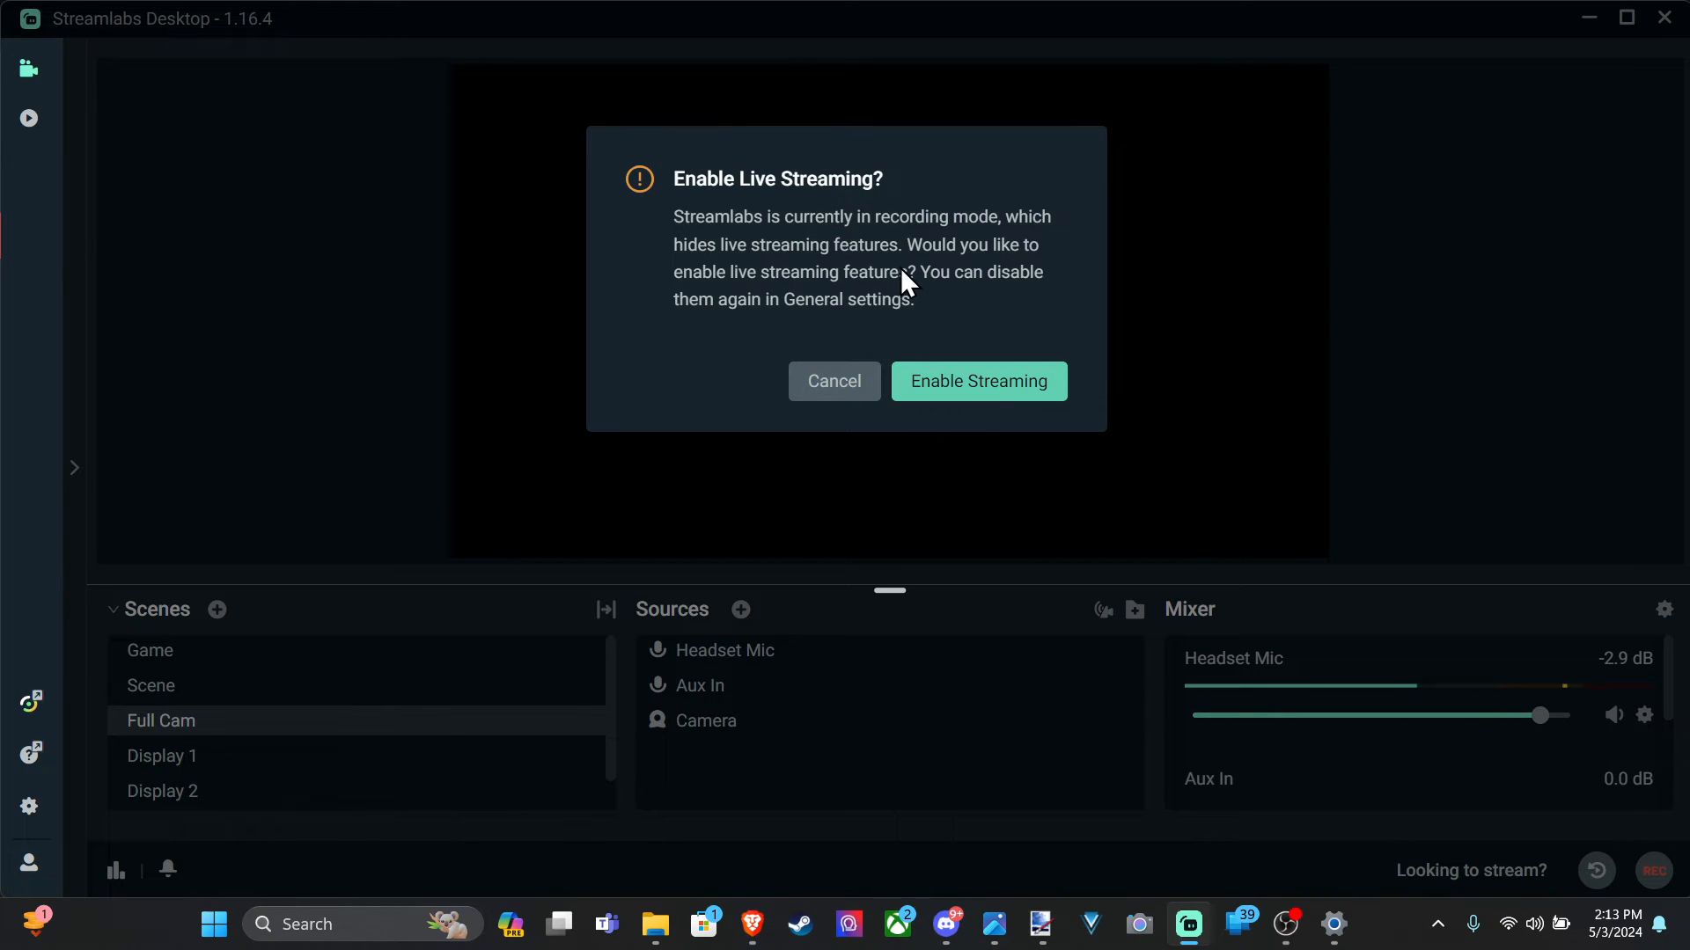
{"action": "mouse_move", "coordinate": [920, 320]}
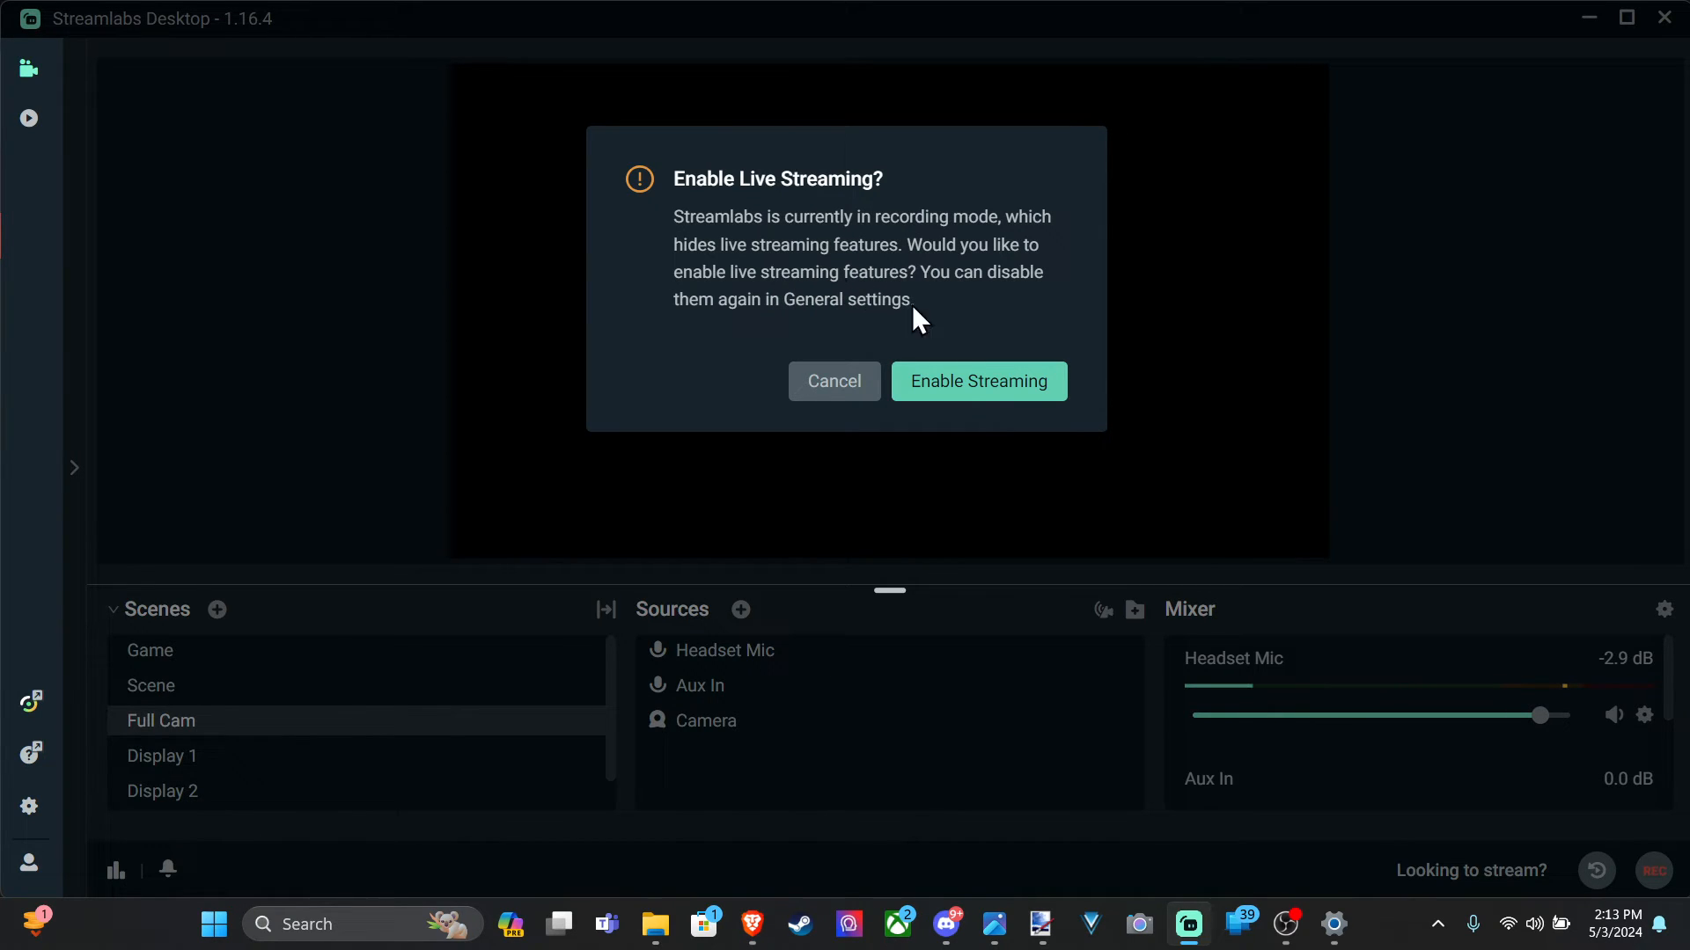
{"action": "left_click", "coordinate": [977, 380]}
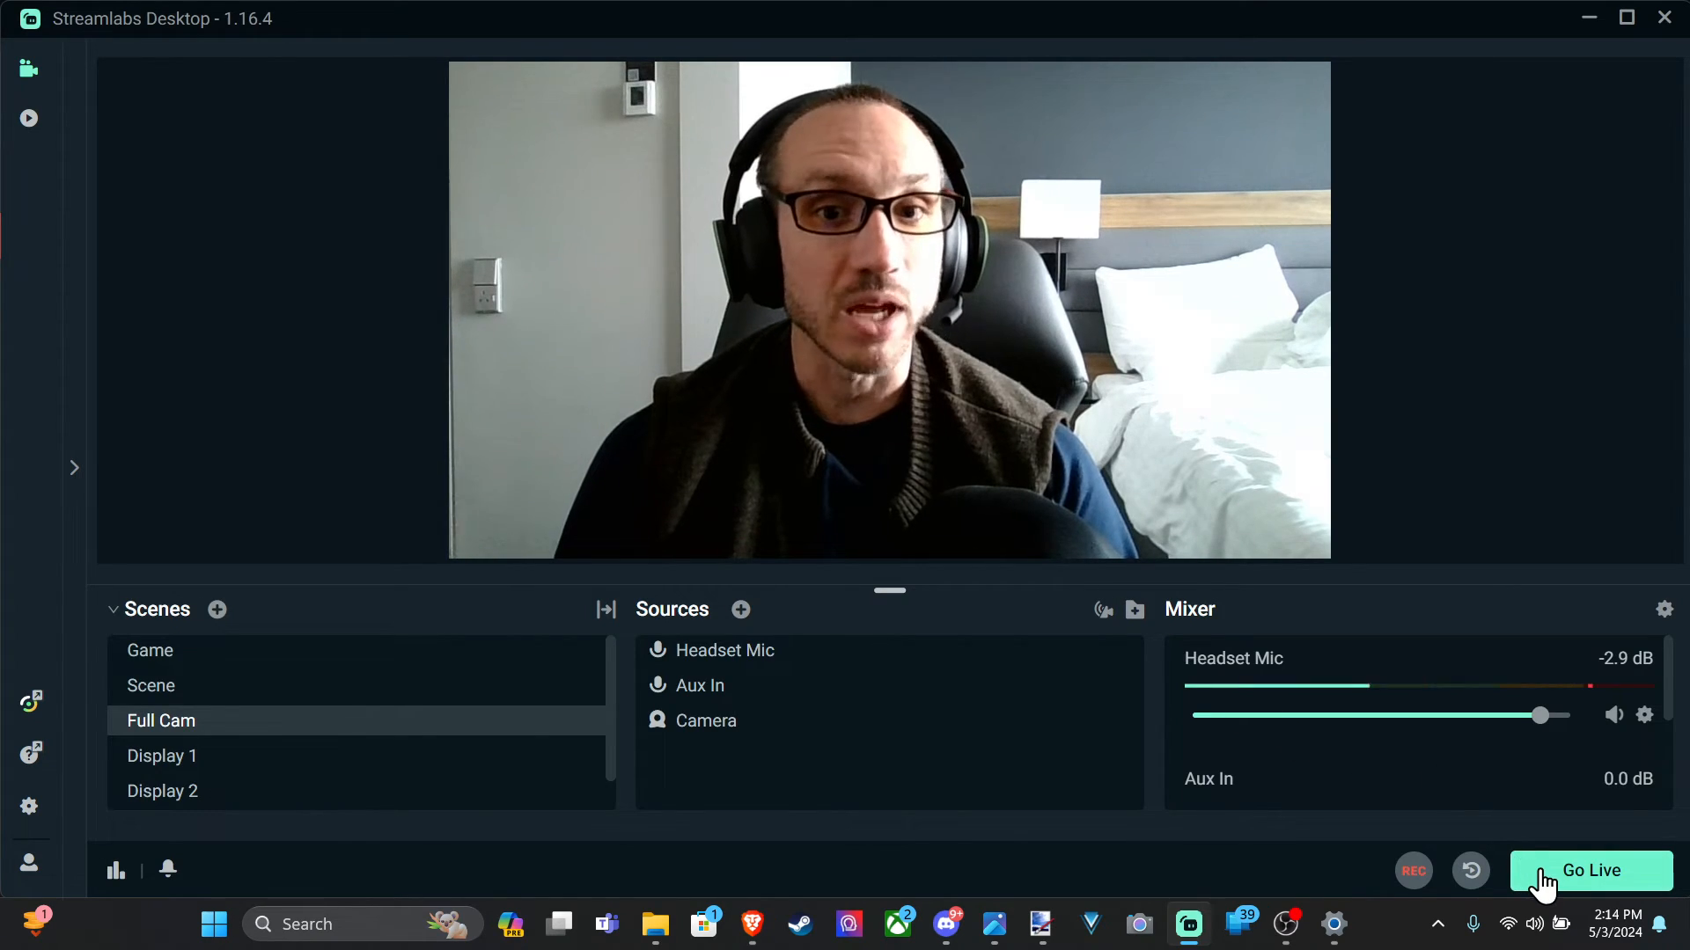
{"action": "mouse_move", "coordinate": [1467, 871]}
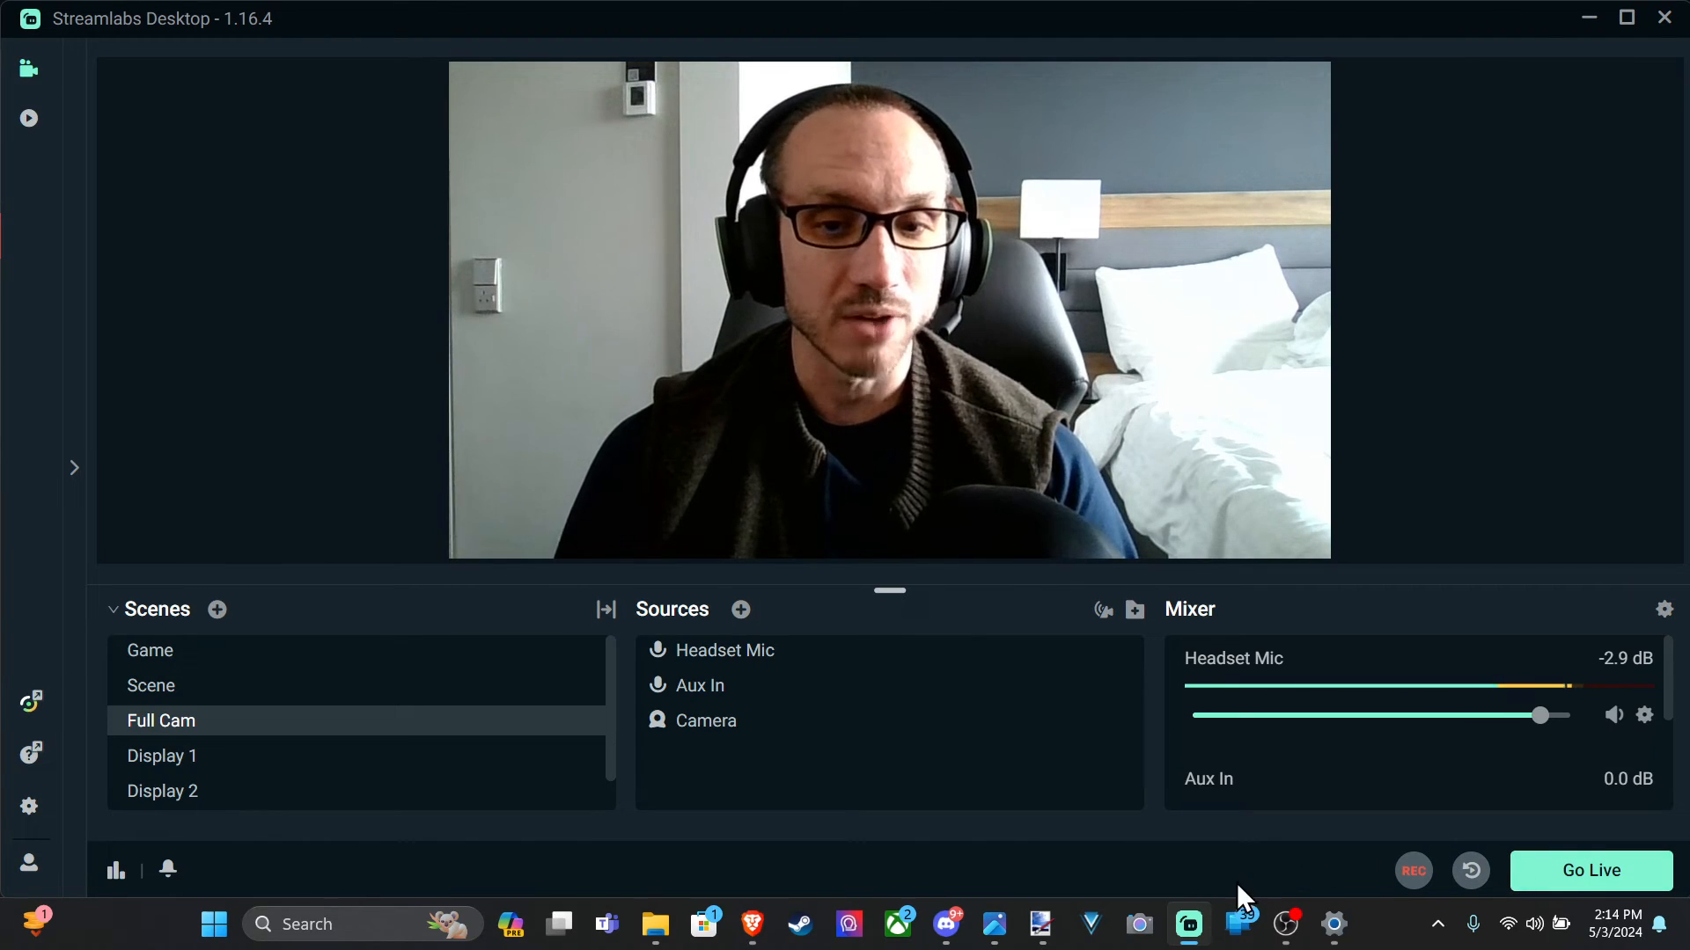
Return to the YouTube Studio control room and edit the stream's title and description settings.
{"action": "left_click", "coordinate": [751, 924]}
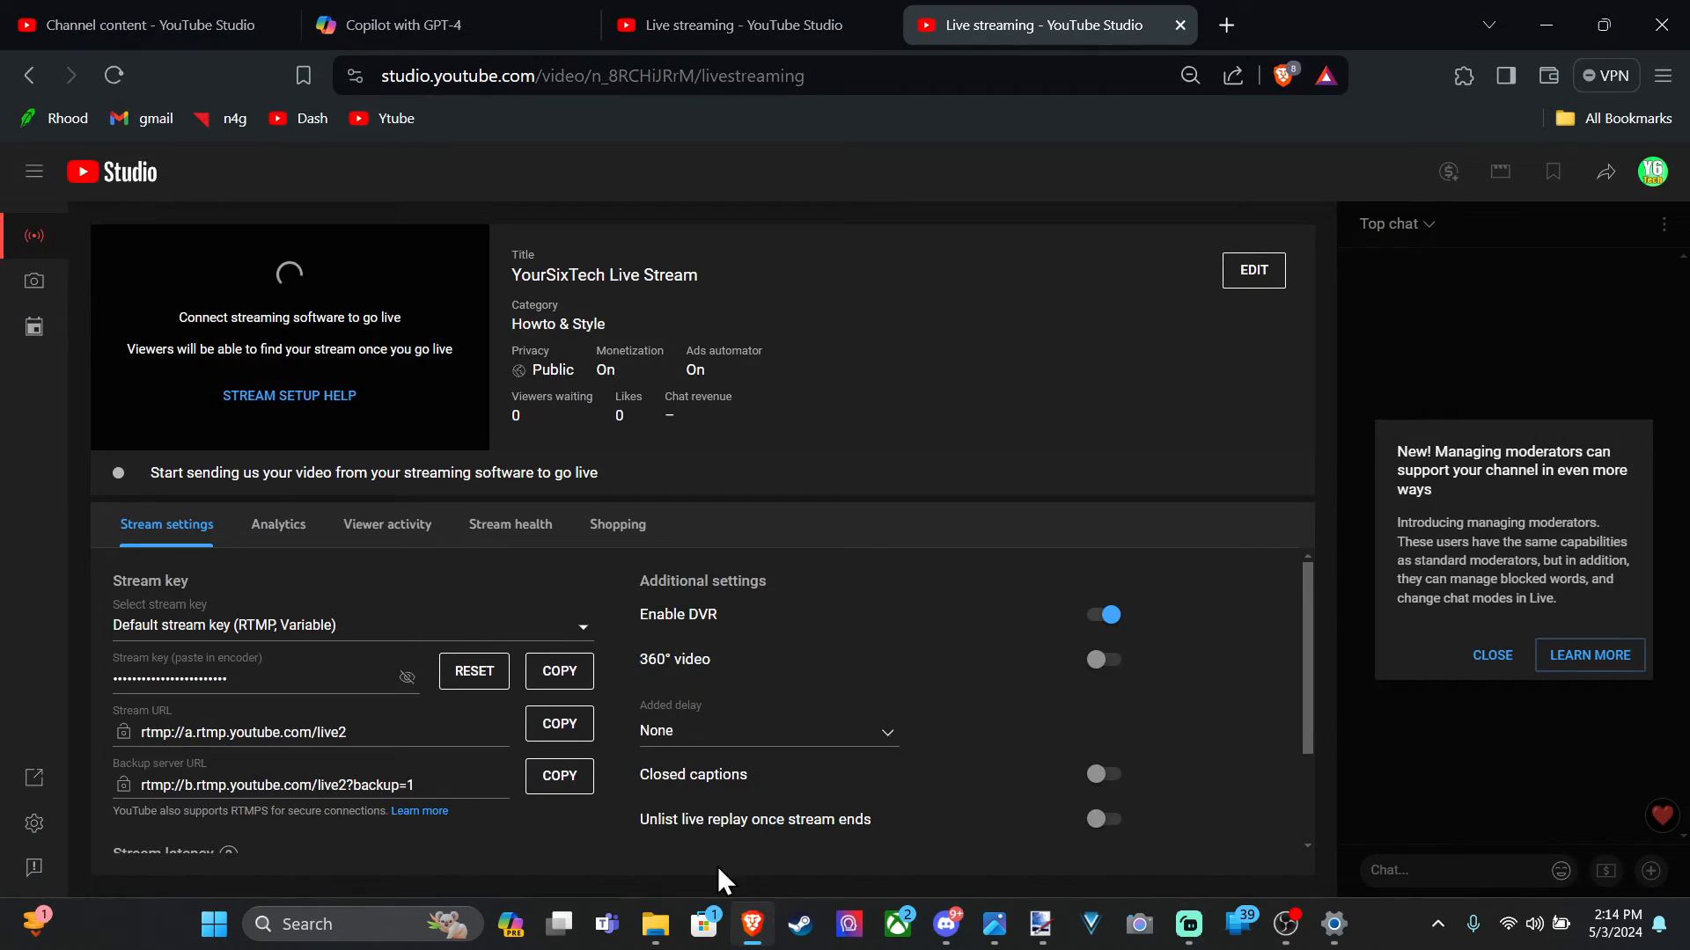
{"action": "mouse_move", "coordinate": [377, 400]}
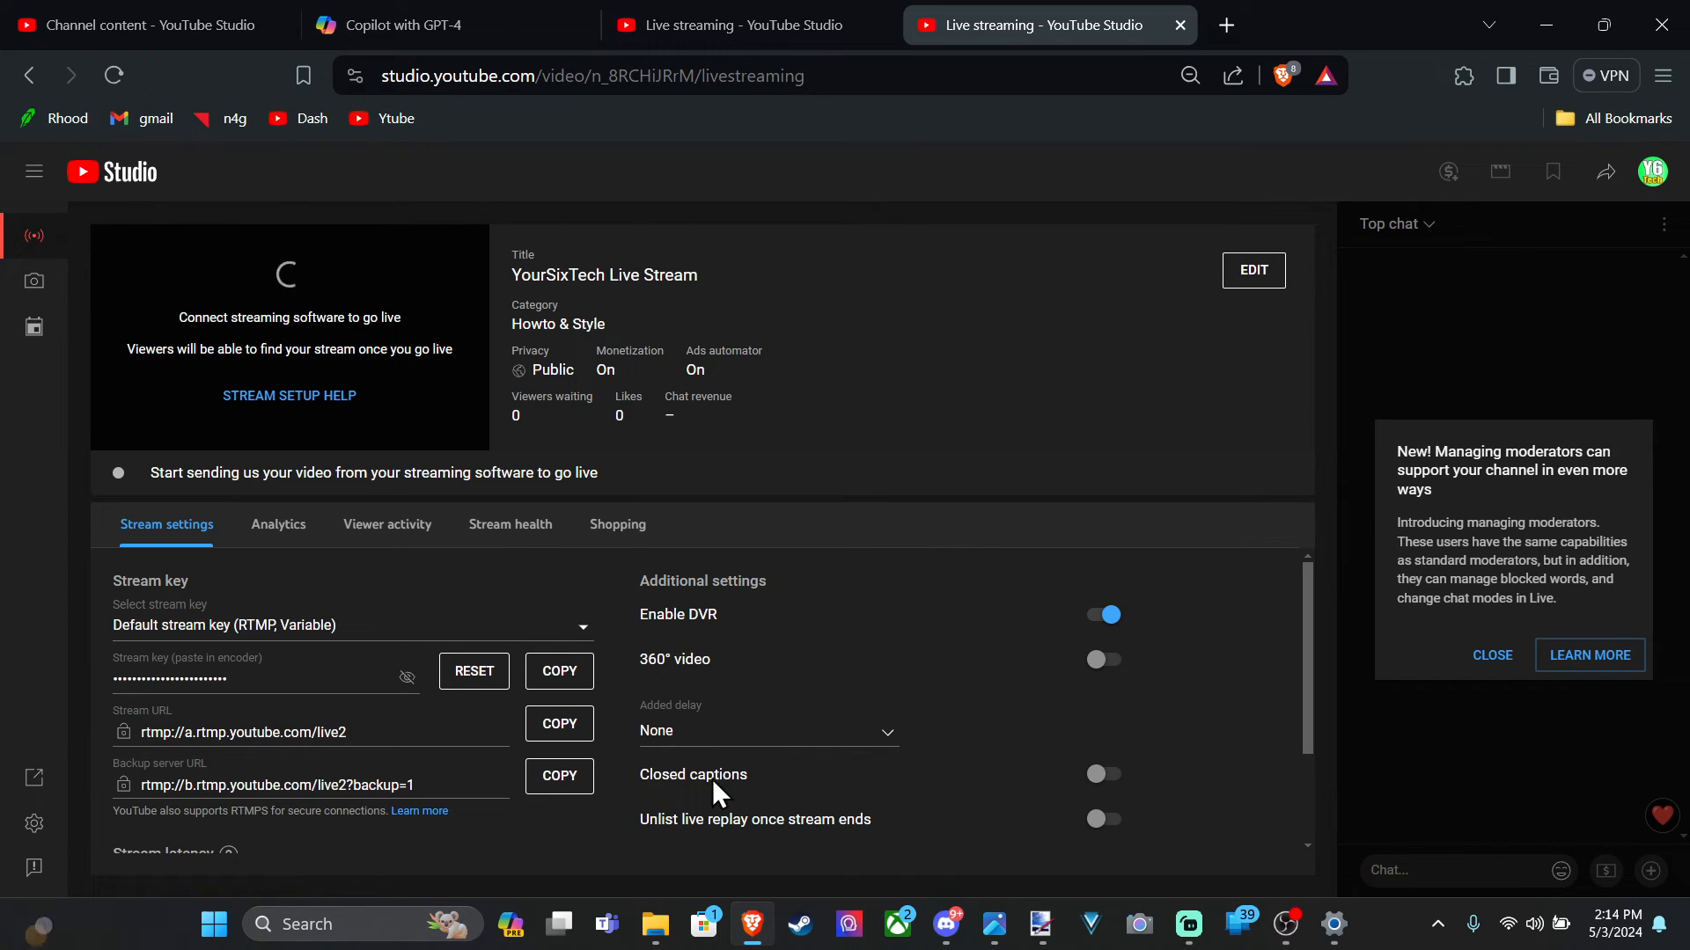
{"action": "mouse_move", "coordinate": [803, 843]}
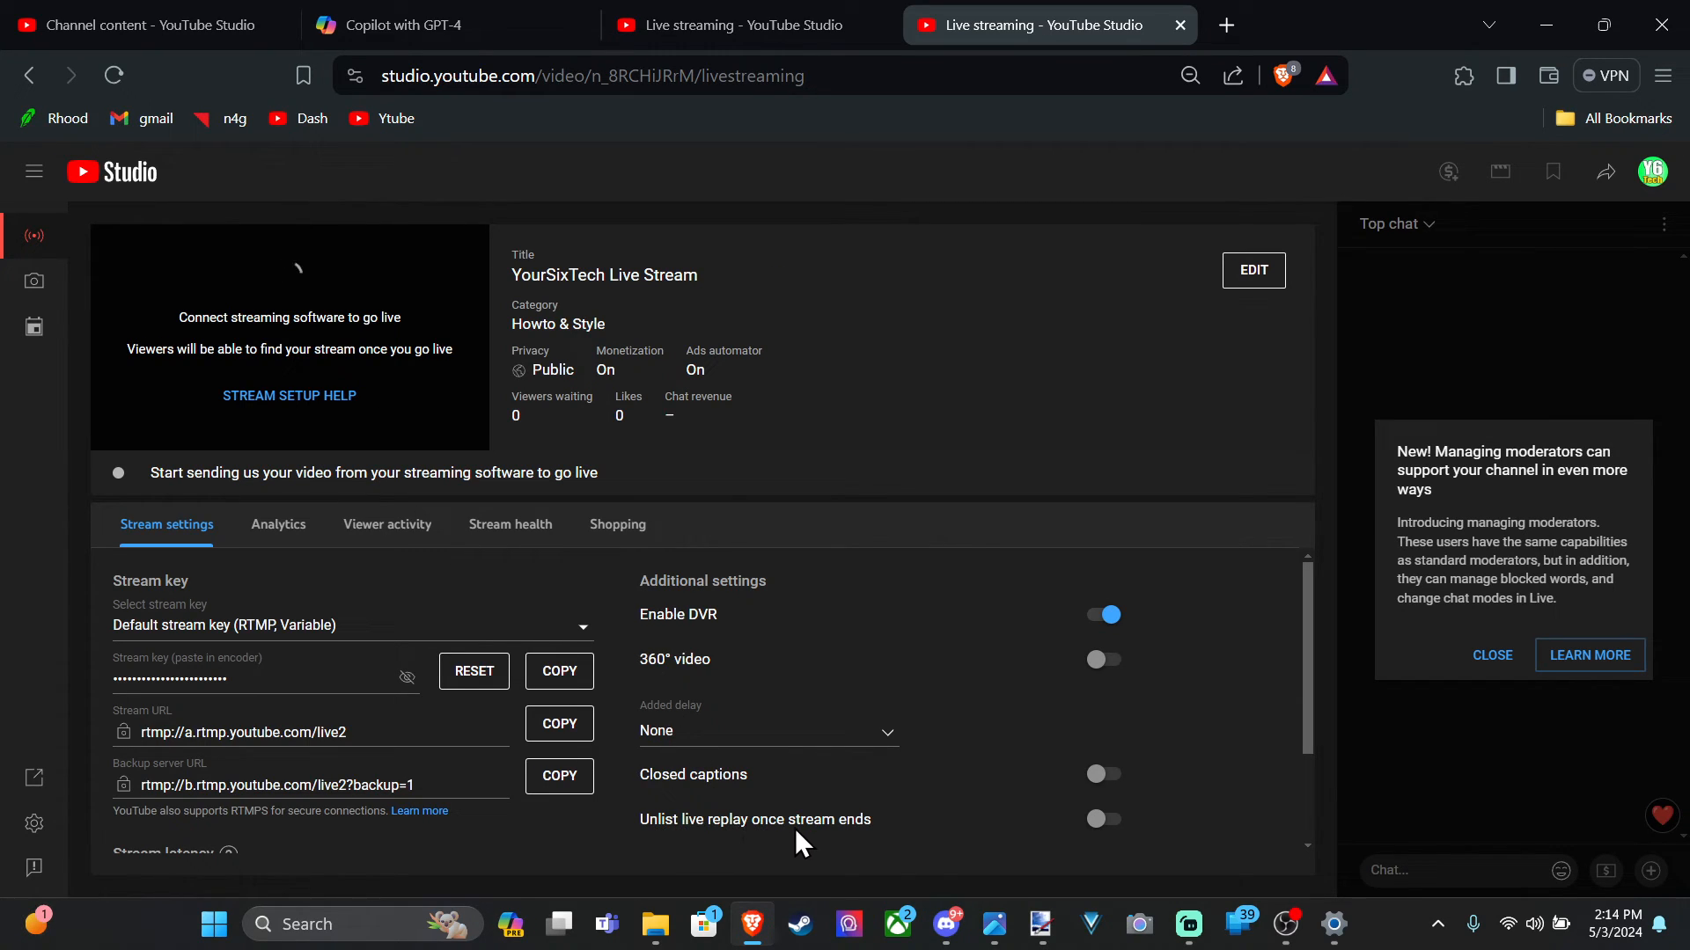
{"action": "mouse_move", "coordinate": [314, 664]}
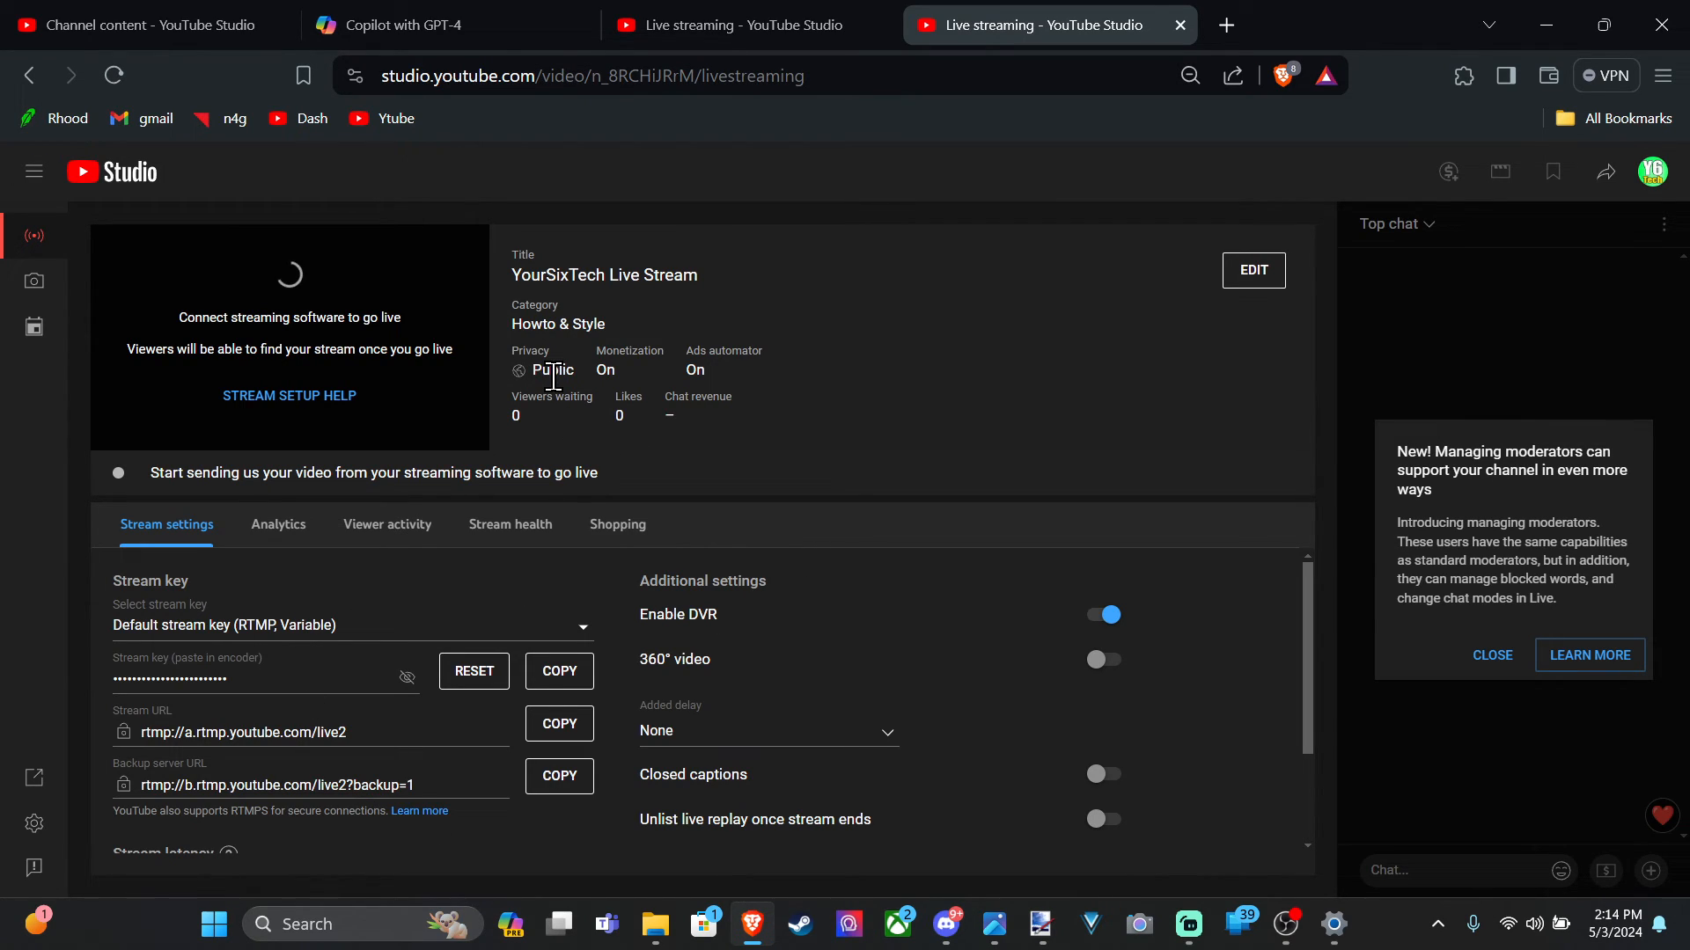
{"action": "left_click", "coordinate": [1251, 271]}
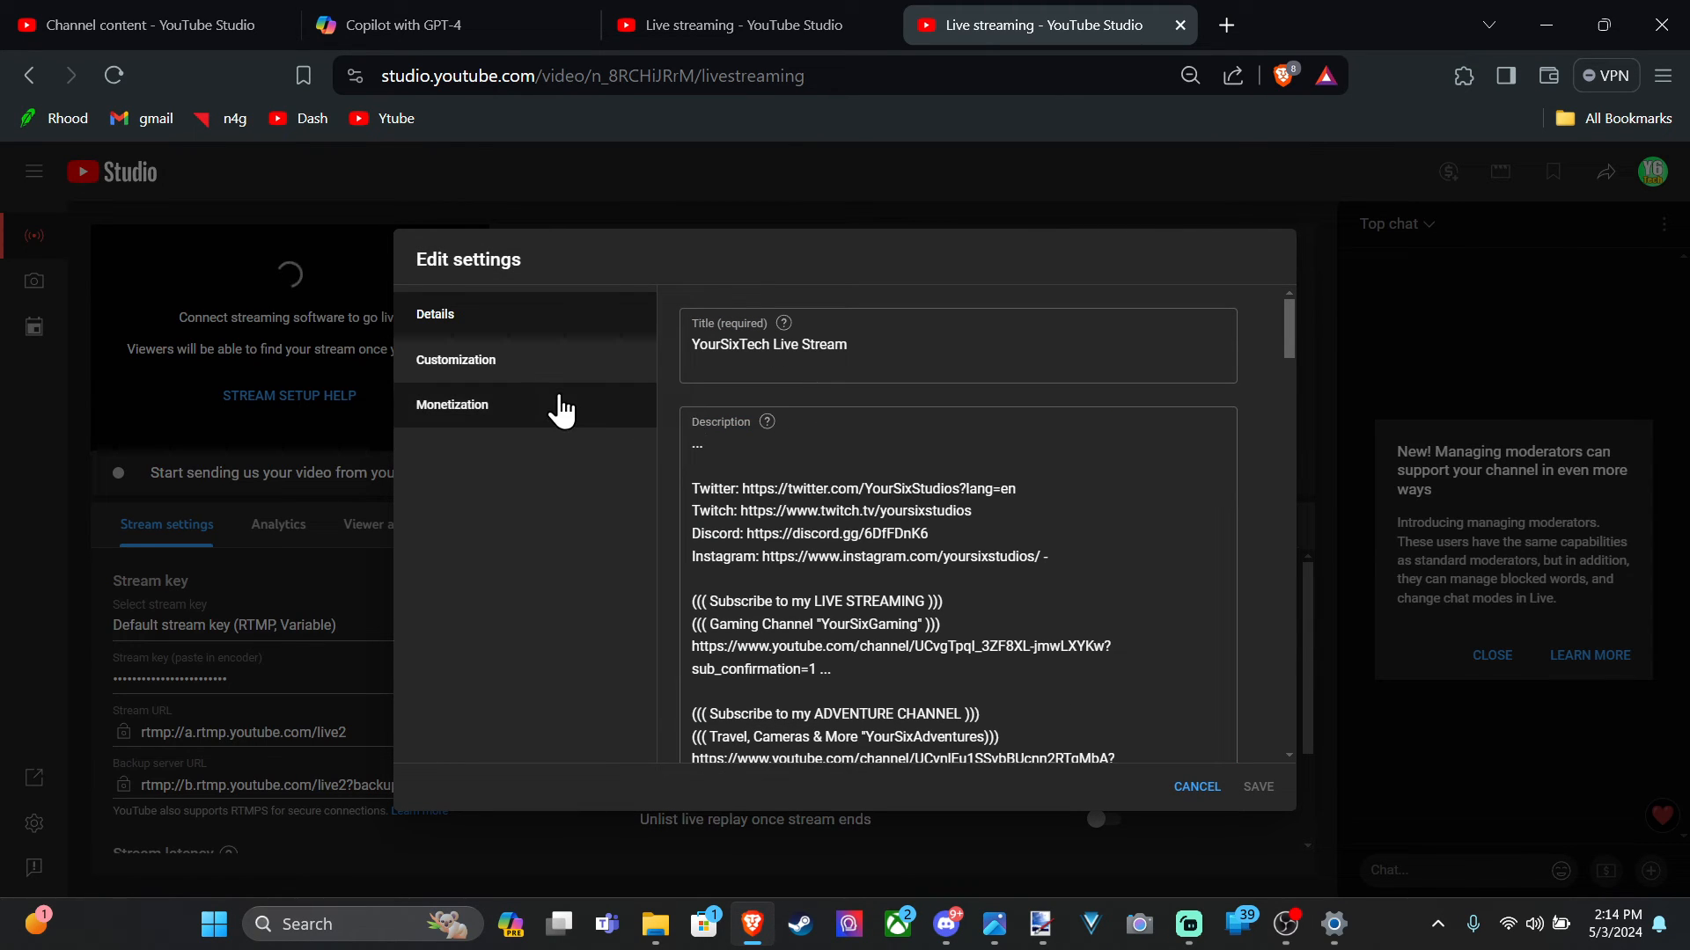
Browse the Customization, Monetization and Details sections of the stream settings, then cancel without saving.
{"action": "left_click", "coordinate": [456, 359]}
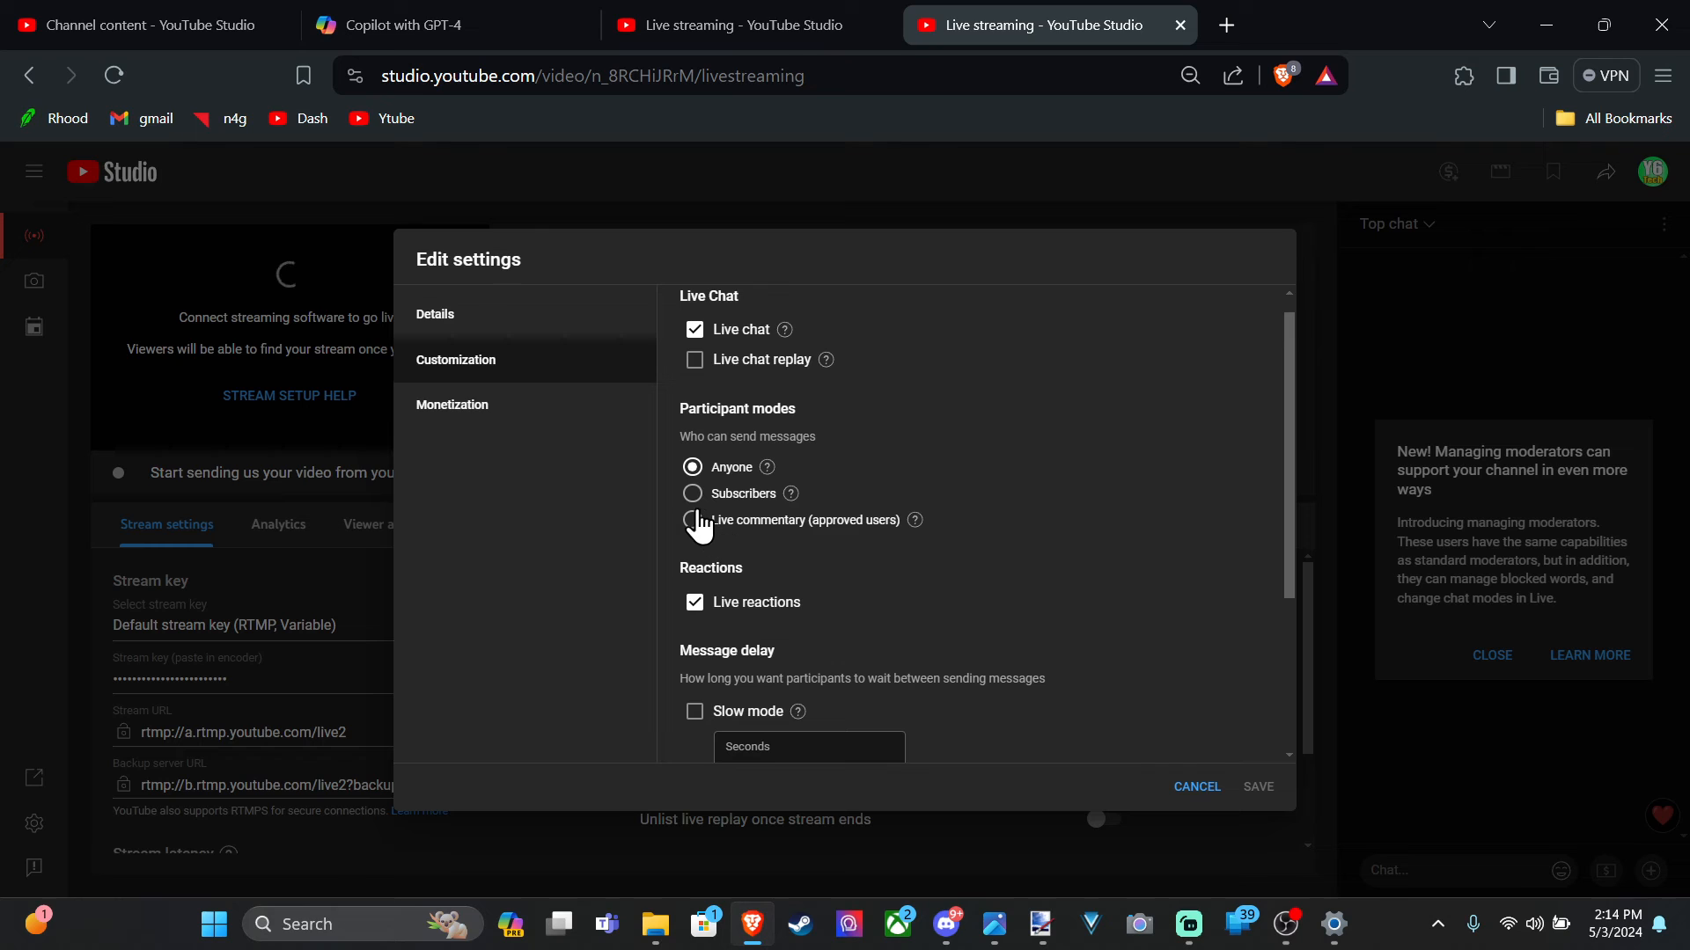
{"action": "scroll", "scroll_direction": "down", "scroll_amount": 3}
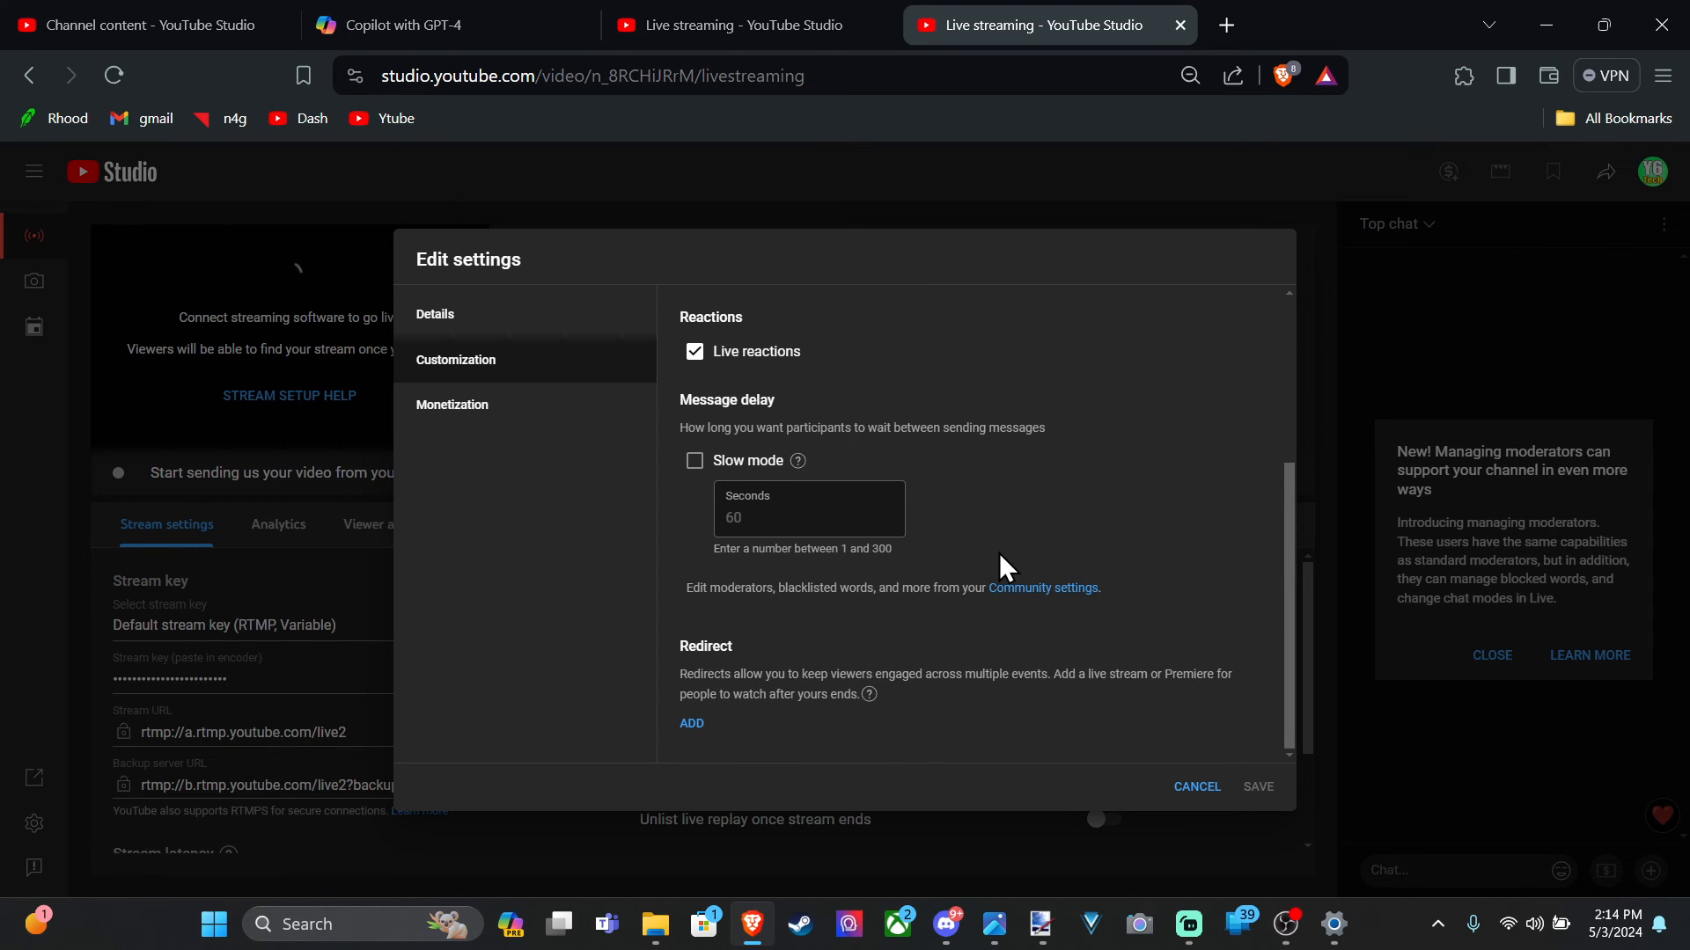
{"action": "left_click", "coordinate": [452, 405]}
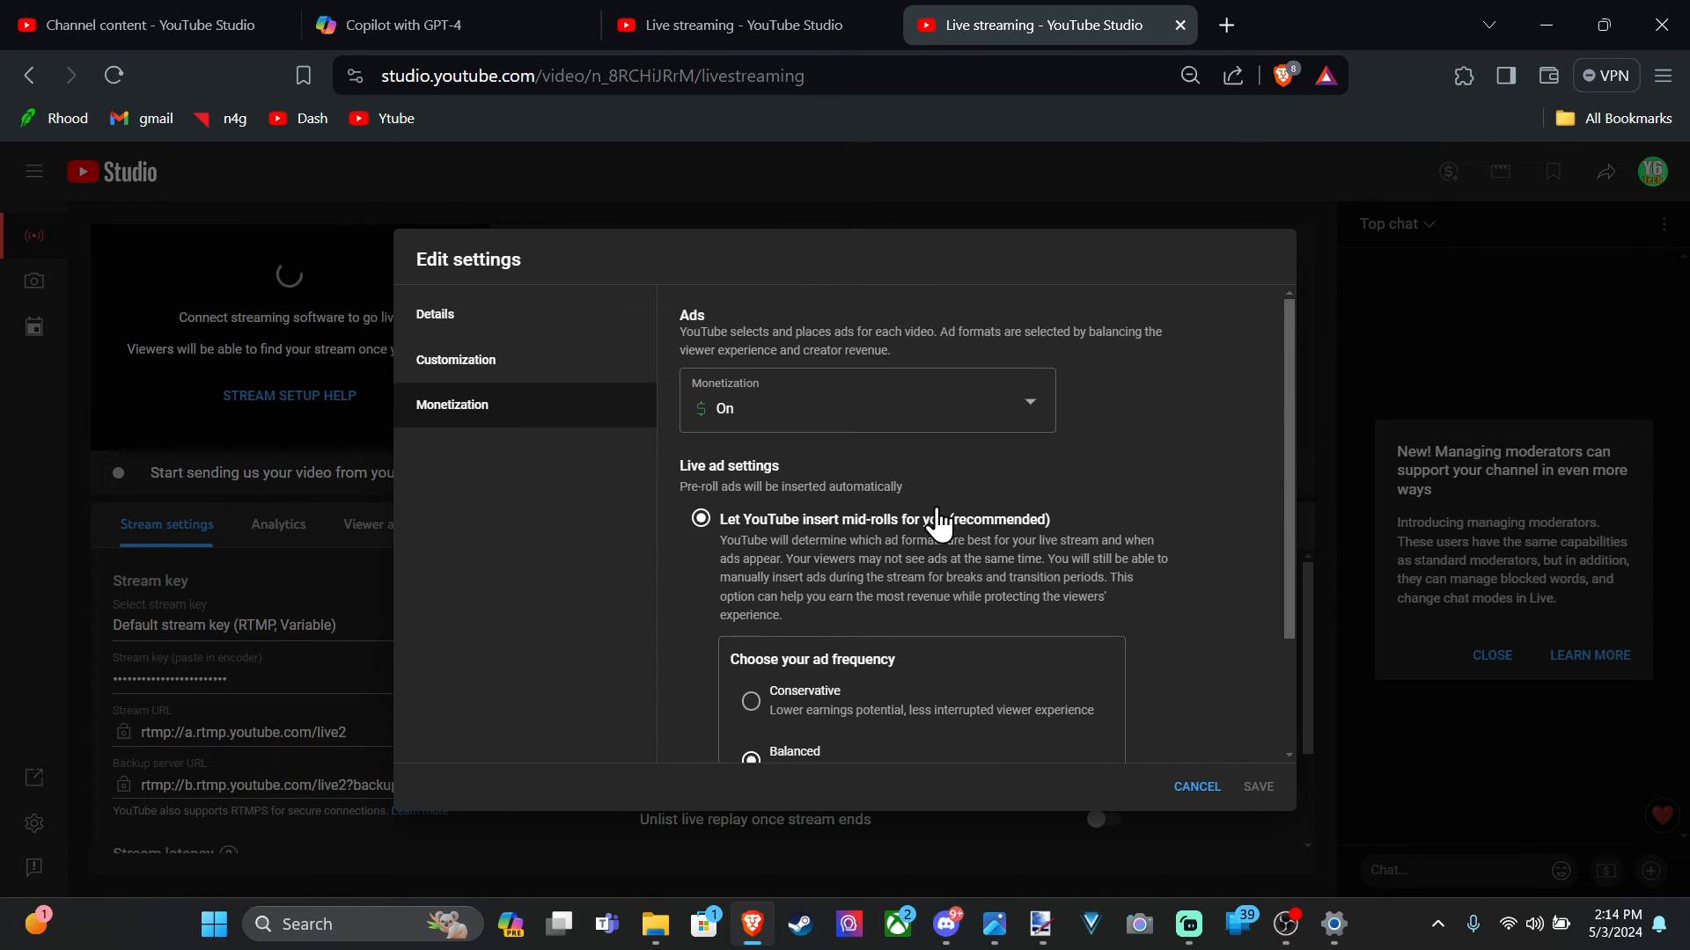
{"action": "left_click", "coordinate": [435, 314]}
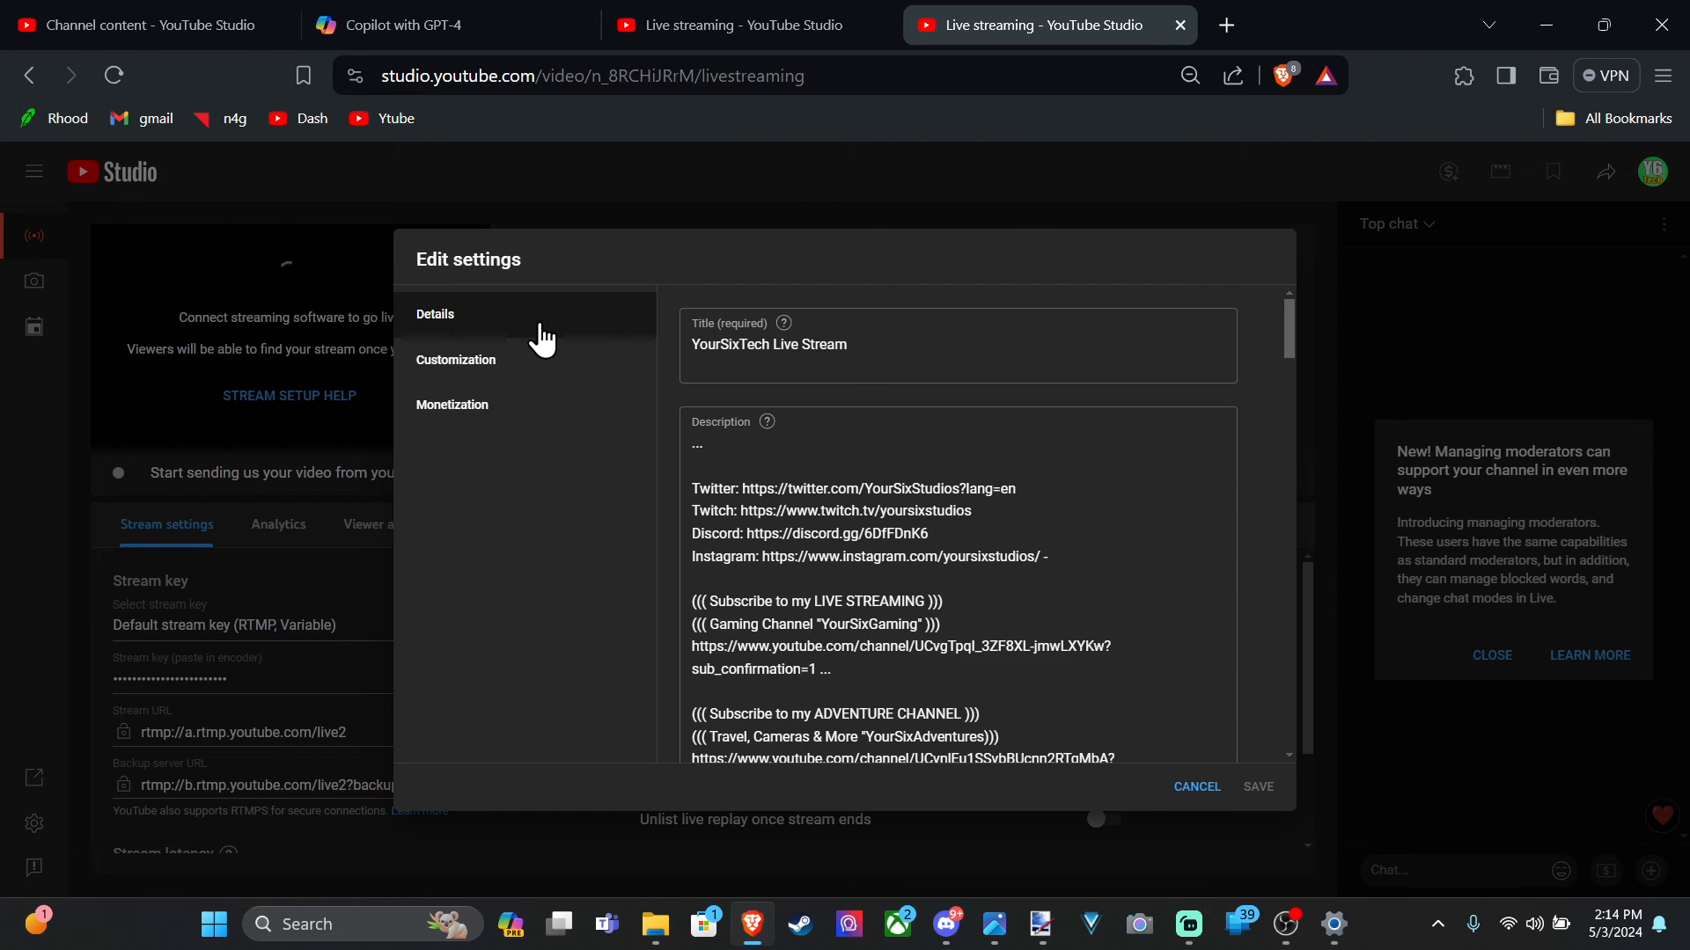
{"action": "scroll", "scroll_direction": "down", "scroll_amount": 3}
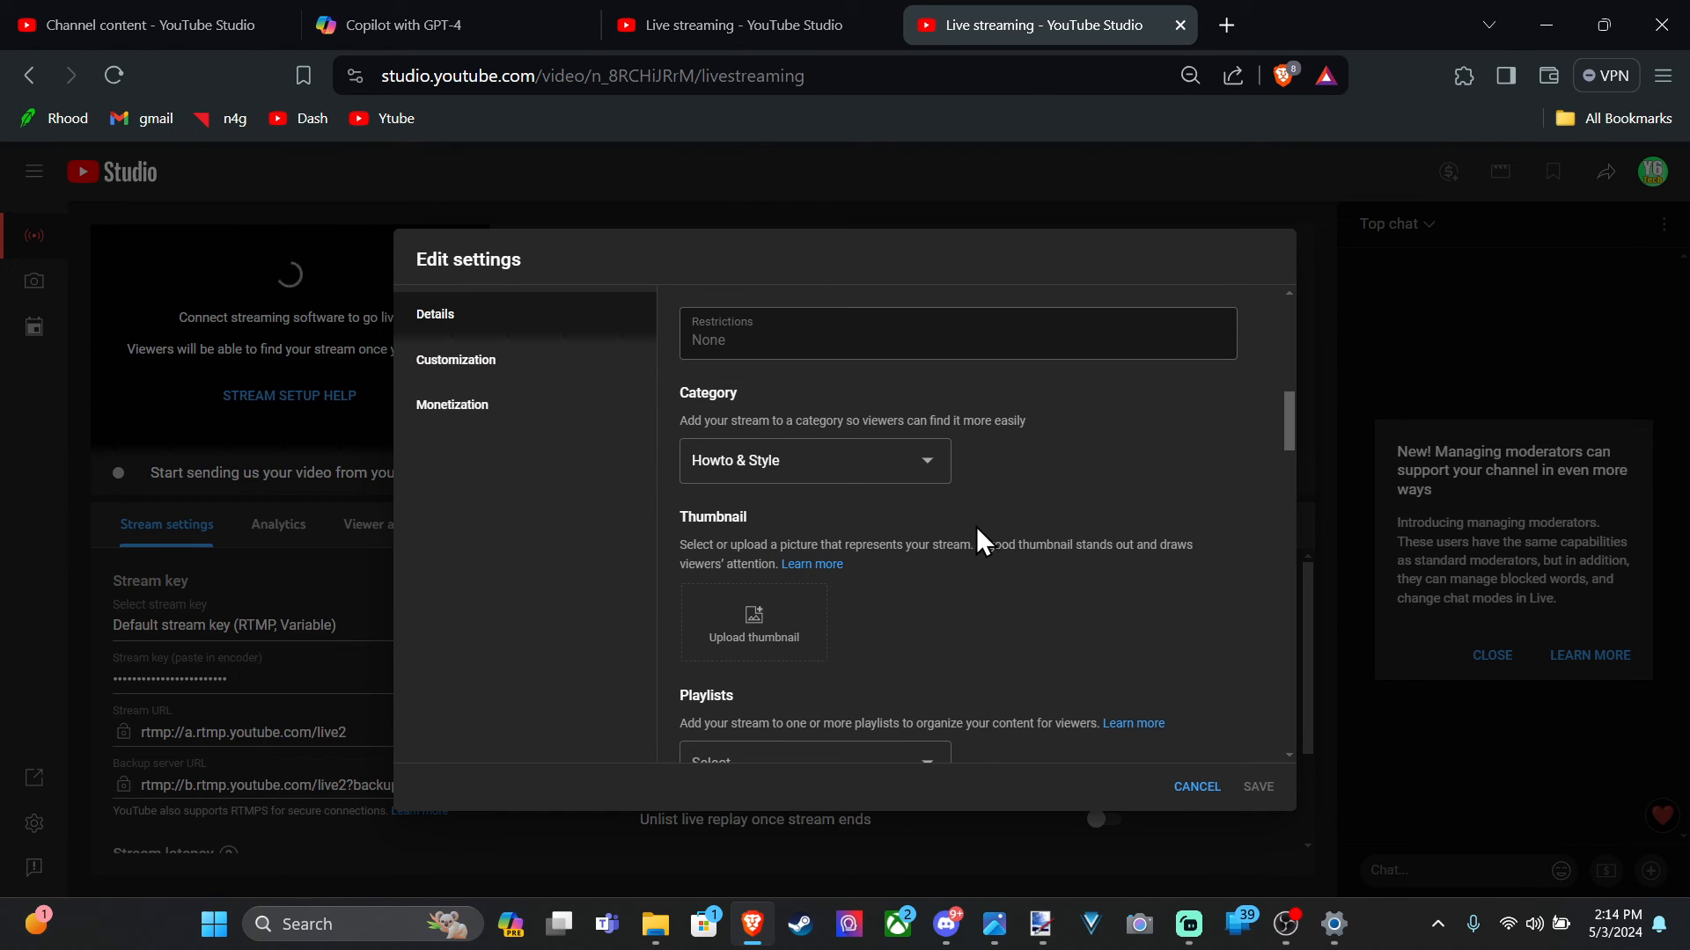
{"action": "scroll", "scroll_direction": "down", "scroll_amount": 3}
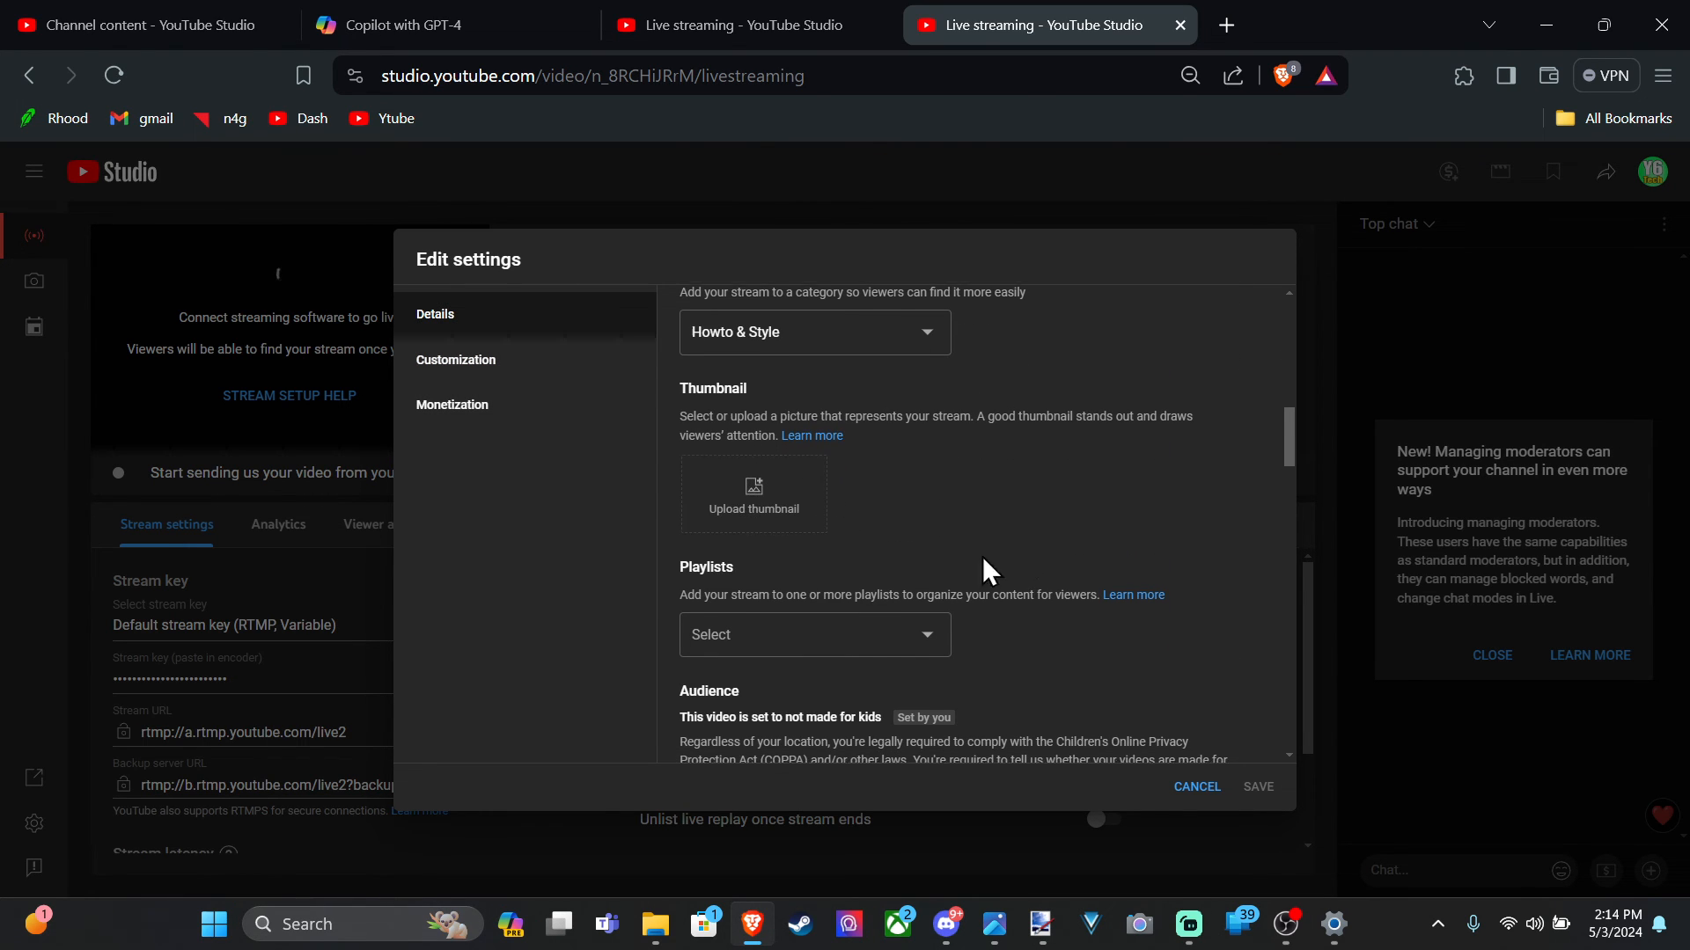
{"action": "scroll", "scroll_direction": "down", "scroll_amount": 3}
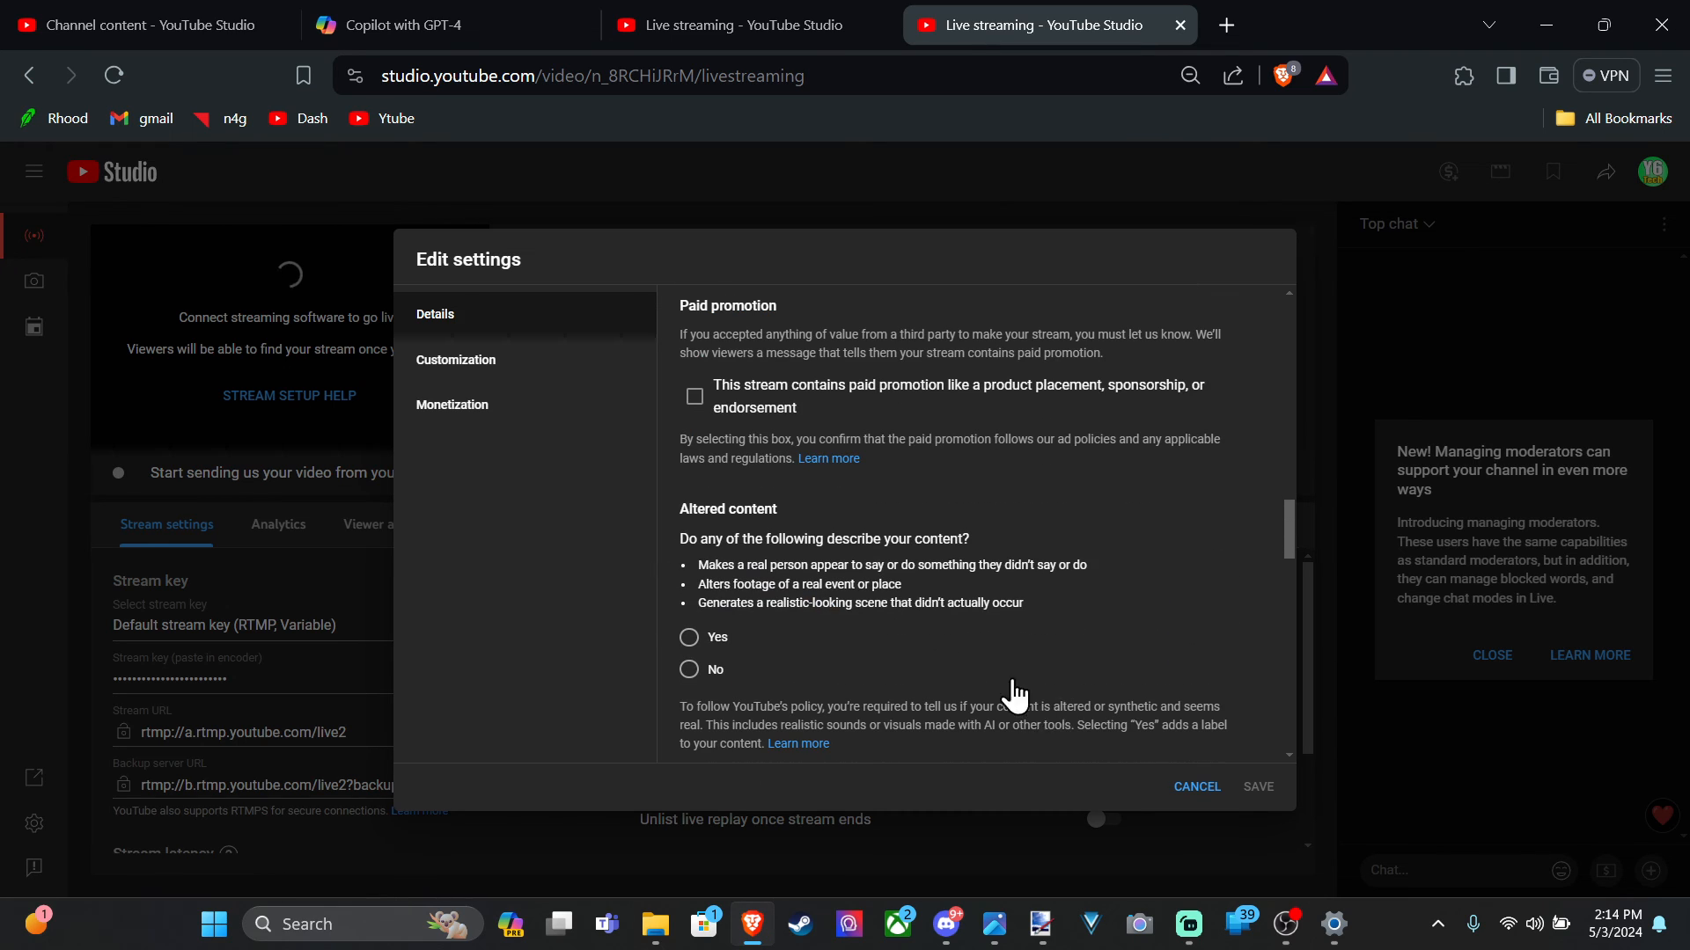
{"action": "scroll", "scroll_direction": "up", "scroll_amount": 3}
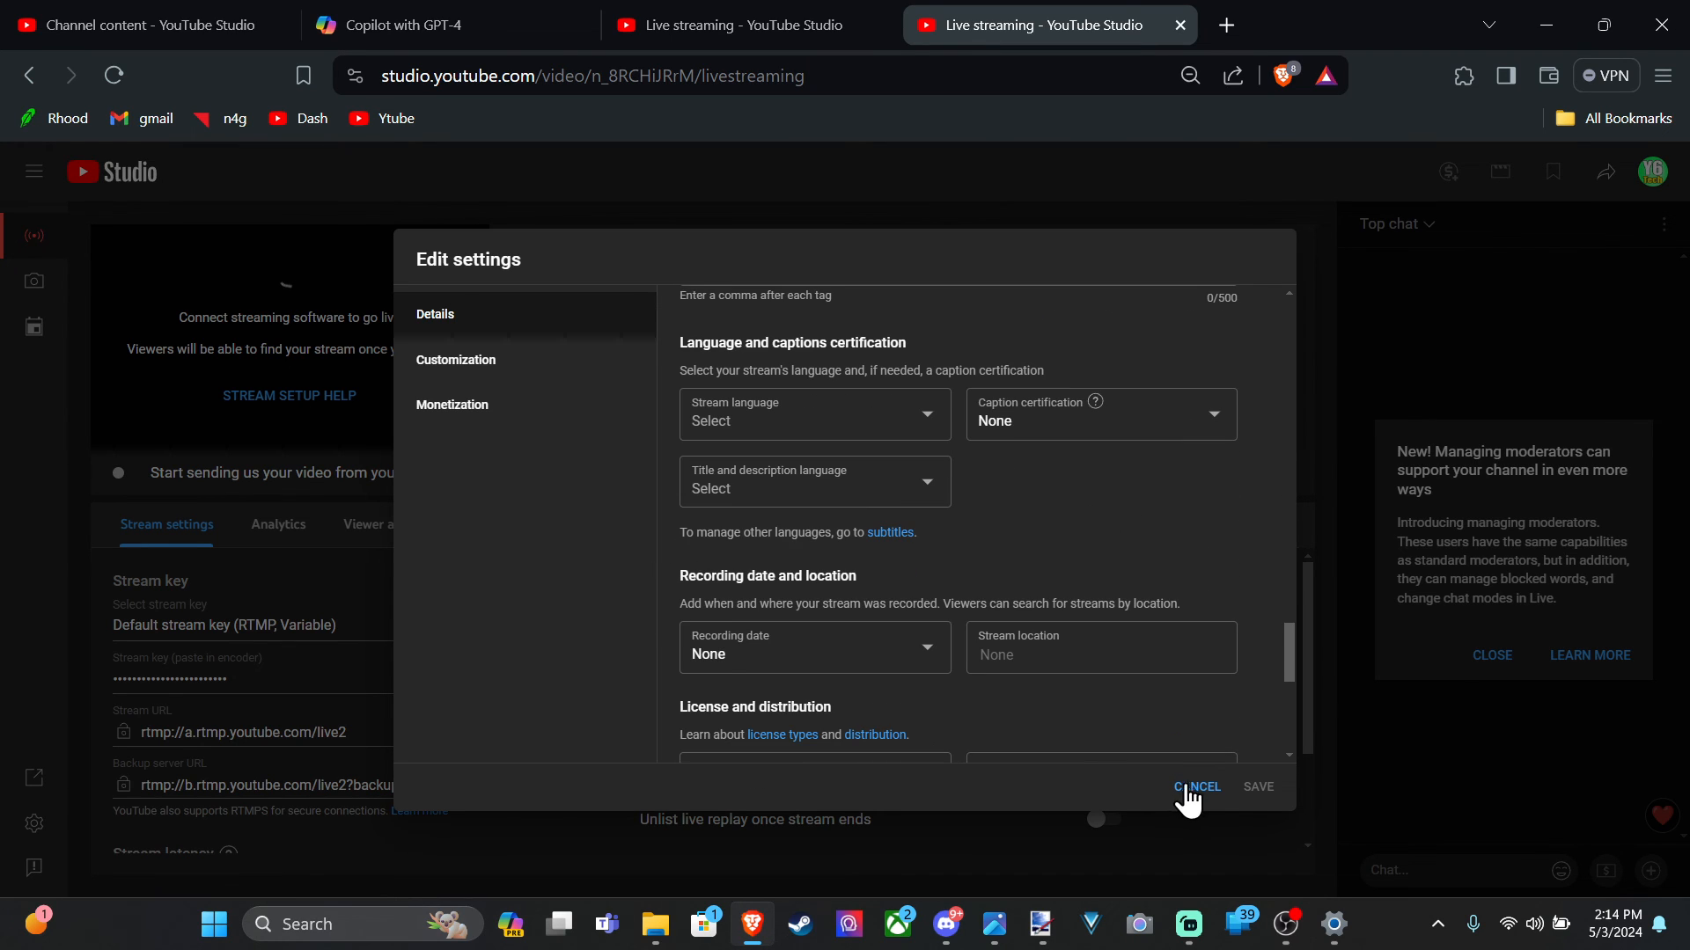
{"action": "left_click", "coordinate": [1197, 787]}
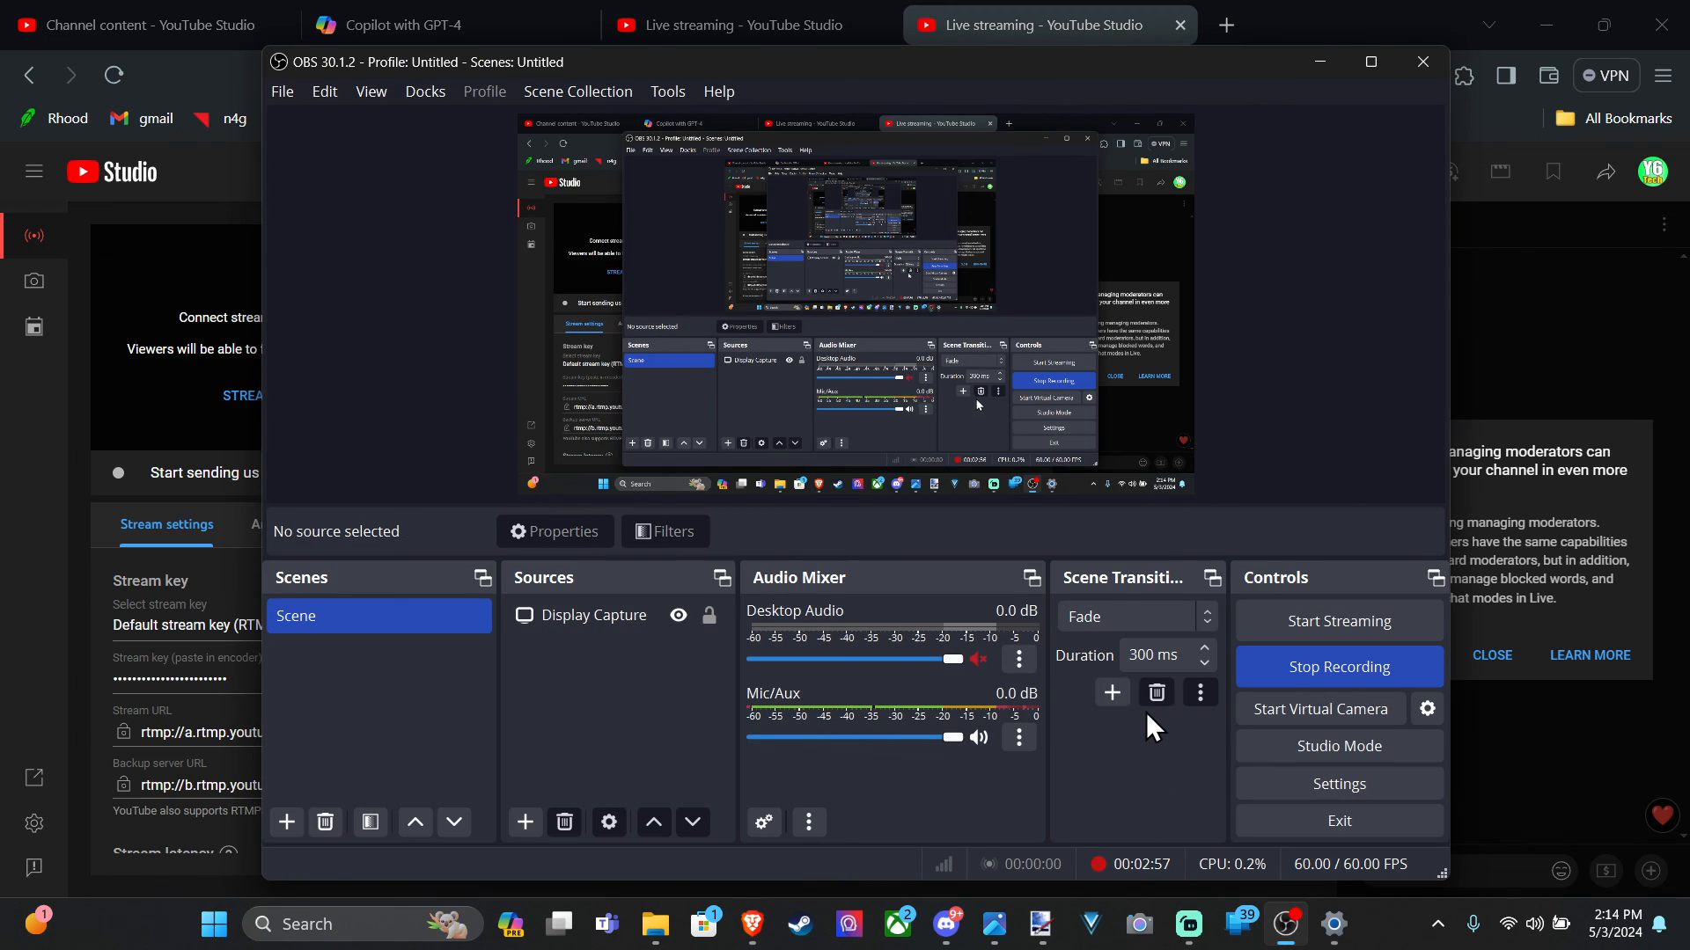
{"action": "mouse_move", "coordinate": [1292, 687]}
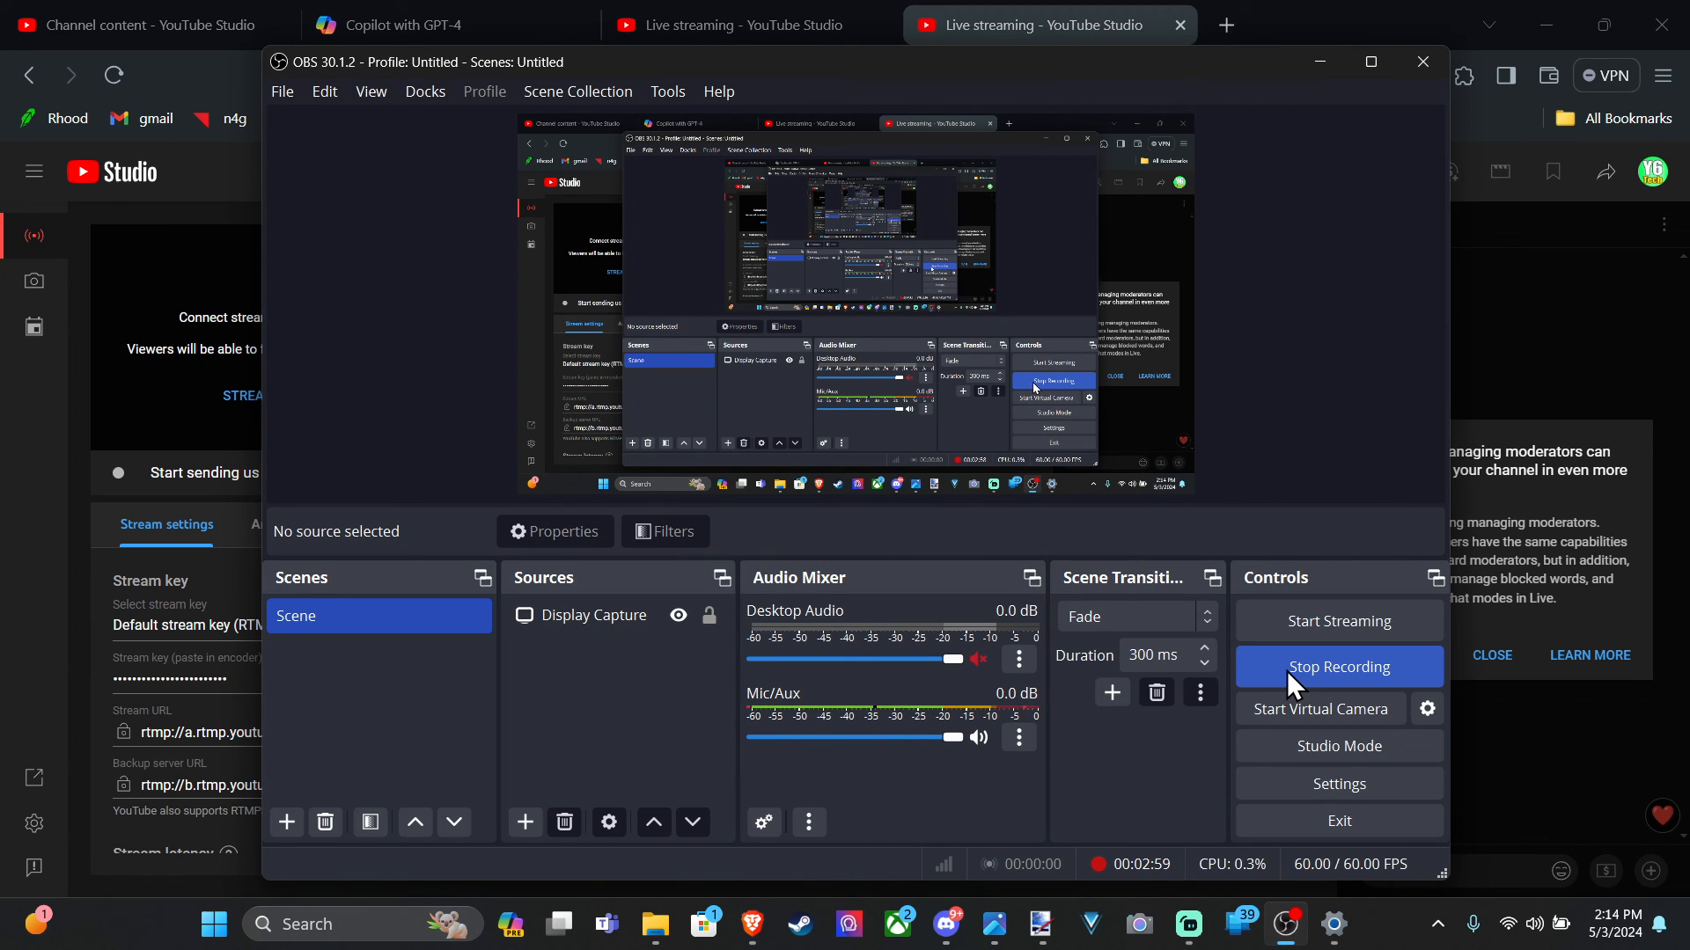